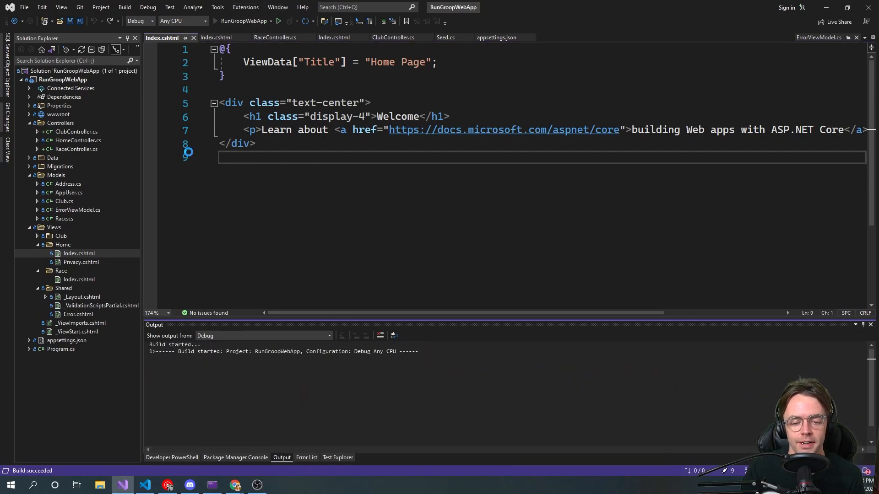
# Step: Start debugging RunGroopWebApp and view its Welcome home page in Chrome
pyautogui.click(279, 21)
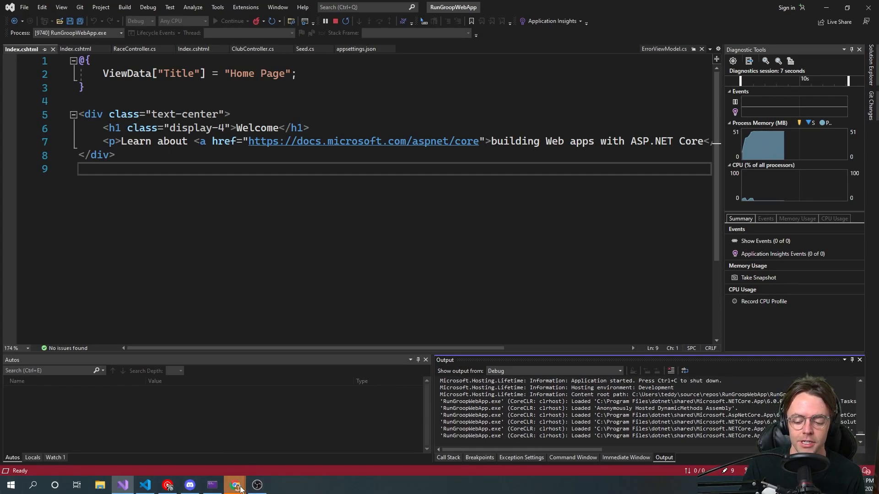
pyautogui.click(234, 485)
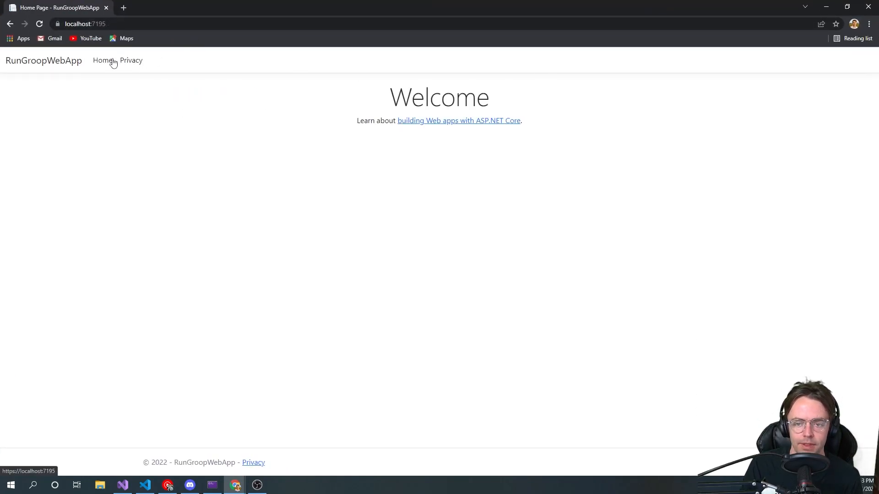
# Step: Check the app's /club Hello Index page, go back Home, and return to Visual Studio
pyautogui.click(112, 24)
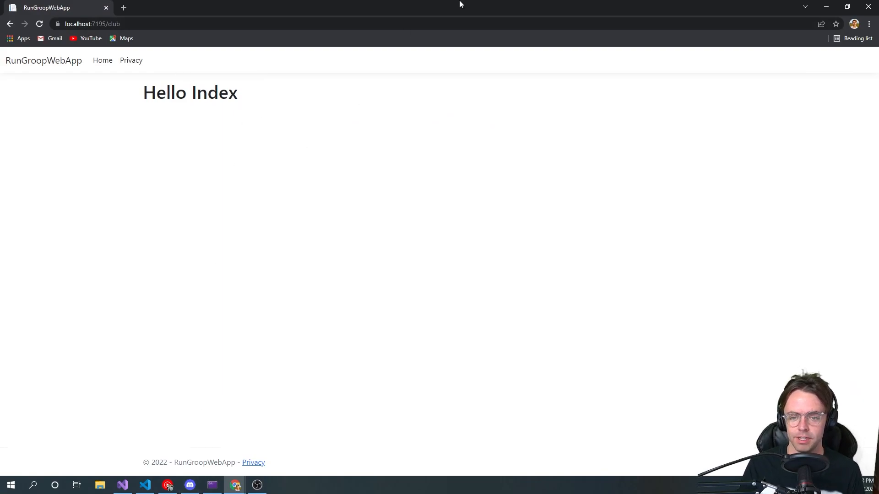
pyautogui.click(102, 60)
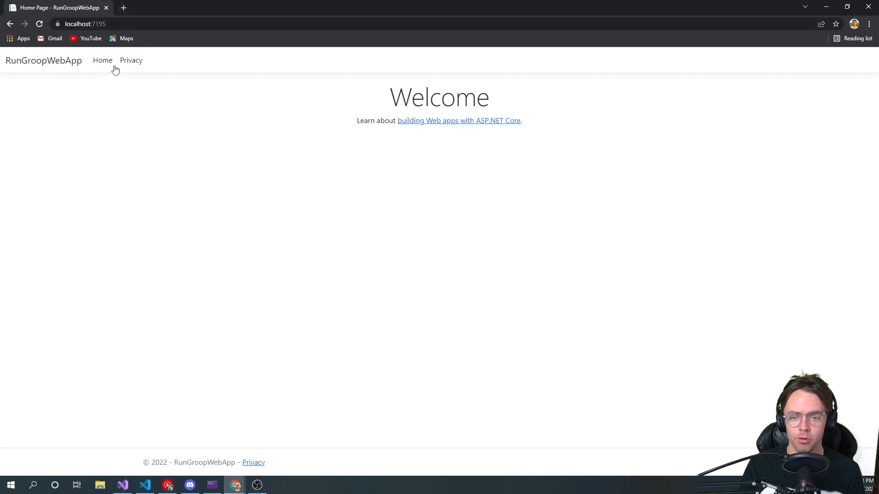
pyautogui.moveTo(810, 59)
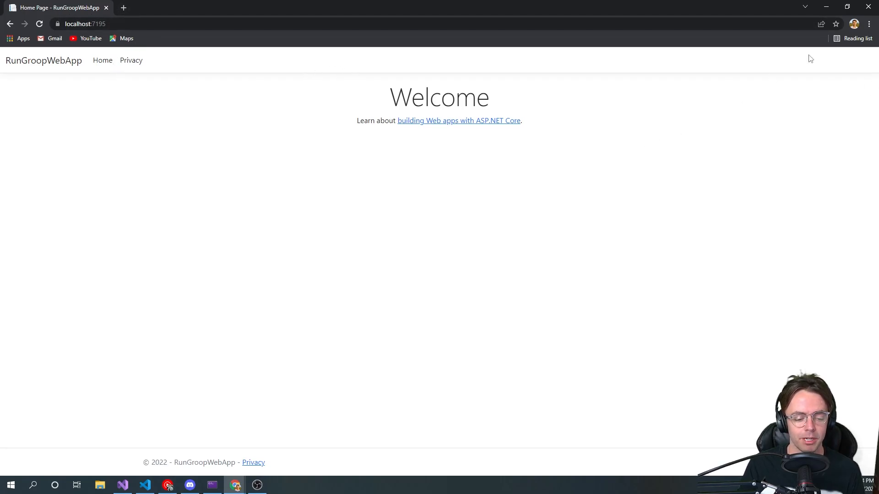
pyautogui.click(121, 485)
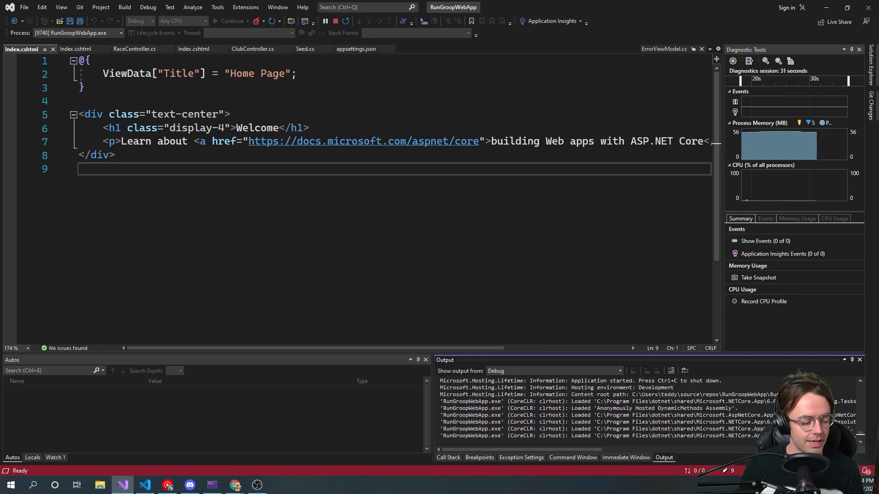
# Step: Open getbootstrap.com/docs/4.0/examples/ and browse the Custom components templates
pyautogui.click(234, 484)
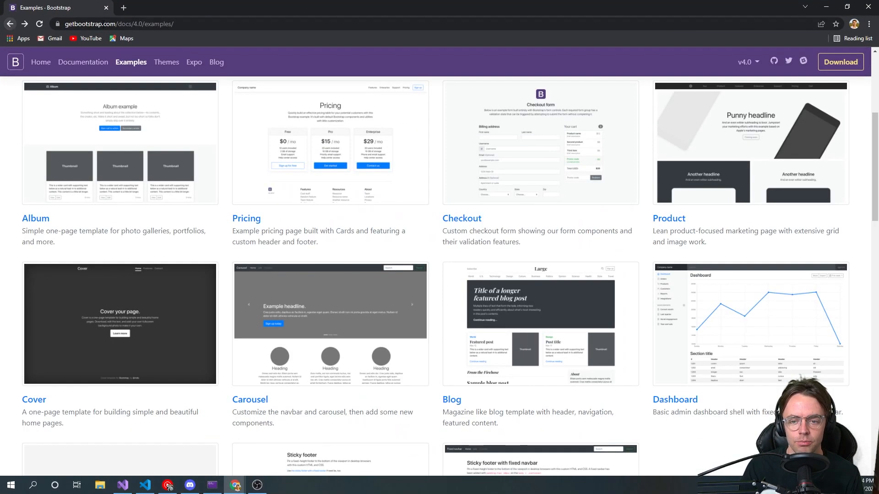
pyautogui.click(140, 23)
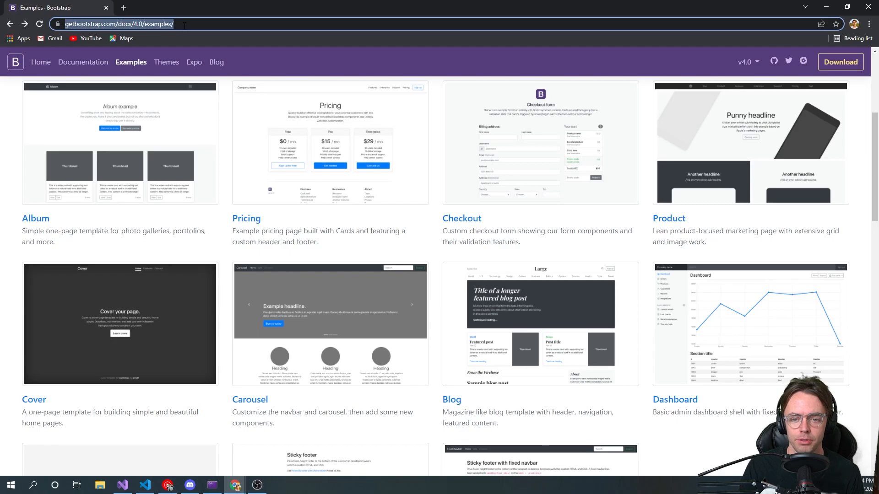
pyautogui.scroll(-3)
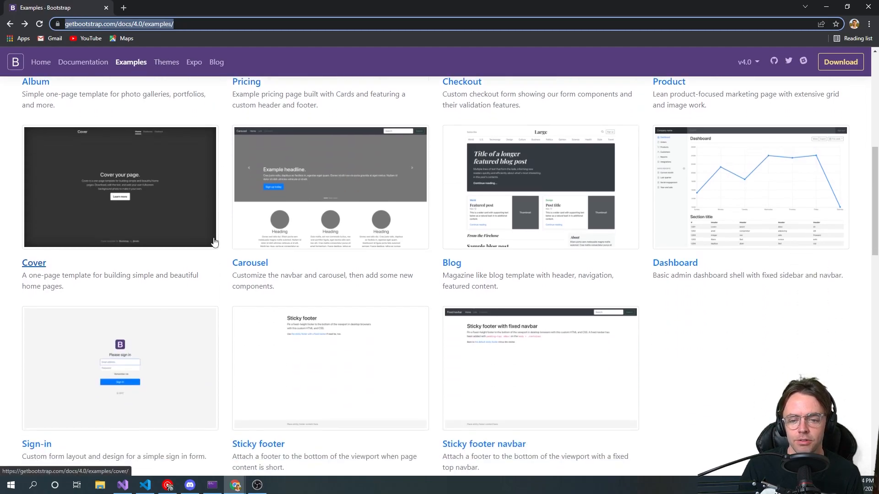
pyautogui.scroll(3)
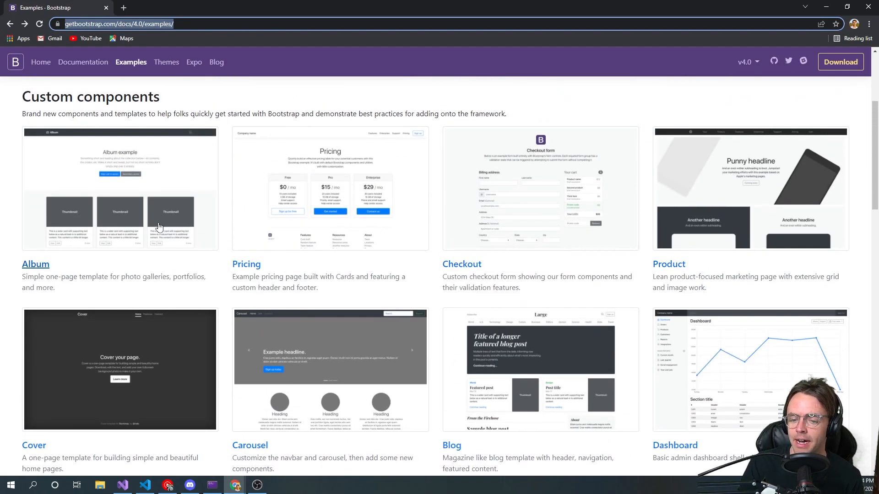
pyautogui.scroll(-3)
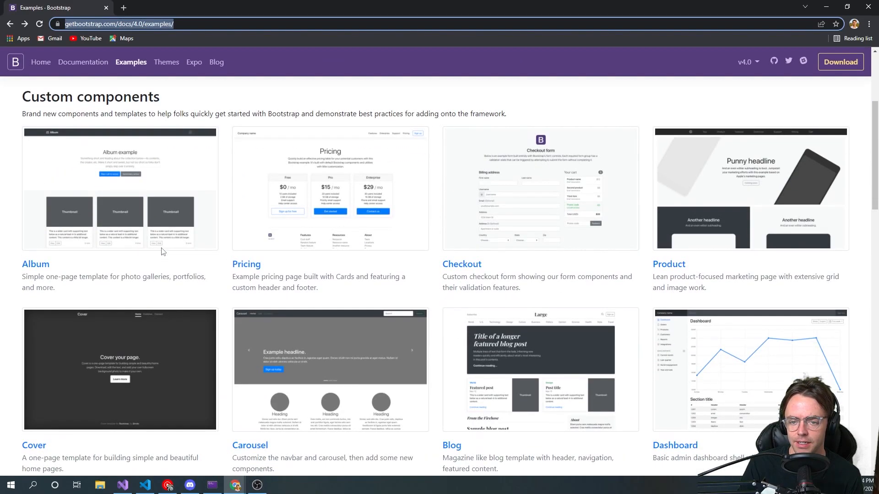
pyautogui.moveTo(143, 155)
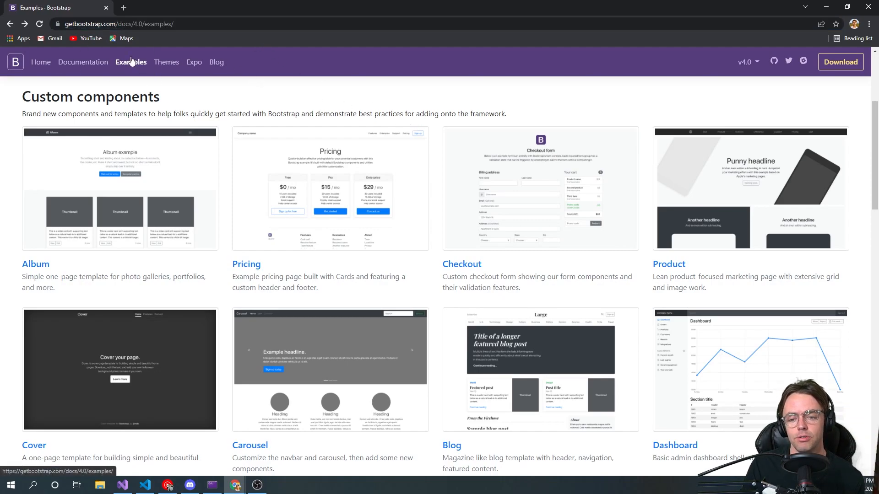
# Step: Open the Album example and view its page source
pyautogui.click(35, 265)
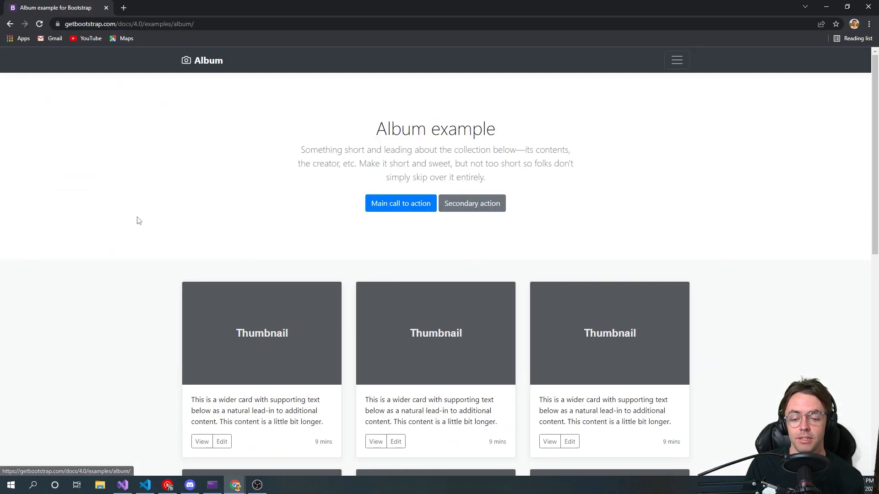
pyautogui.scroll(-3)
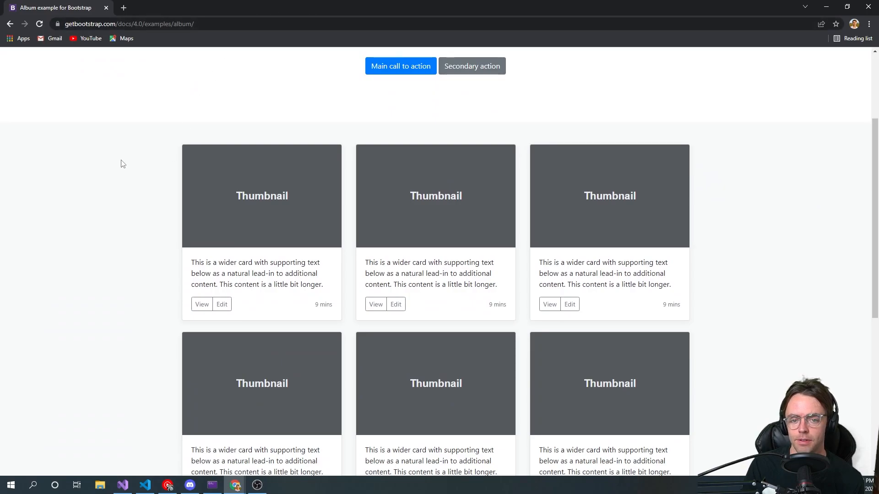
pyautogui.rightClick(123, 162)
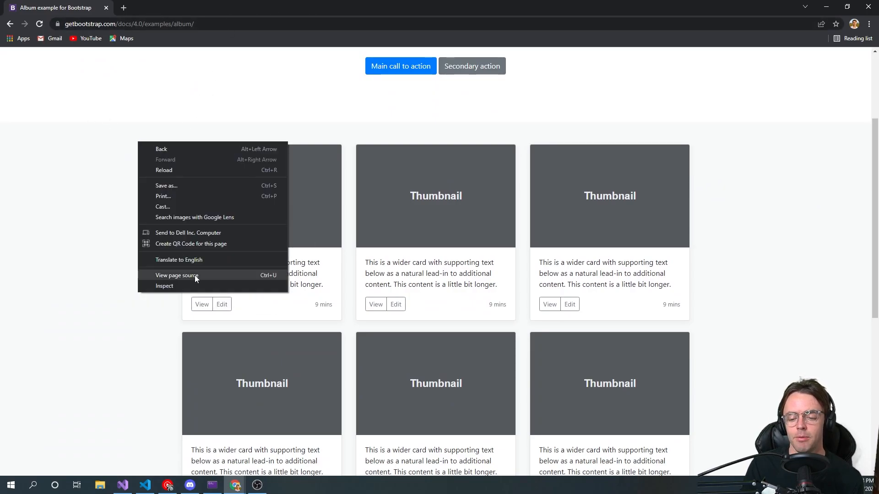
pyautogui.click(177, 275)
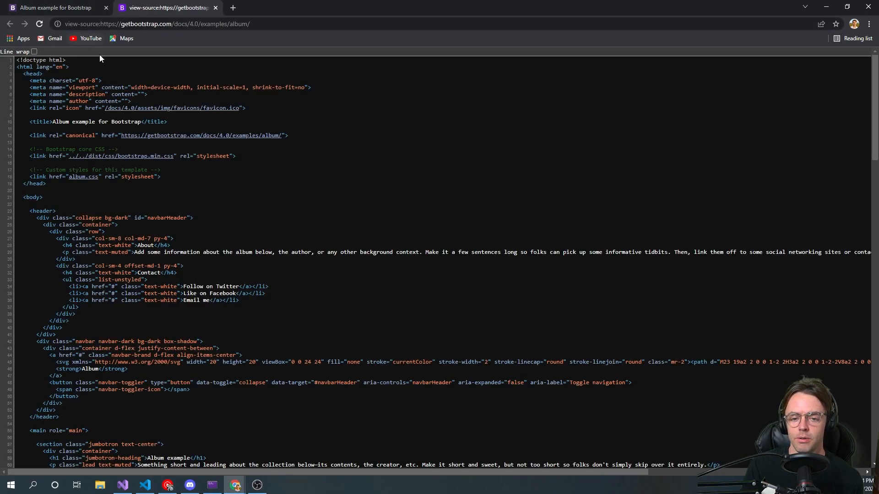
# Step: Copy the jumbotron <section> block from the Album page source
pyautogui.scroll(-3)
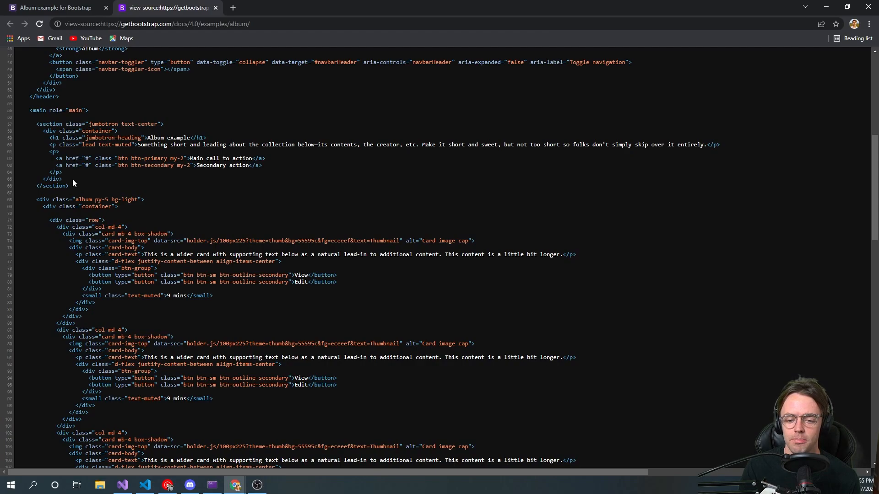
pyautogui.rightClick(72, 182)
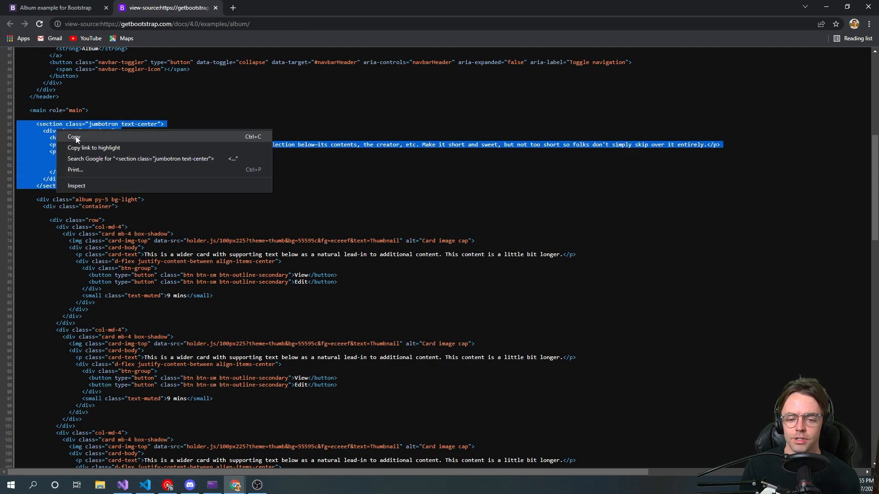
pyautogui.click(53, 8)
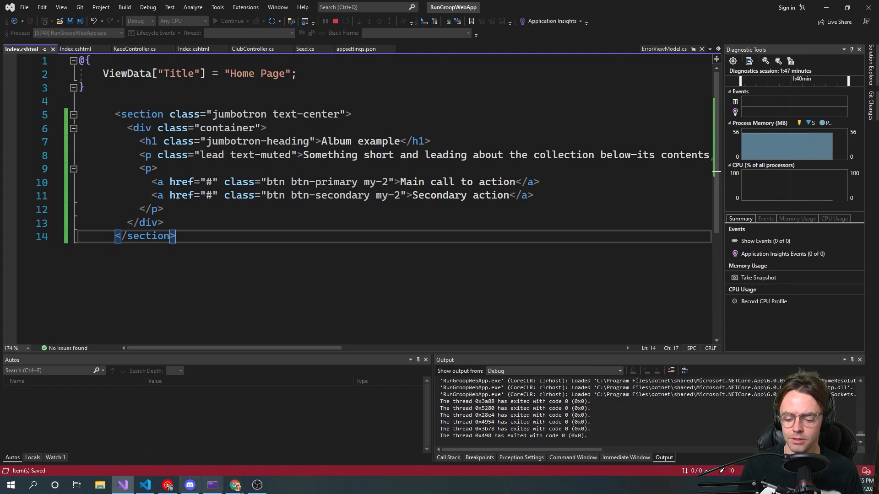
pyautogui.moveTo(234, 484)
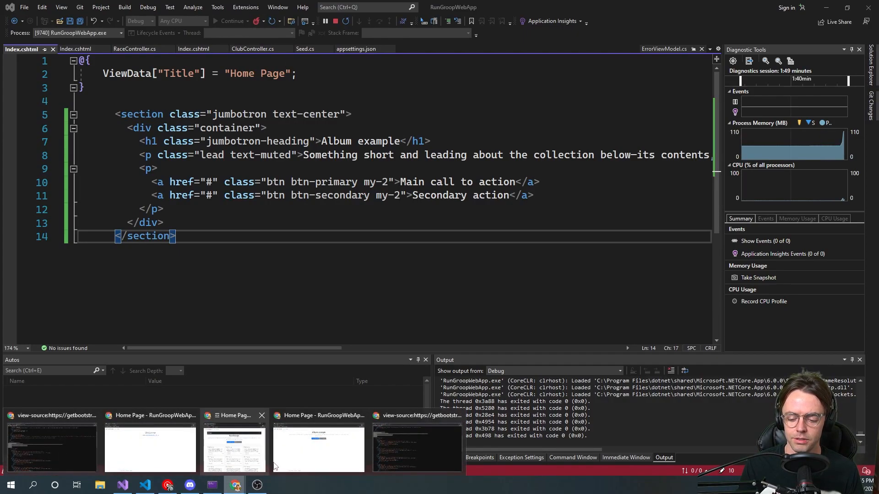
# Step: View the running home page now showing the Album jumbotron heading and buttons
pyautogui.click(234, 448)
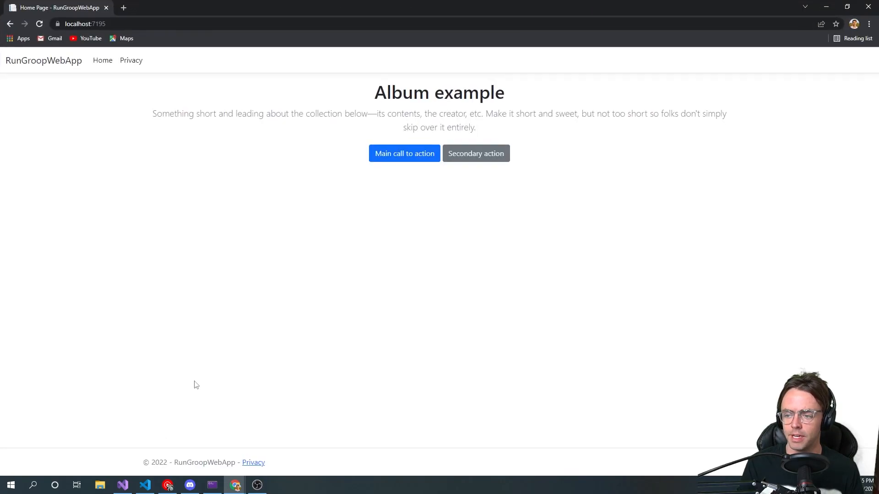
# Step: Replace the h1 text 'Album example' with 'RunGroops' in Index.cshtml
pyautogui.click(121, 485)
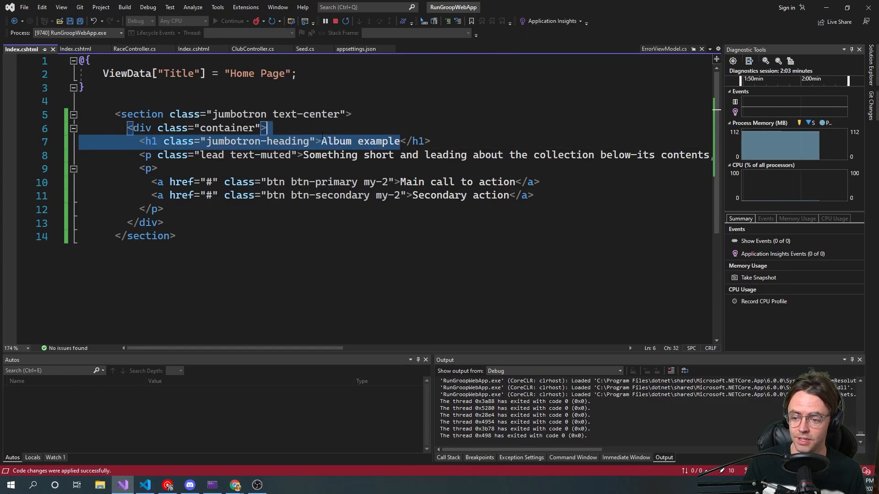
pyautogui.write('Run')
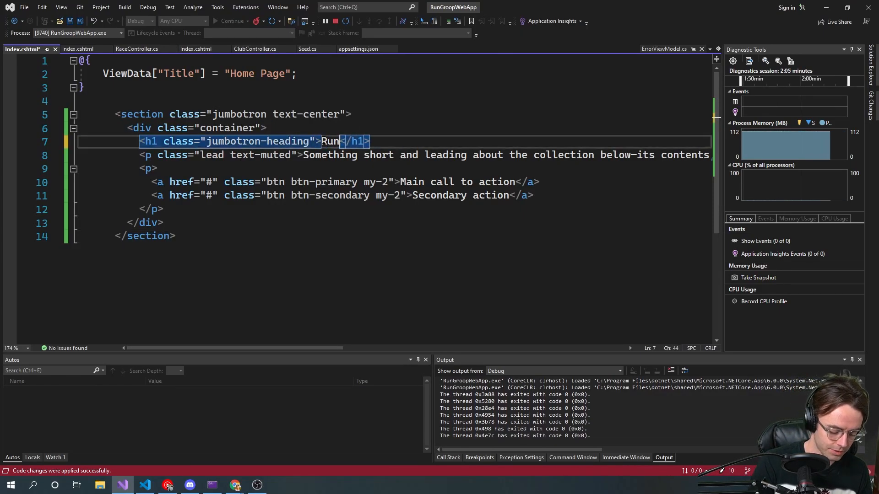
pyautogui.write('Groops')
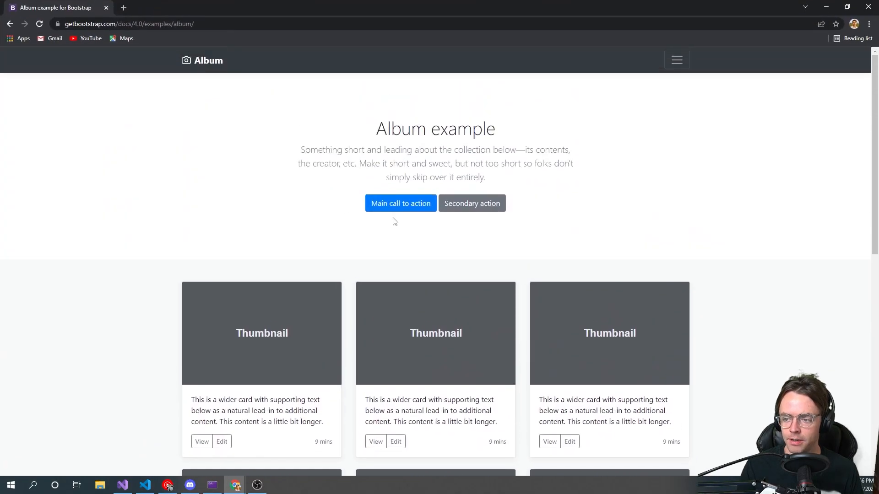
# Step: Scroll through the Album example's card grid, then switch back to Visual Studio
pyautogui.scroll(-3)
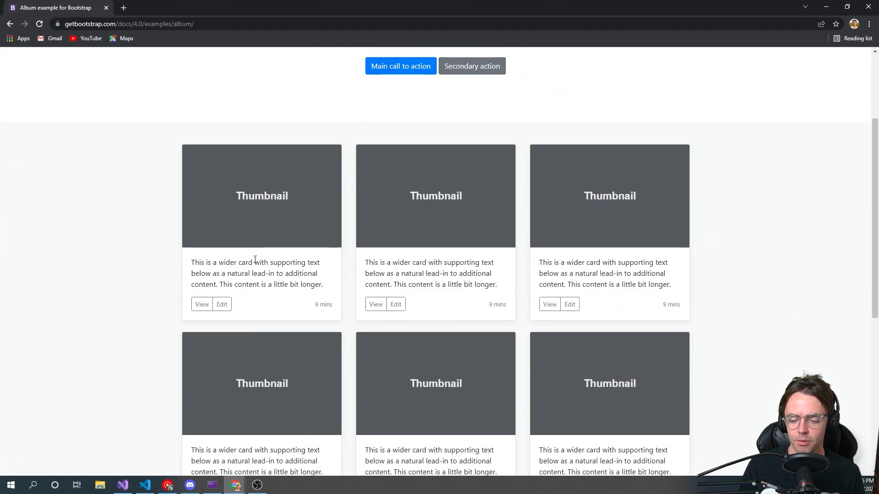
pyautogui.moveTo(291, 220)
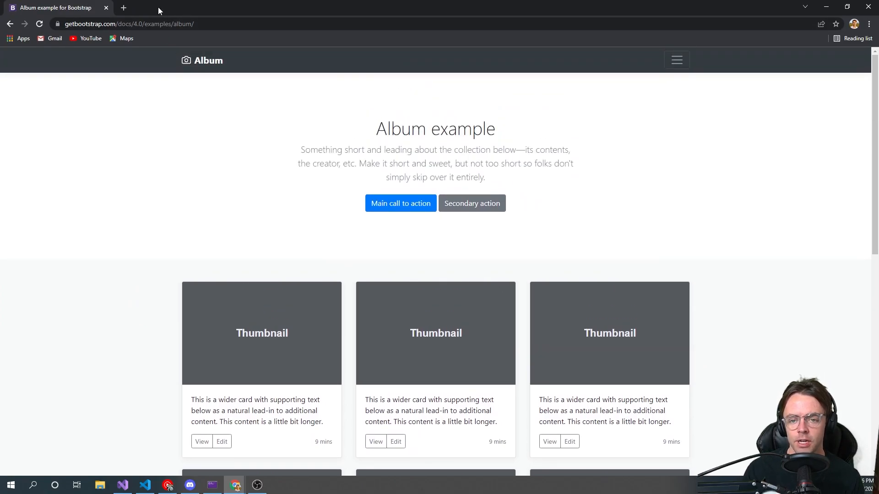
pyautogui.click(144, 484)
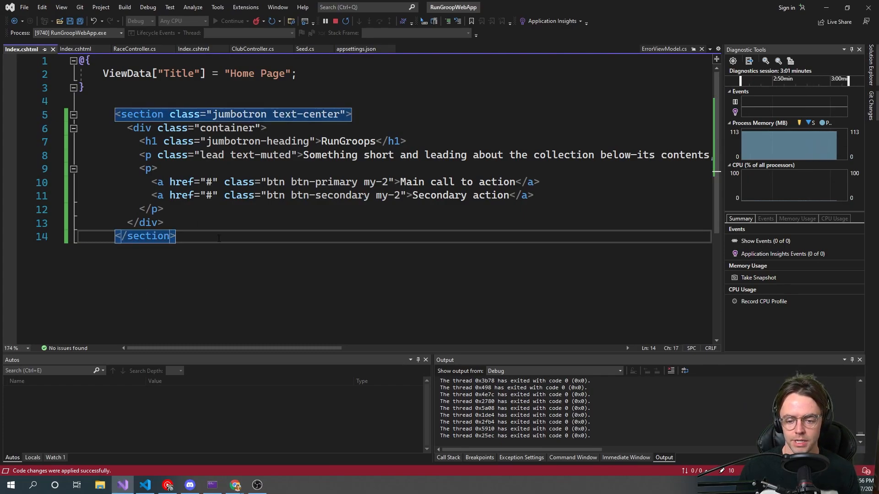
# Step: Scroll Index.cshtml below the </section> where the Album card rows are added
pyautogui.scroll(-3)
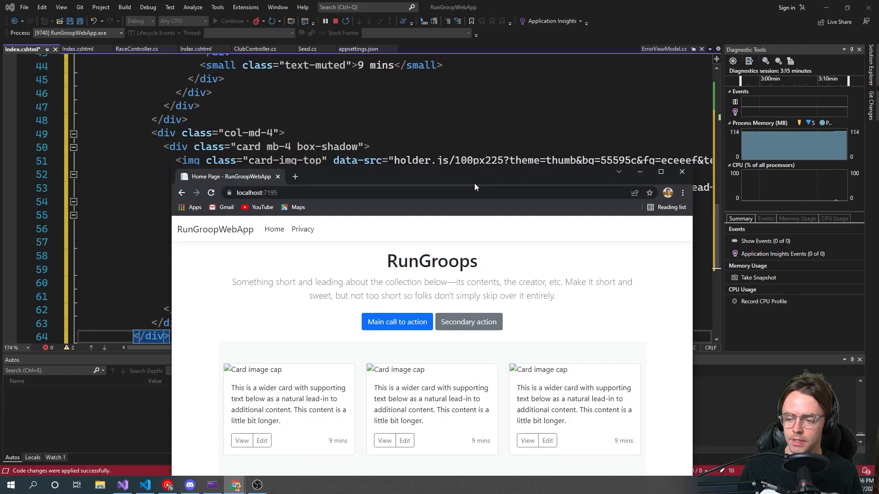
# Step: Maximize Chrome to inspect the three RunGroops cards showing 'Card image cap' placeholders
pyautogui.click(660, 172)
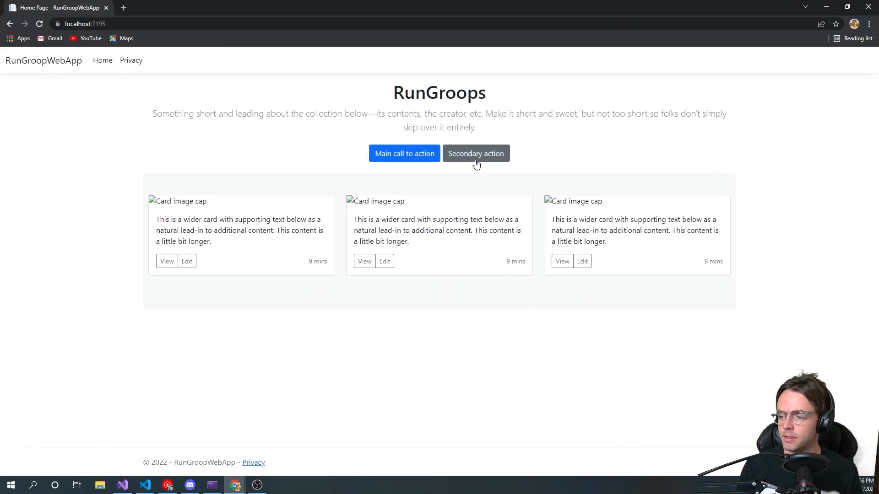
pyautogui.click(475, 153)
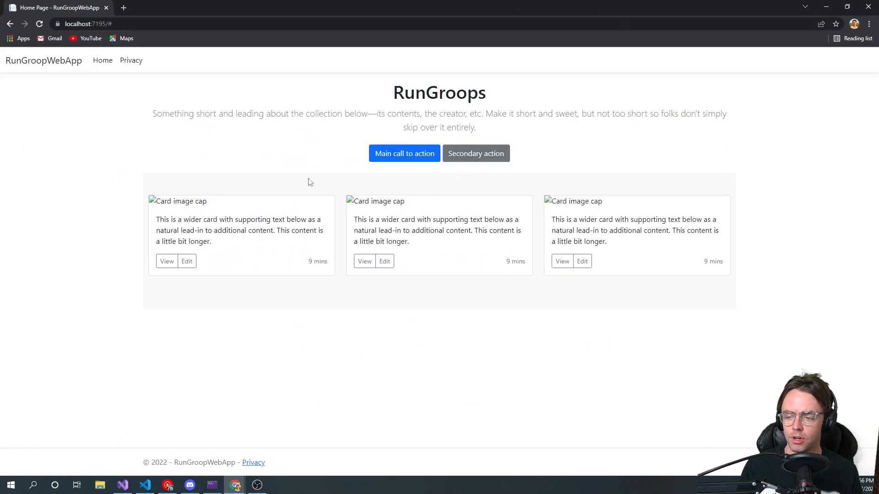
pyautogui.moveTo(404, 153)
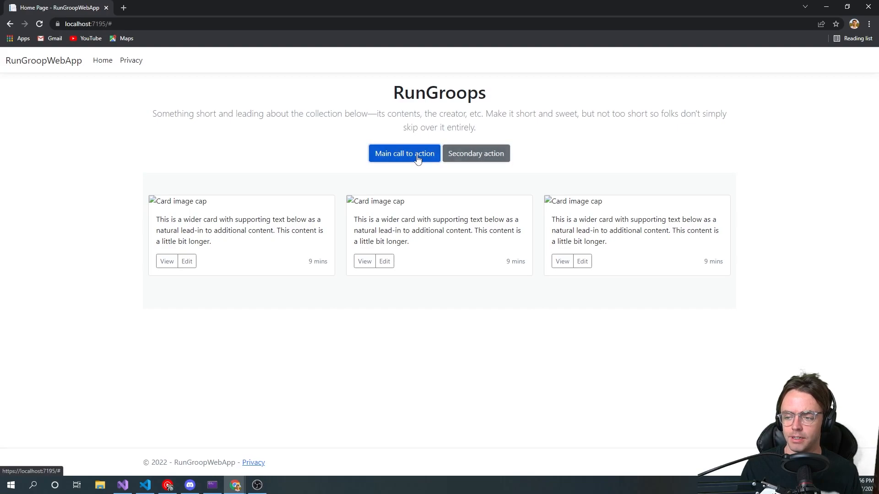
pyautogui.moveTo(476, 154)
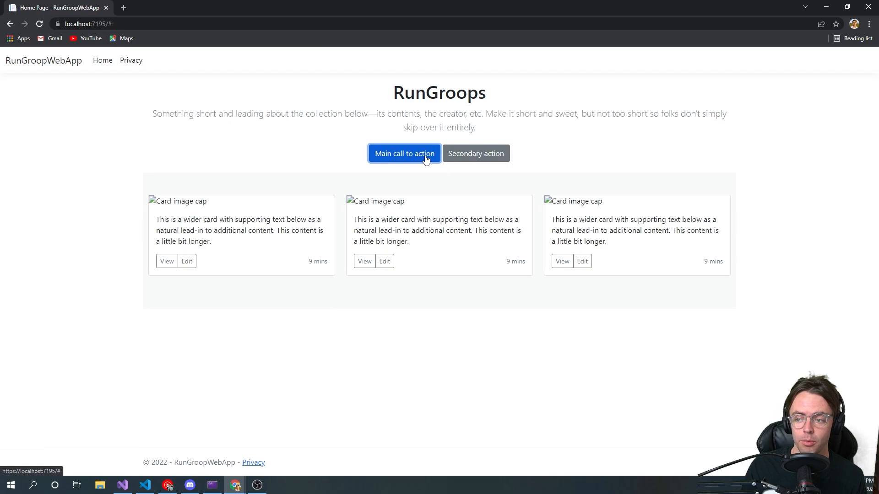
pyautogui.moveTo(468, 174)
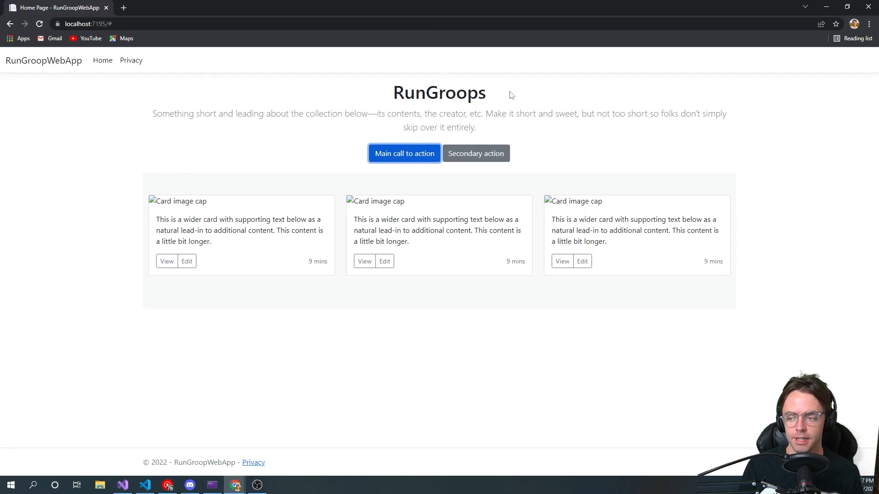
pyautogui.moveTo(828, 7)
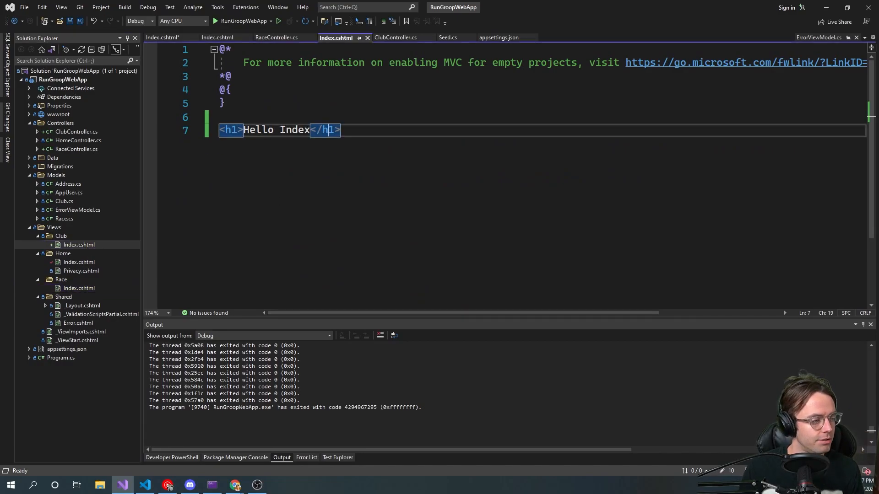
# Step: Copy the Album card rows from the view-source tab and return to the code
pyautogui.click(234, 484)
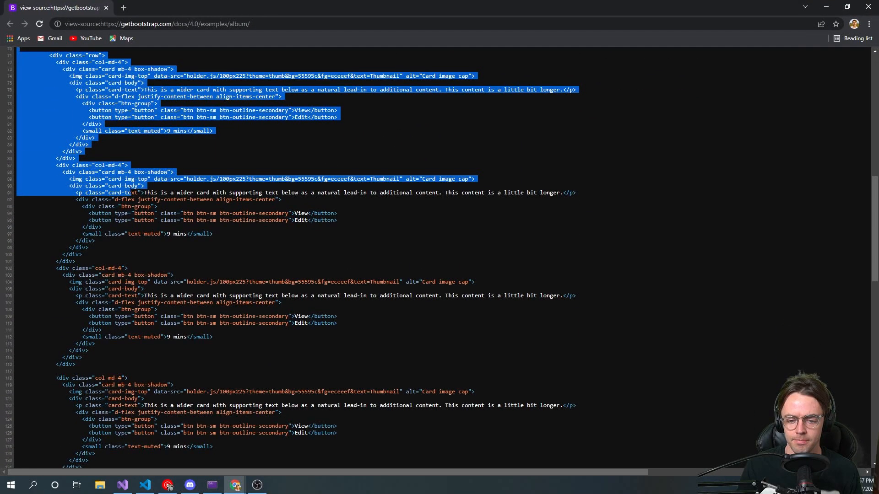
pyautogui.scroll(-3)
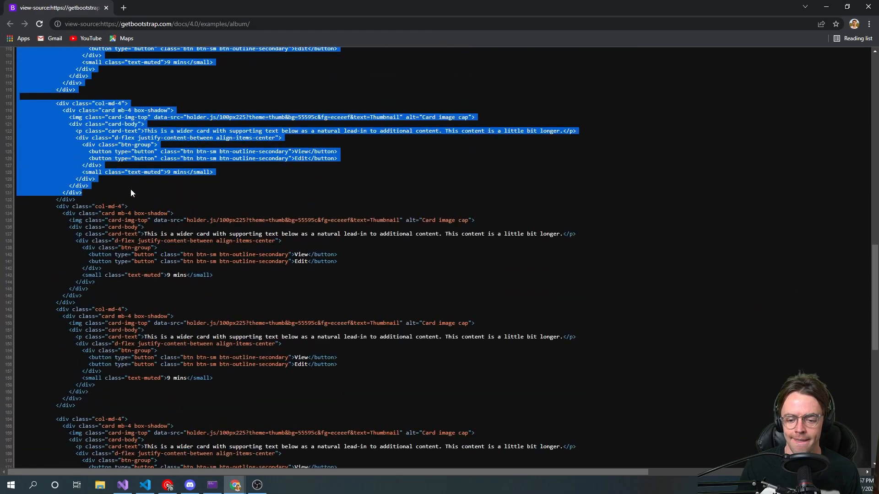
pyautogui.scroll(-3)
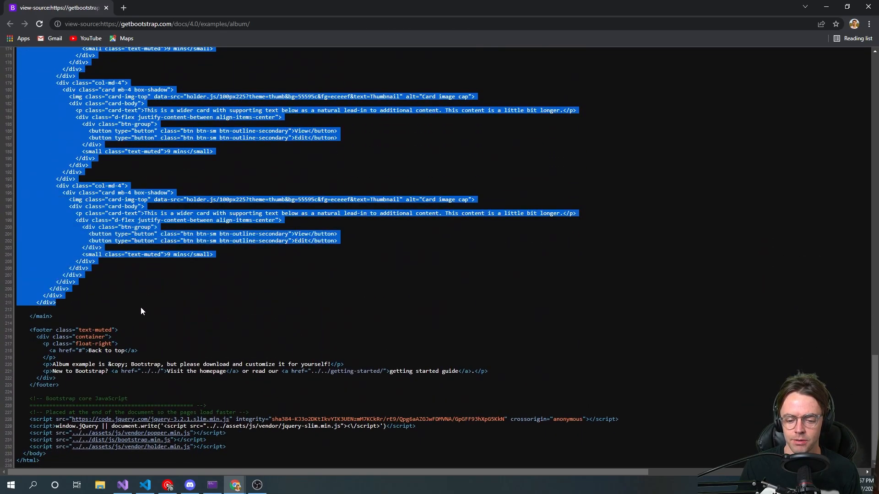
pyautogui.rightClick(142, 311)
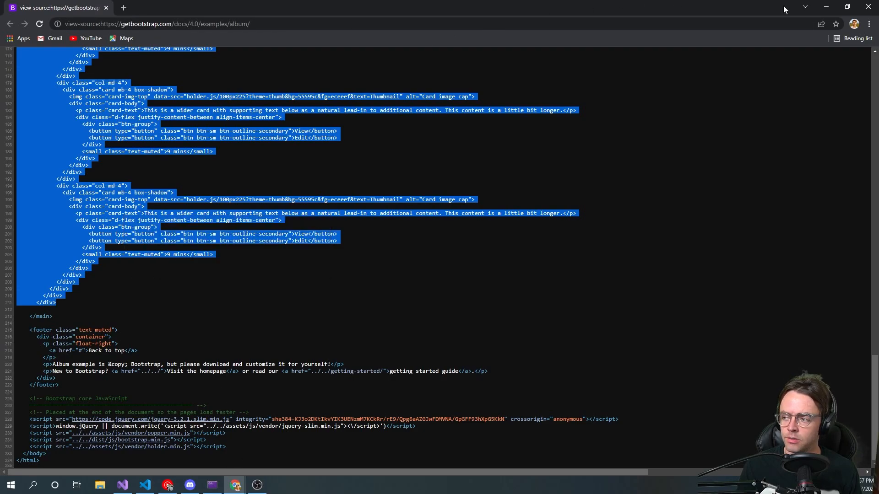
pyautogui.click(122, 485)
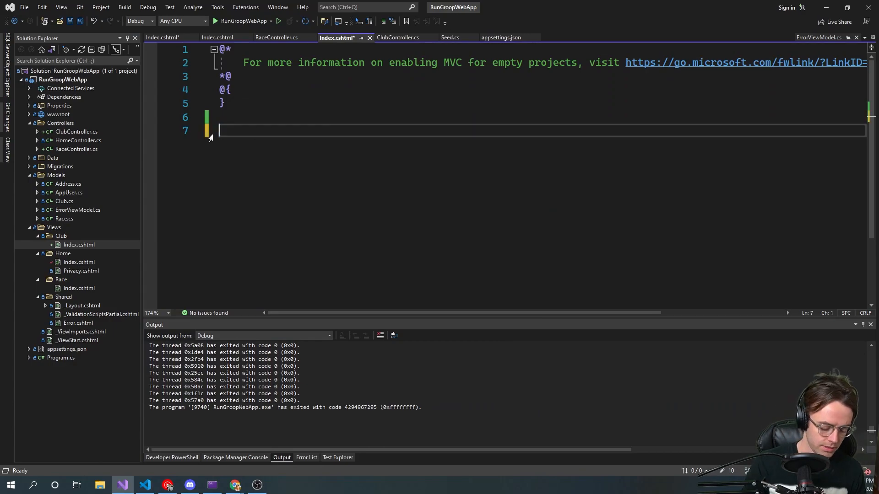
# Step: Put the album card grid in place of the Hello Index heading and relaunch RunGroopWebApp
pyautogui.press('ctrl+s')
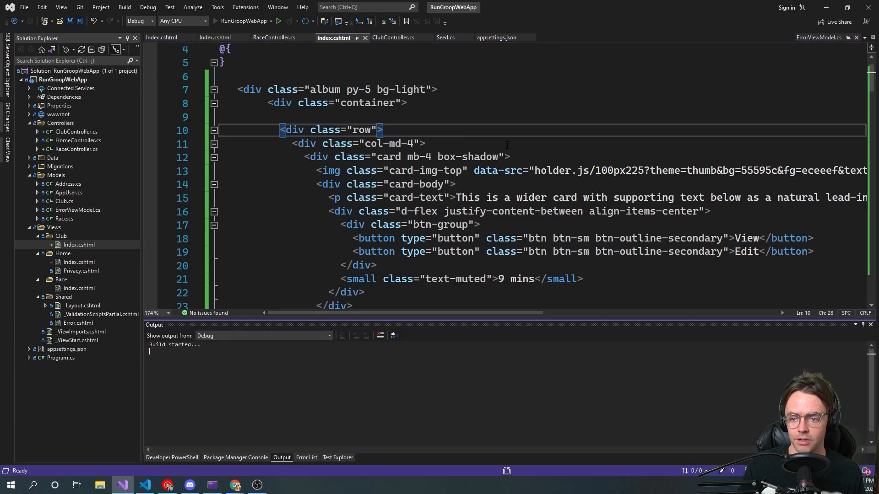
pyautogui.click(279, 21)
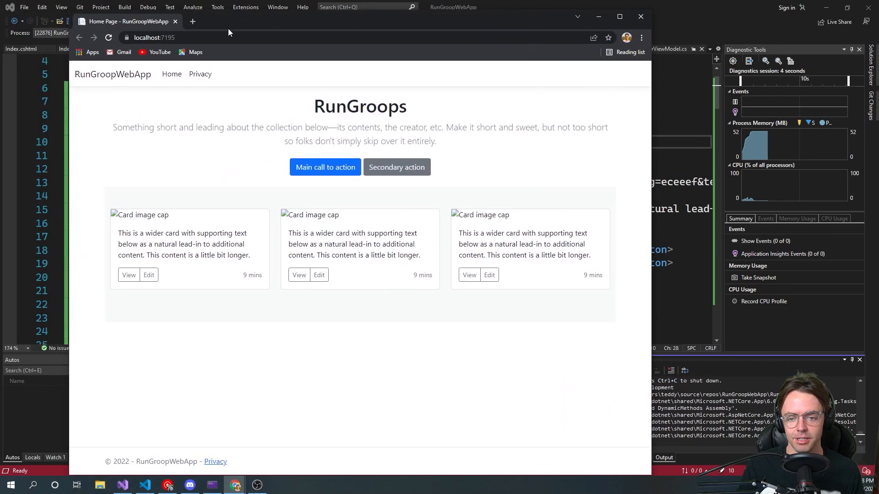
# Step: Load localhost /club to check the three-by-three album card grid, then return to Visual Studio
pyautogui.click(619, 17)
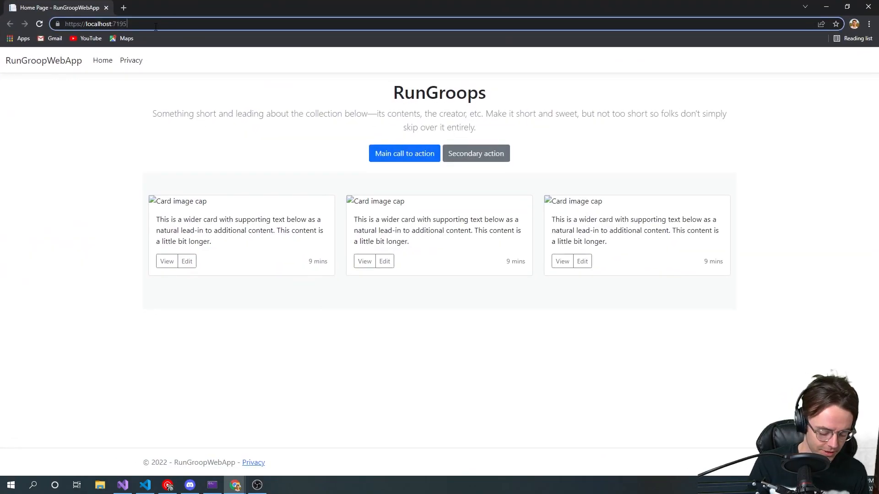
pyautogui.write('/CLU')
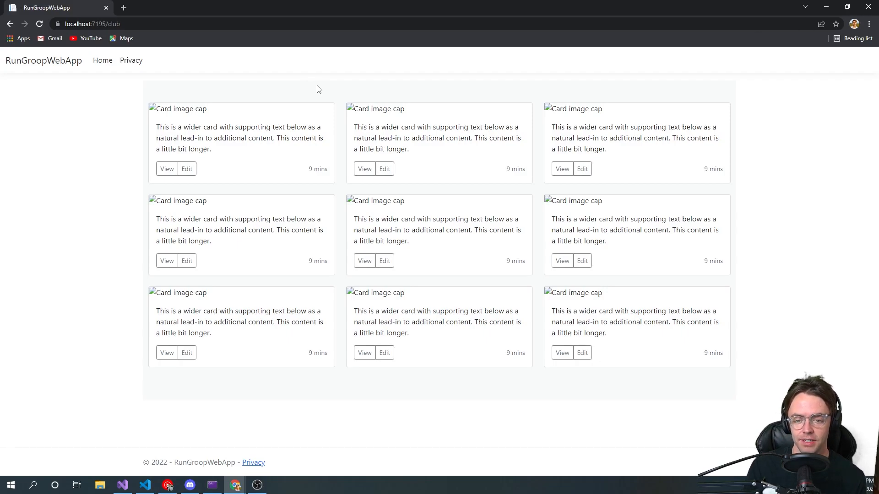
pyautogui.click(102, 60)
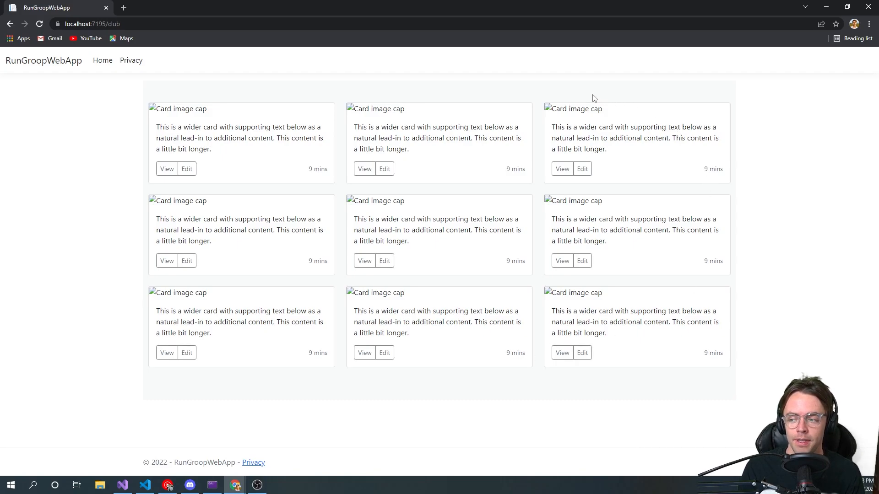
pyautogui.moveTo(464, 147)
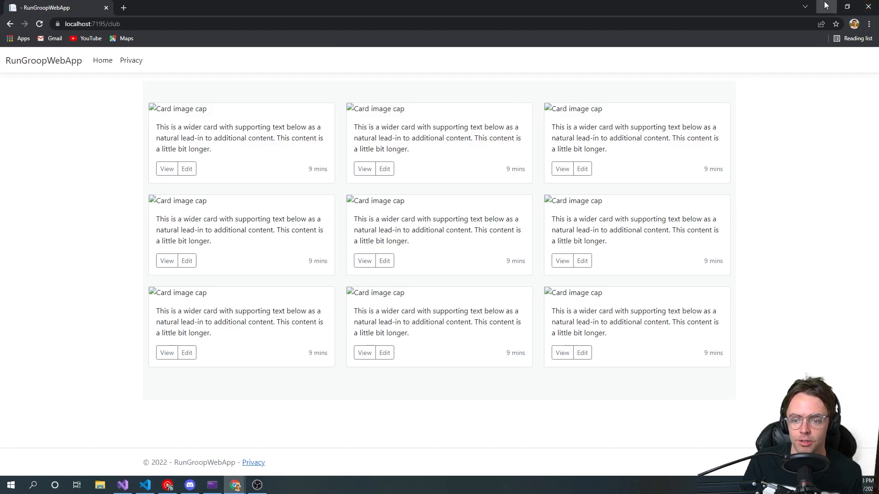
pyautogui.click(121, 484)
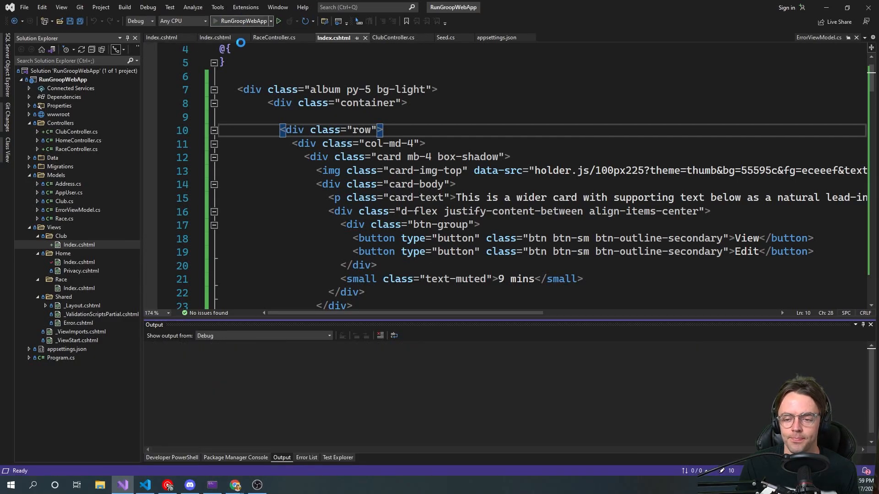
pyautogui.click(278, 21)
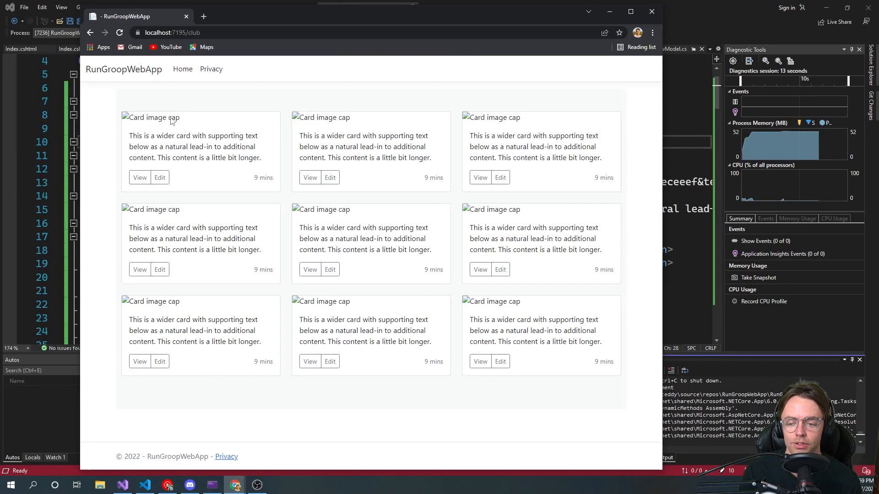
pyautogui.moveTo(193, 123)
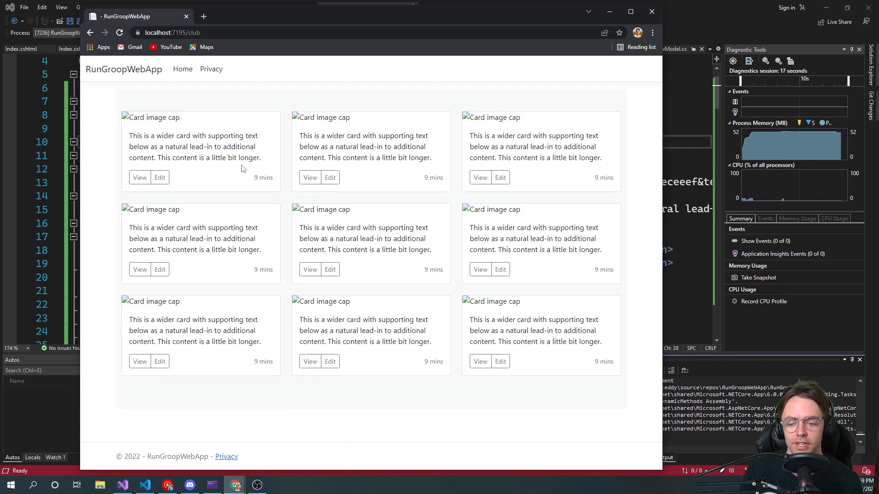
pyautogui.moveTo(178, 252)
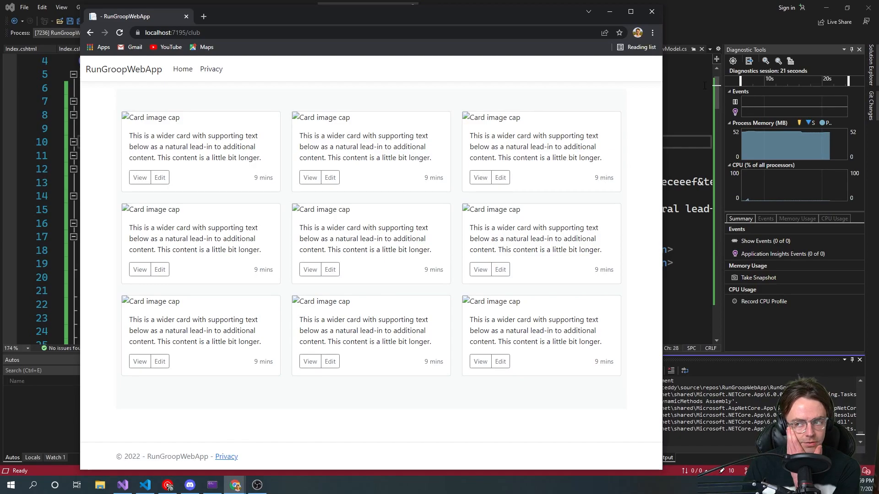
pyautogui.click(145, 485)
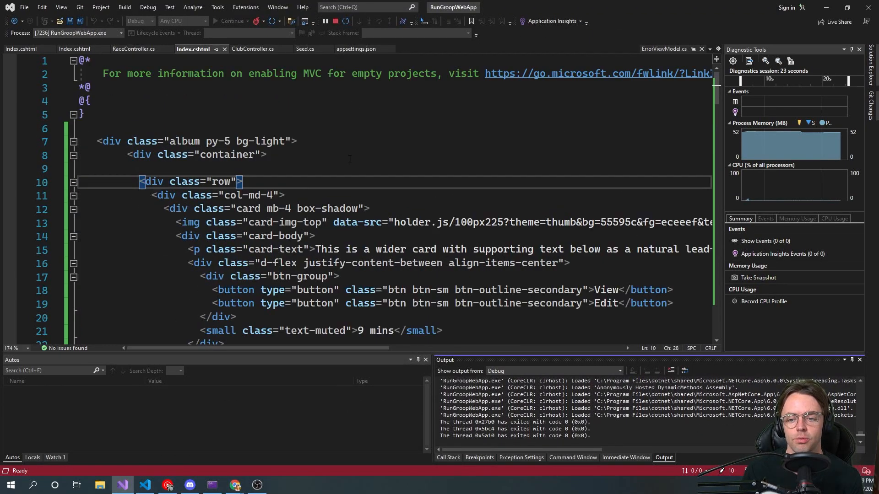
pyautogui.scroll(-3)
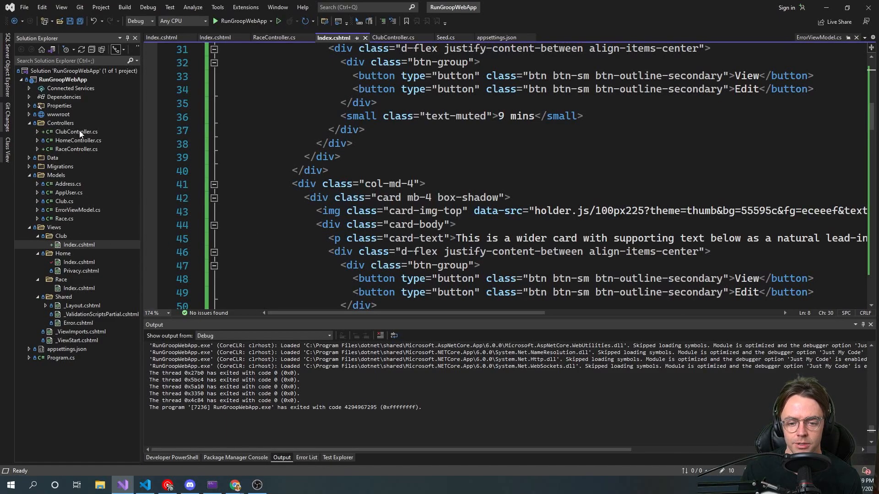
# Step: Start a ClubController constructor with an ApplicationDbContext parameter
pyautogui.click(392, 38)
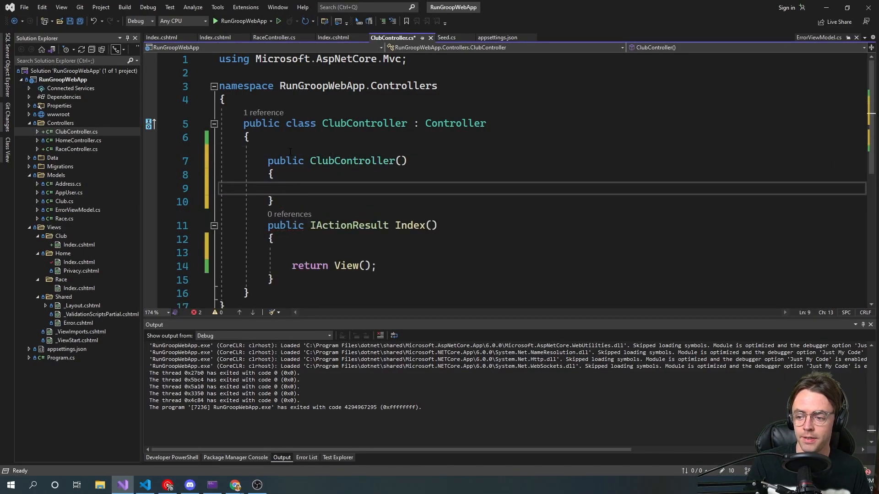
pyautogui.write('A')
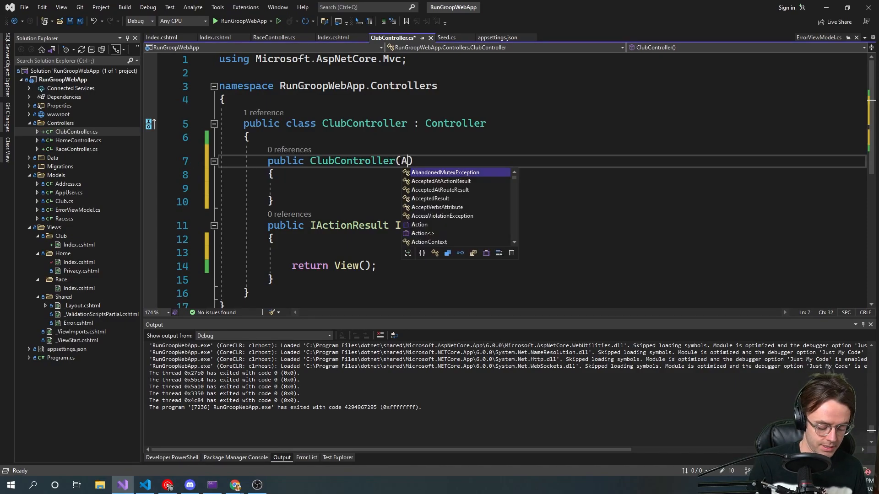
pyautogui.write('ppDbCp')
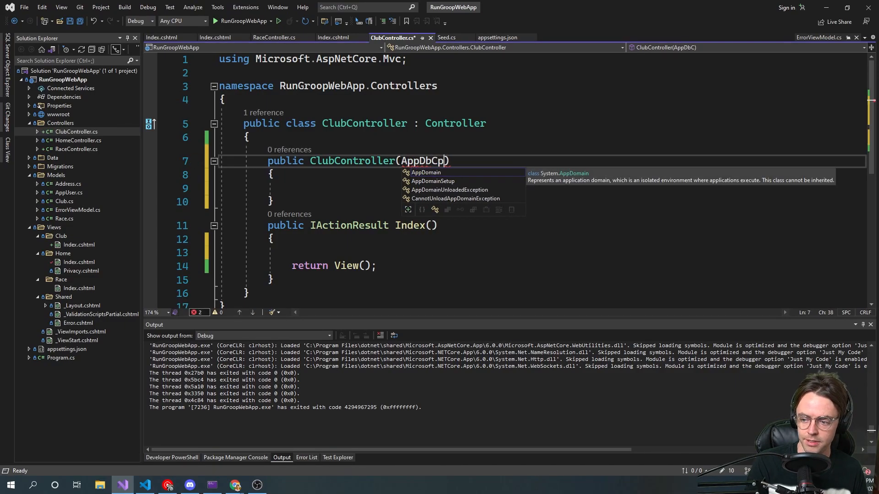
pyautogui.write('ont')
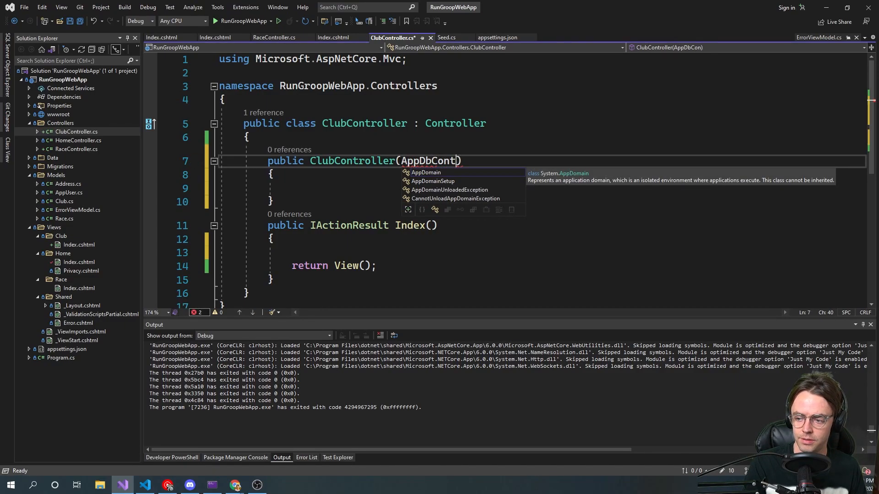
pyautogui.write('ext')
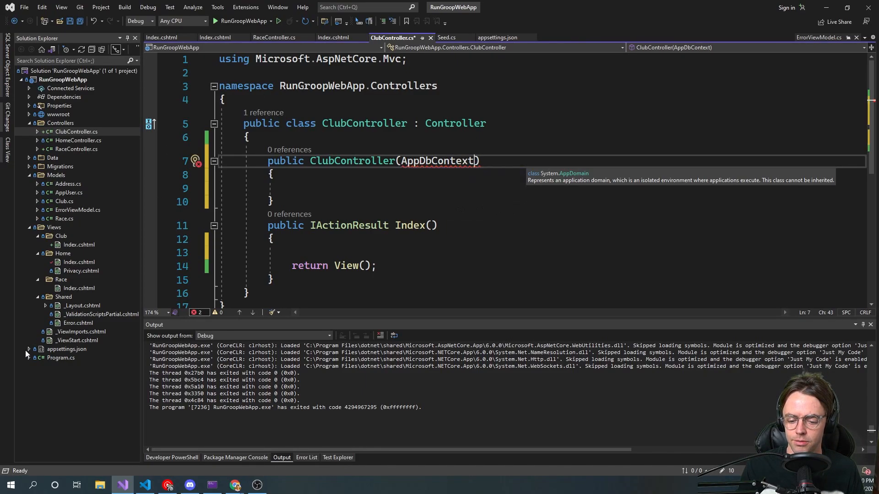
# Step: Check appsettings.json, name the parameter context, and add using RunGroopWebApp.Data
pyautogui.click(496, 37)
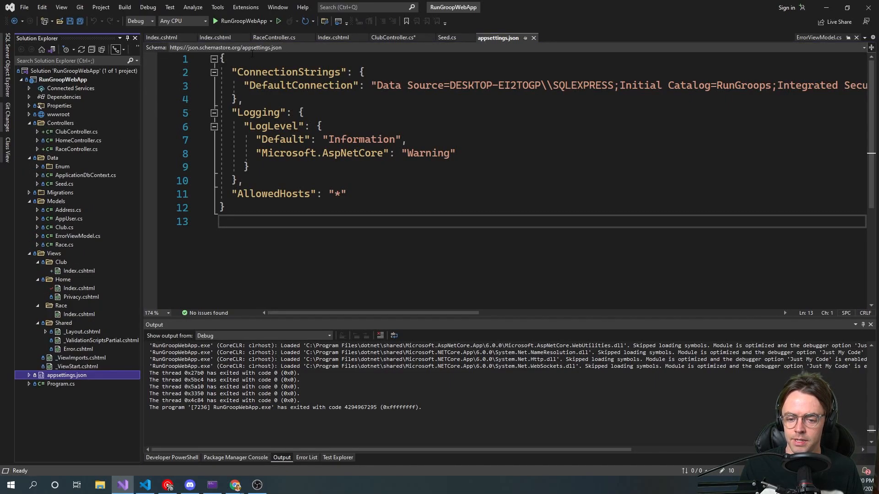
pyautogui.click(392, 38)
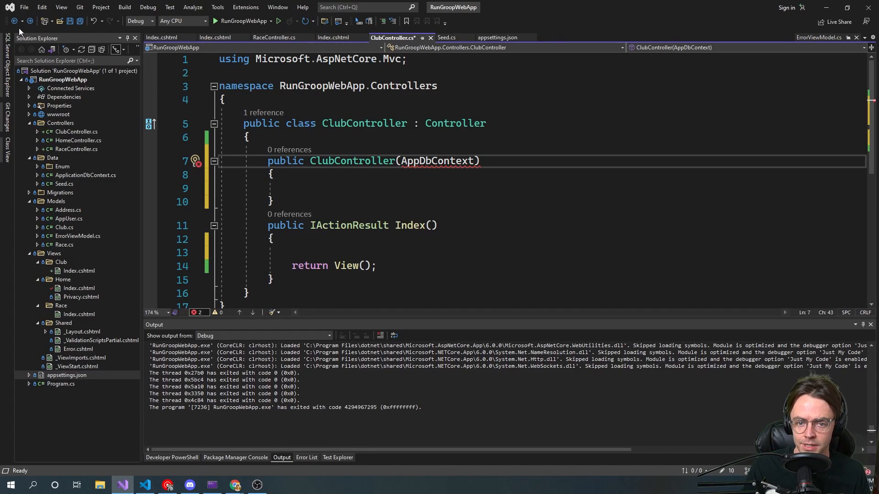
pyautogui.moveTo(14, 22)
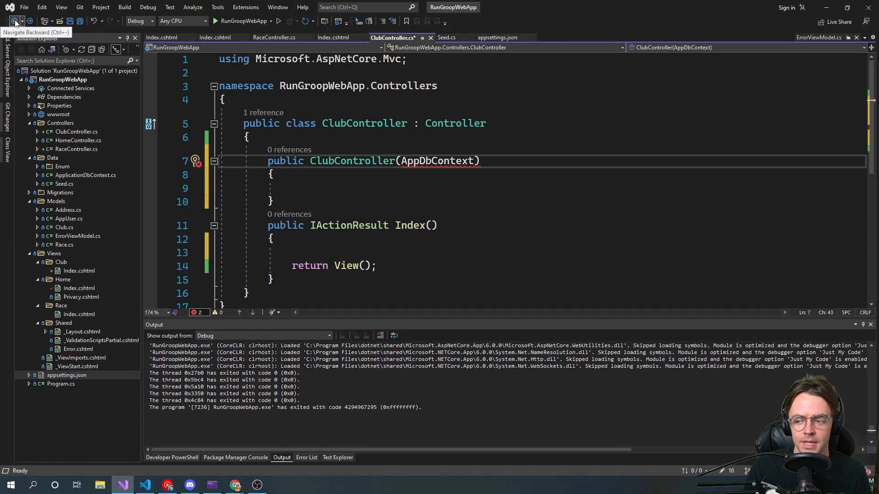
pyautogui.click(497, 38)
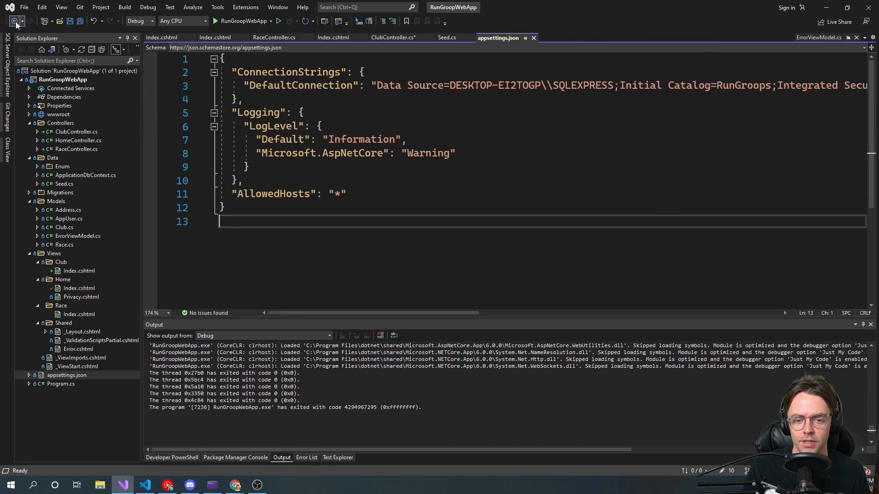
pyautogui.click(394, 37)
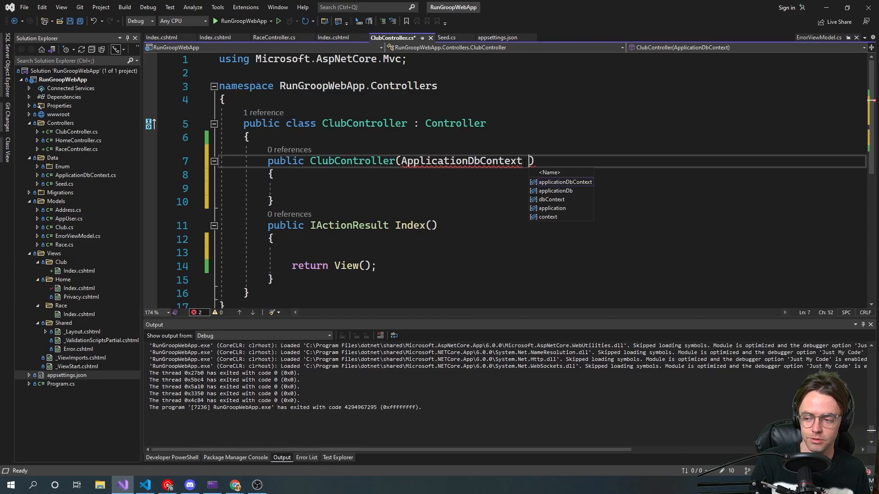
pyautogui.write('context')
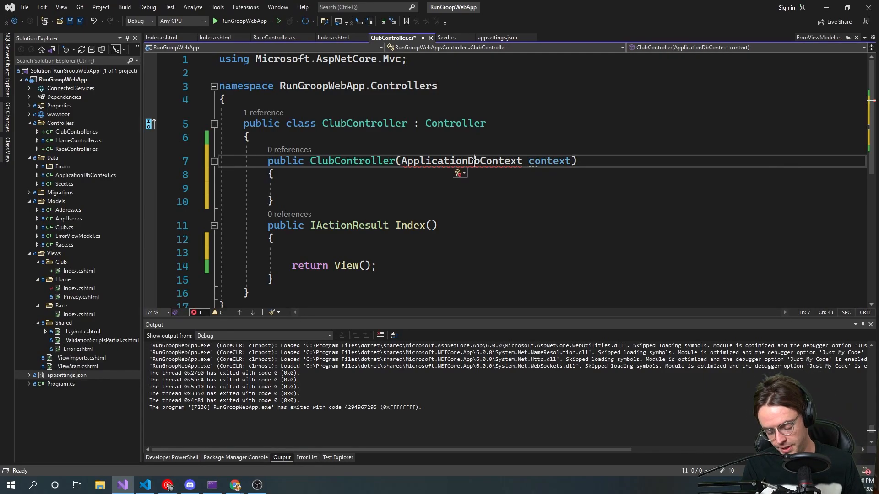
pyautogui.write('using RunGroopWebApp.Data;')
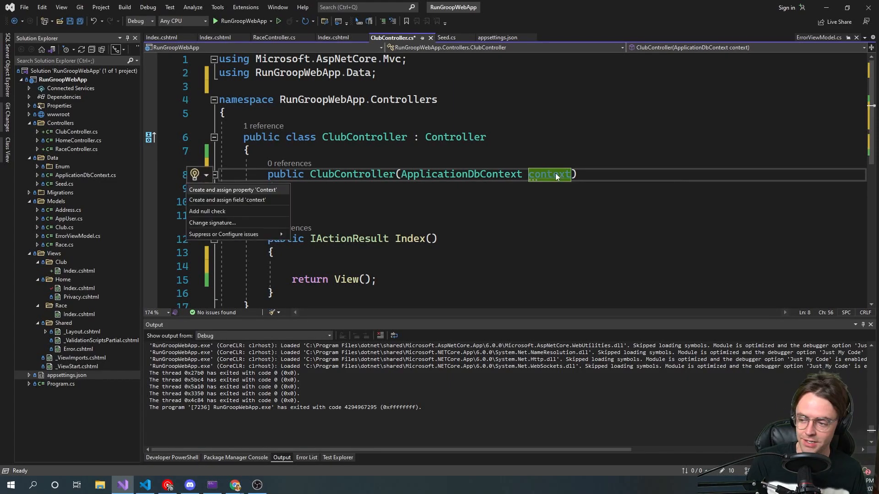
# Step: Assign context to a _context field, pass _context.Clubs.ToList() to View in Index, and save
pyautogui.click(227, 200)
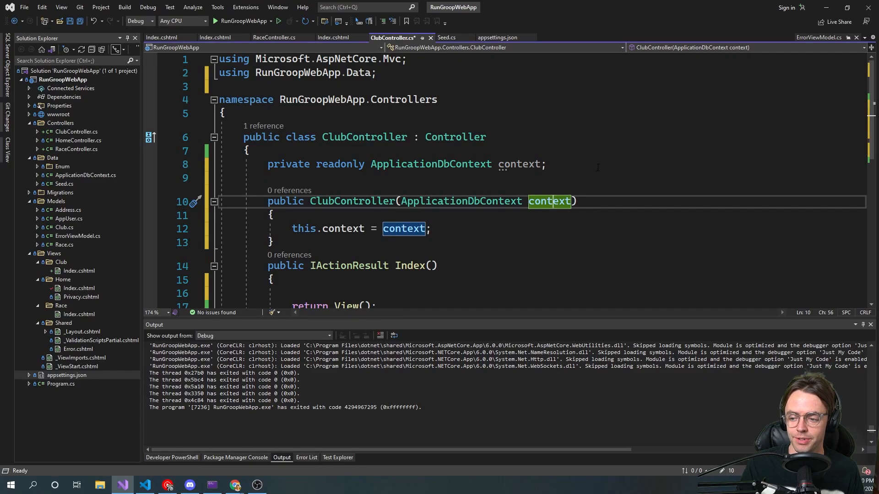
pyautogui.moveTo(549, 200)
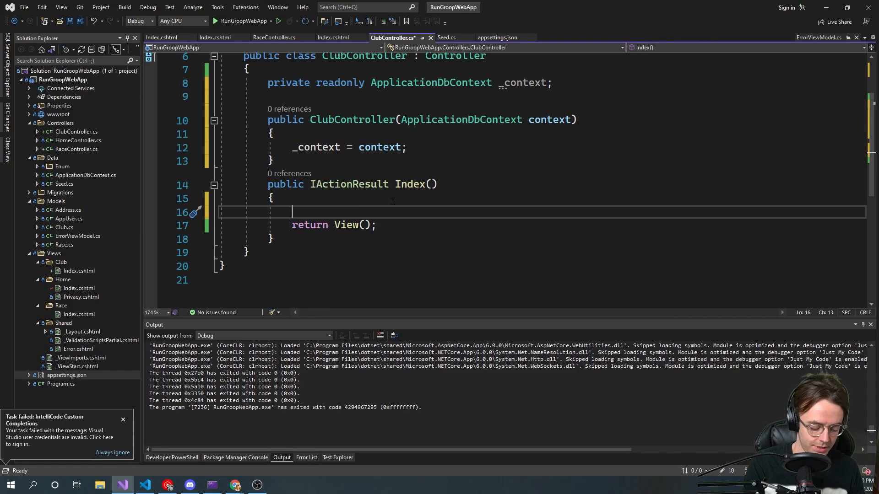
pyautogui.write('var club')
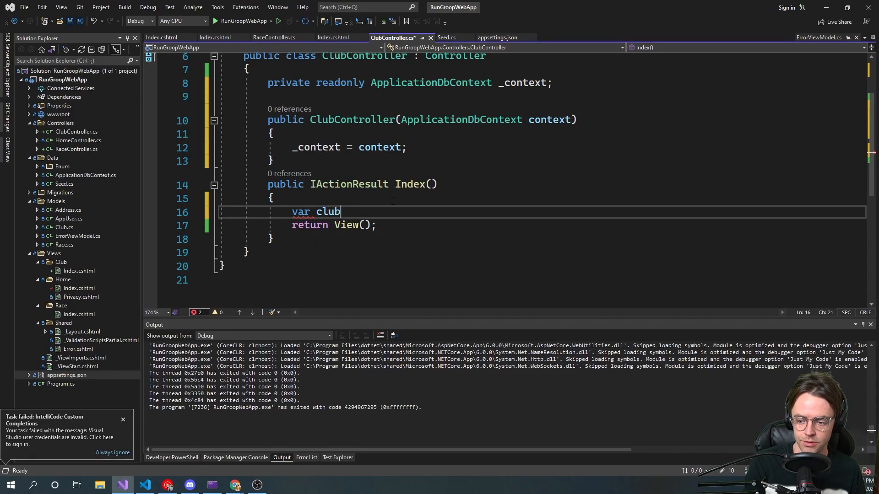
pyautogui.write('s = _context.Clubs;')
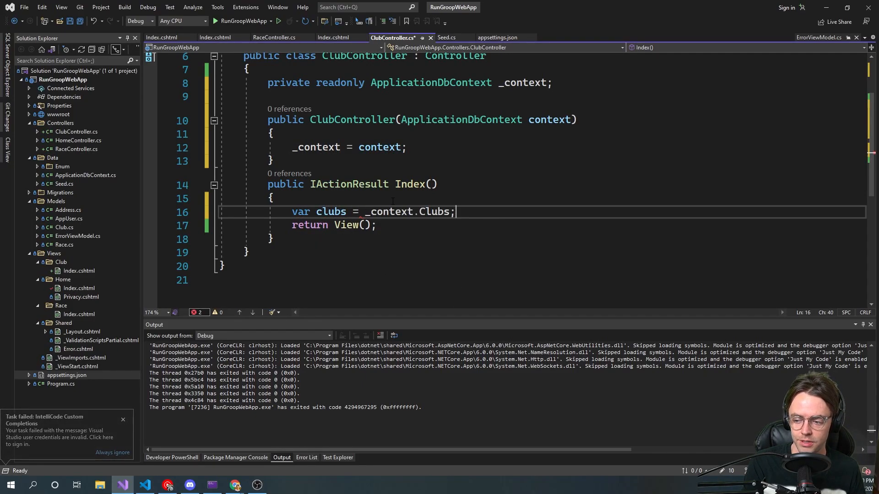
pyautogui.write('.ToList();')
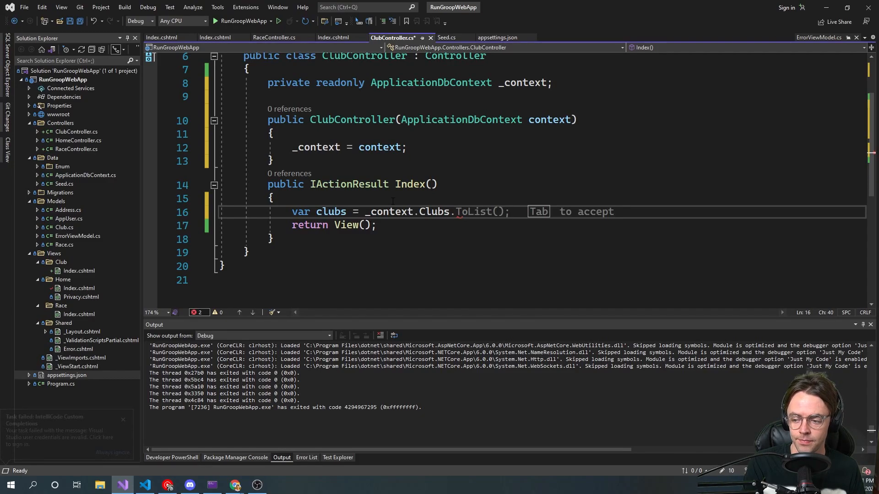
pyautogui.press('Tab')
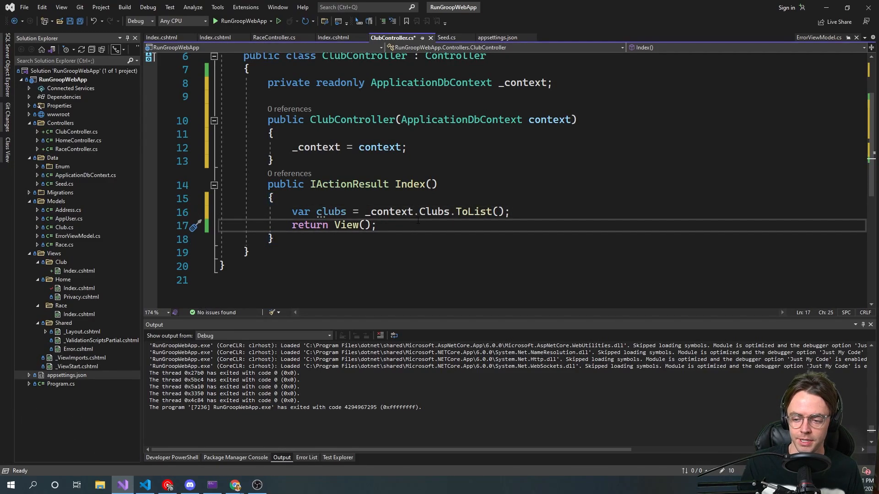
pyautogui.write('clubs')
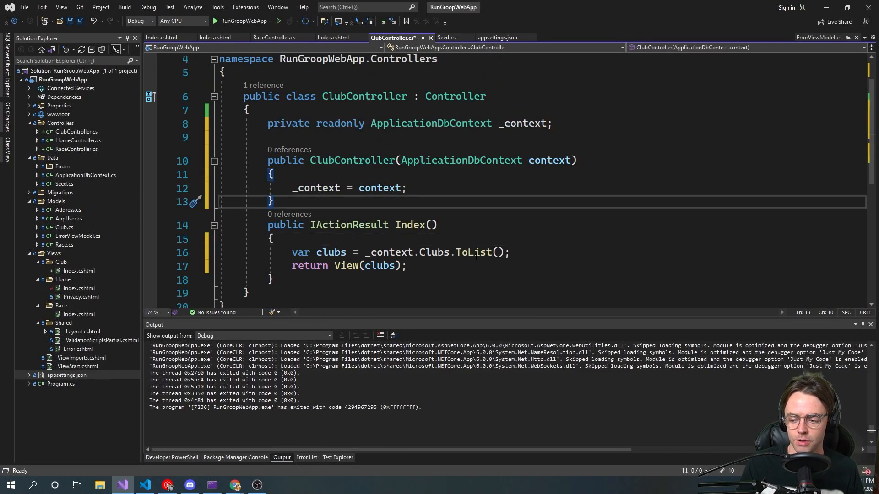
pyautogui.press('ctrl+s')
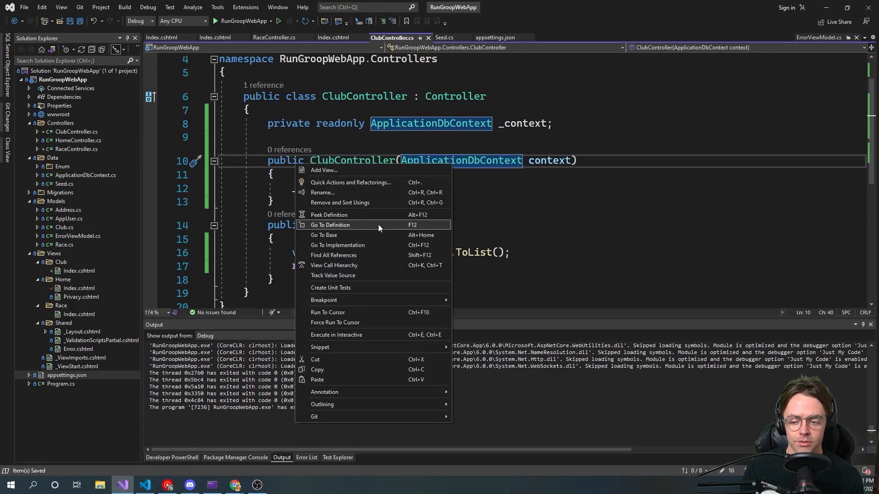
pyautogui.click(330, 225)
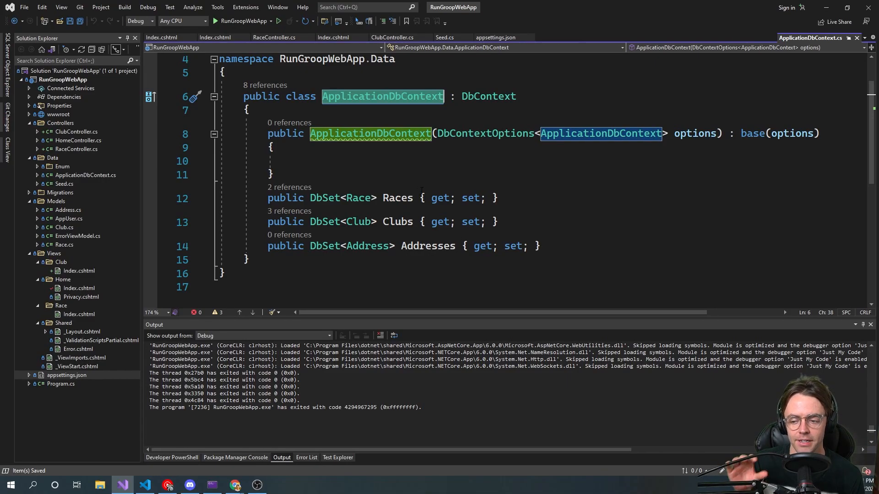
pyautogui.click(392, 37)
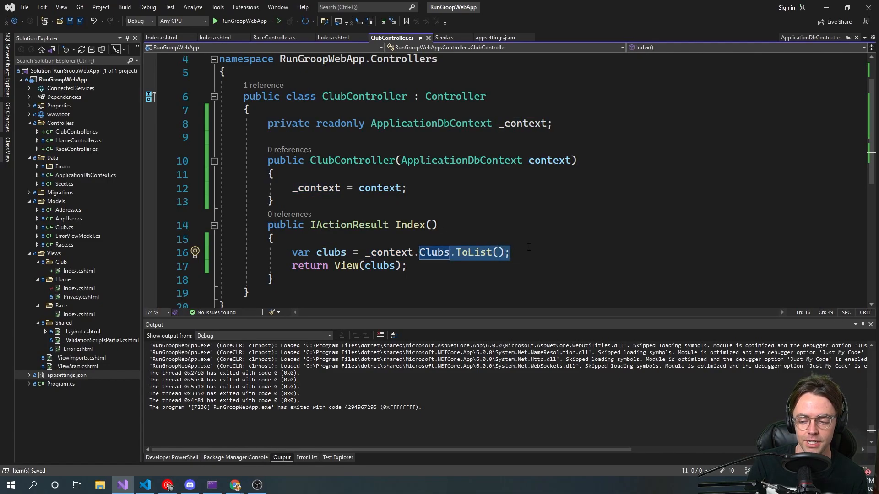
pyautogui.press('Delete')
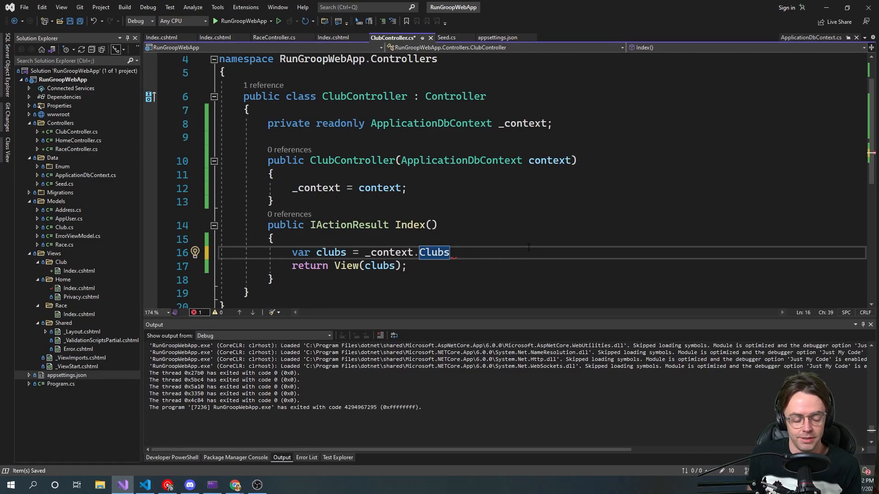
pyautogui.write('.ToList();')
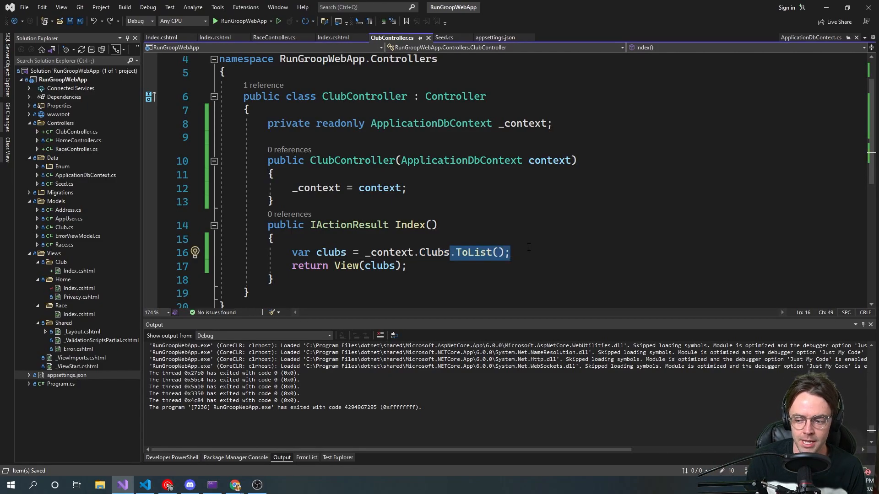
pyautogui.doubleClick(432, 253)
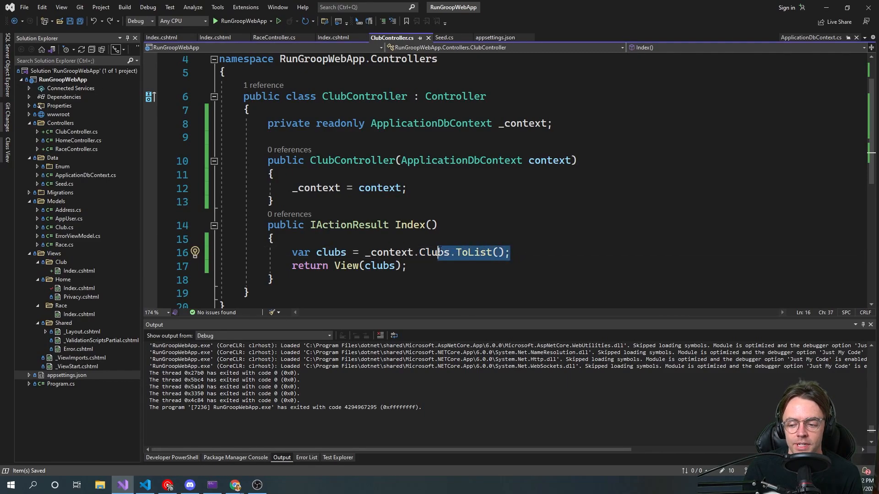
pyautogui.moveTo(435, 252)
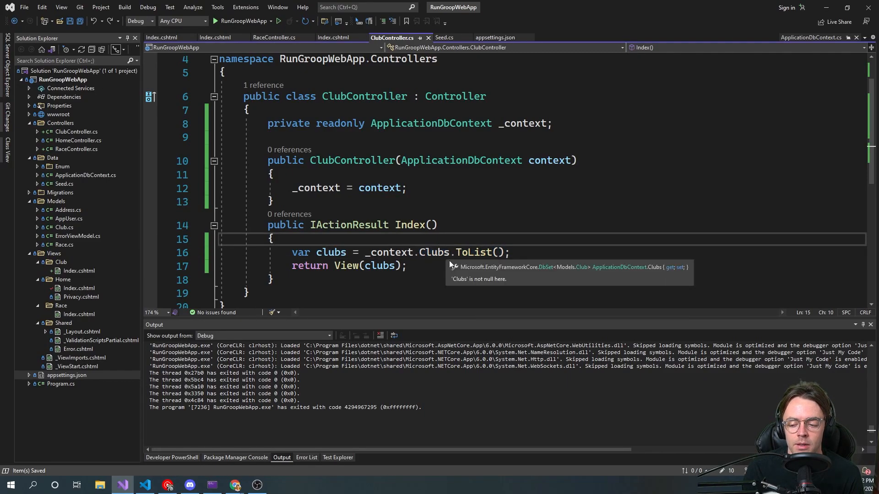
pyautogui.doubleClick(434, 252)
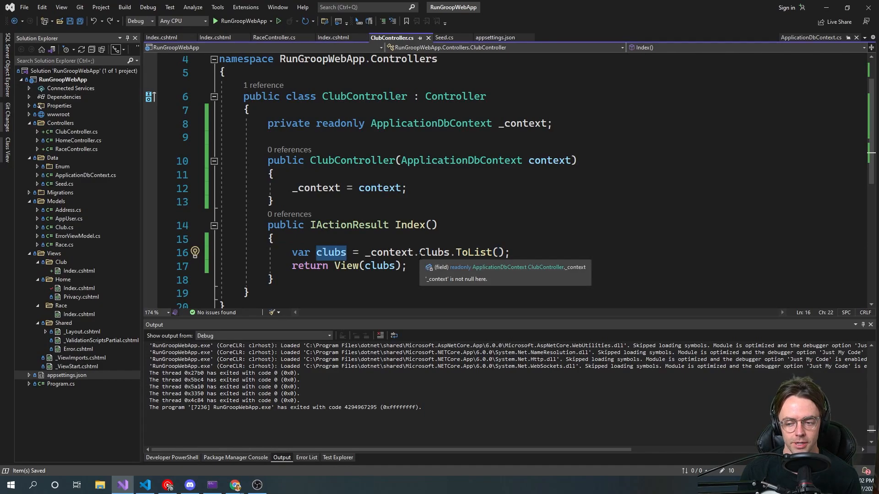
pyautogui.moveTo(336, 265)
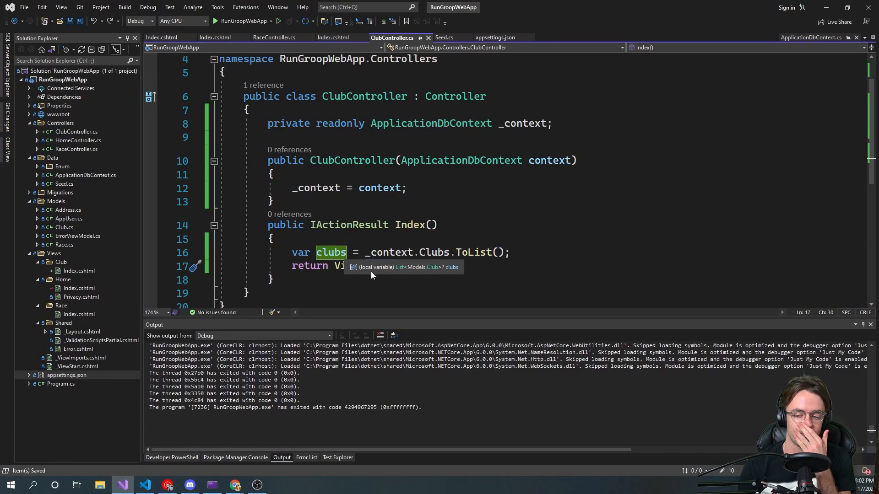
pyautogui.doubleClick(379, 266)
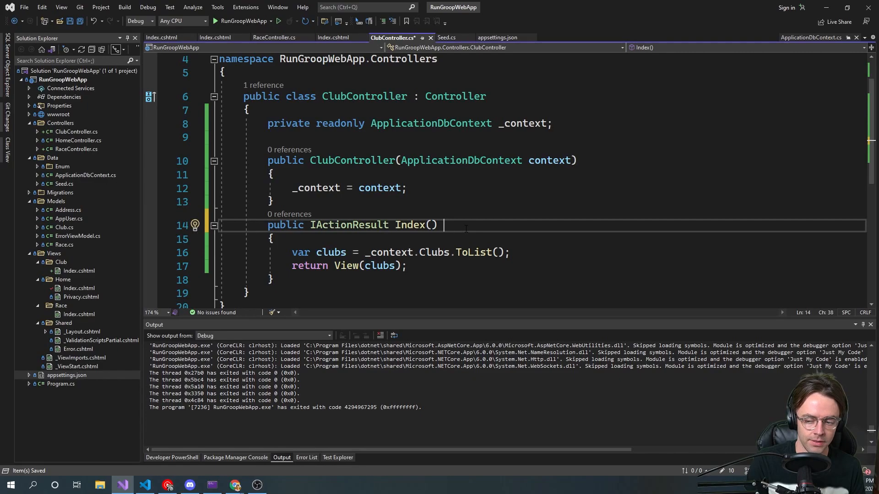
# Step: Clear the stray typed characters and reopen Views/Club/Index.cshtml at the top
pyautogui.write('CCCCC')
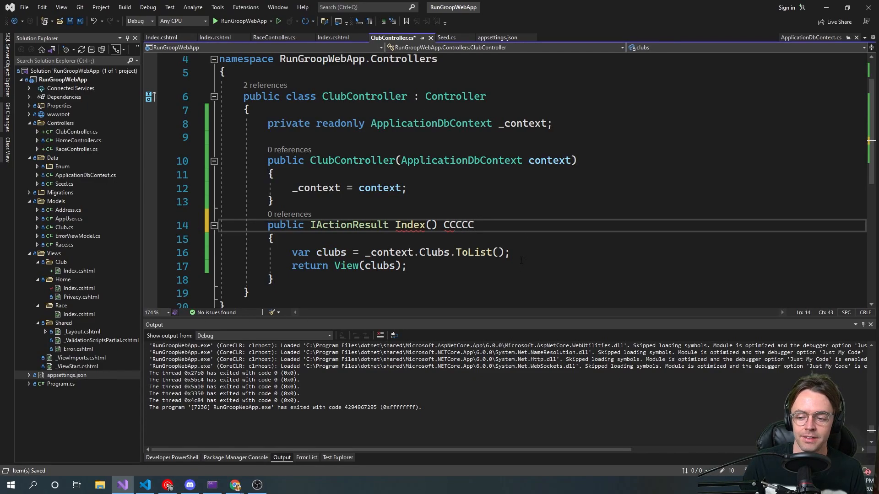
pyautogui.write('MM')
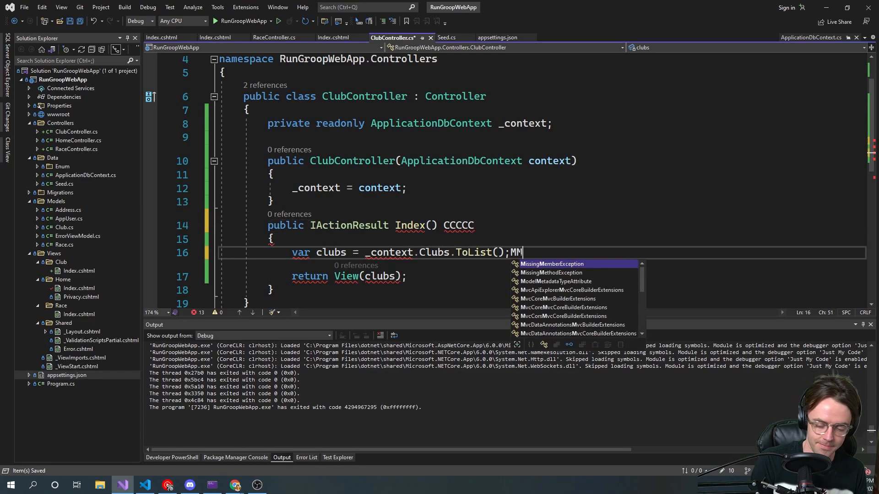
pyautogui.write('MMM')
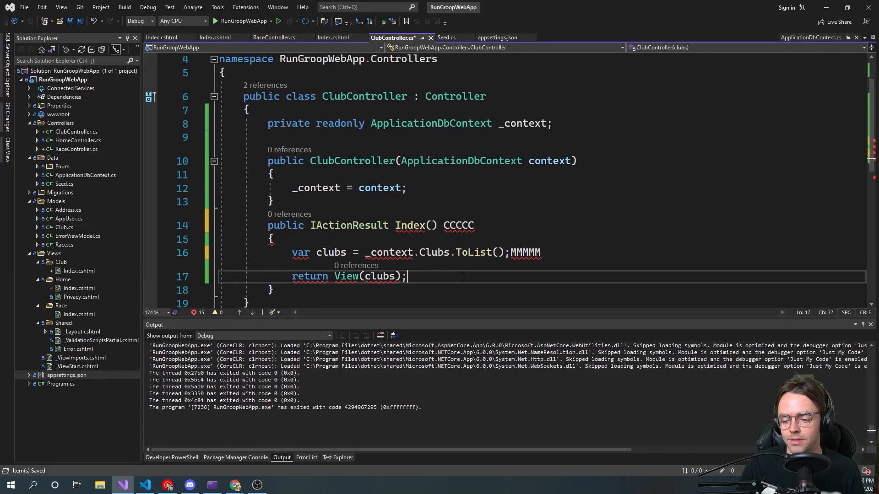
pyautogui.write('C')
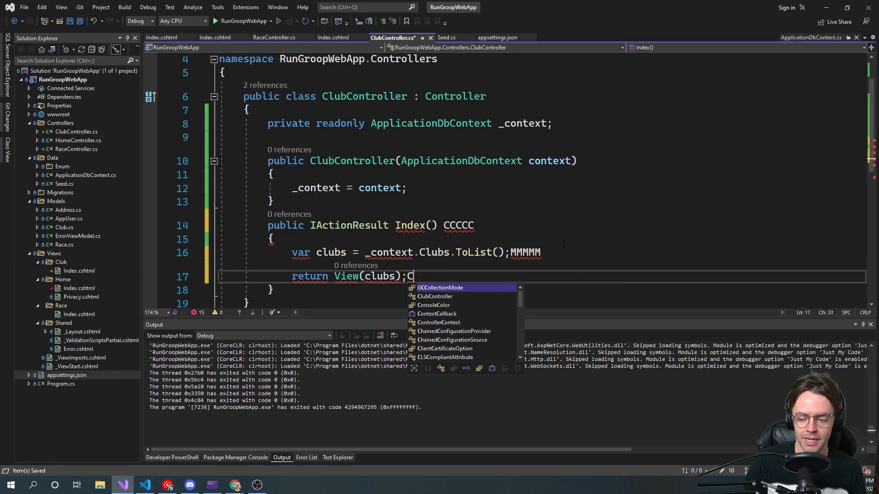
pyautogui.write('VVV')
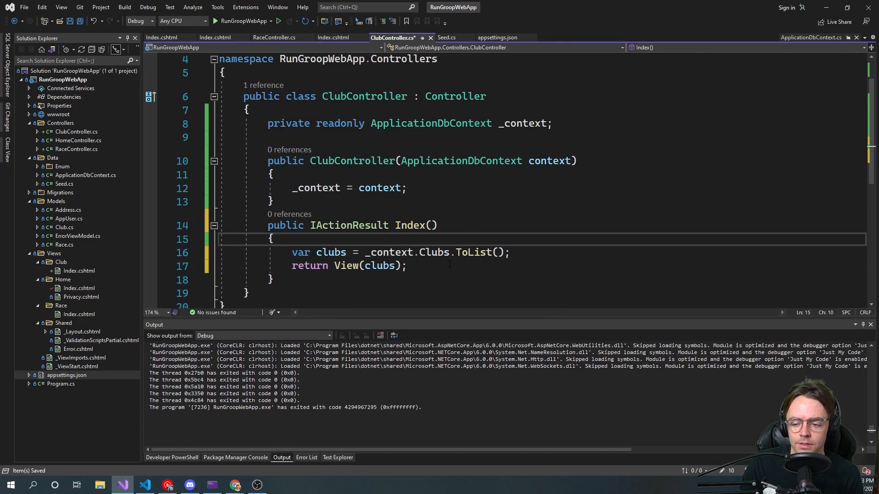
pyautogui.click(382, 265)
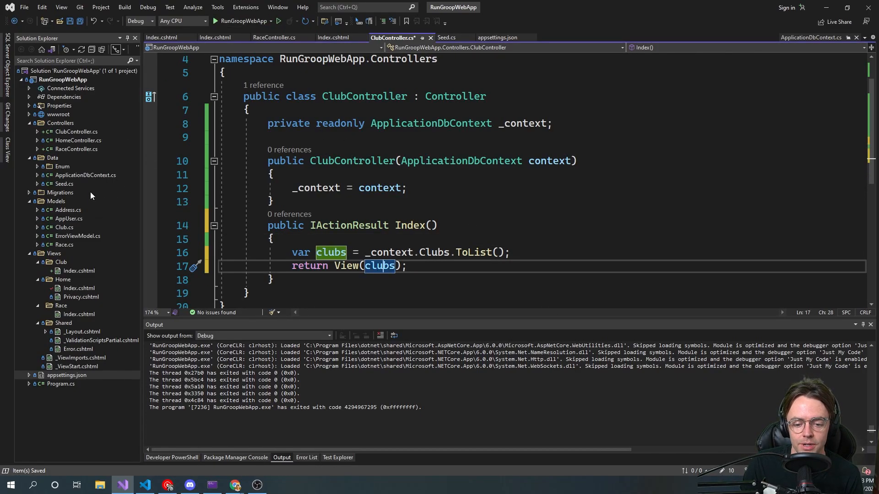
pyautogui.moveTo(85, 317)
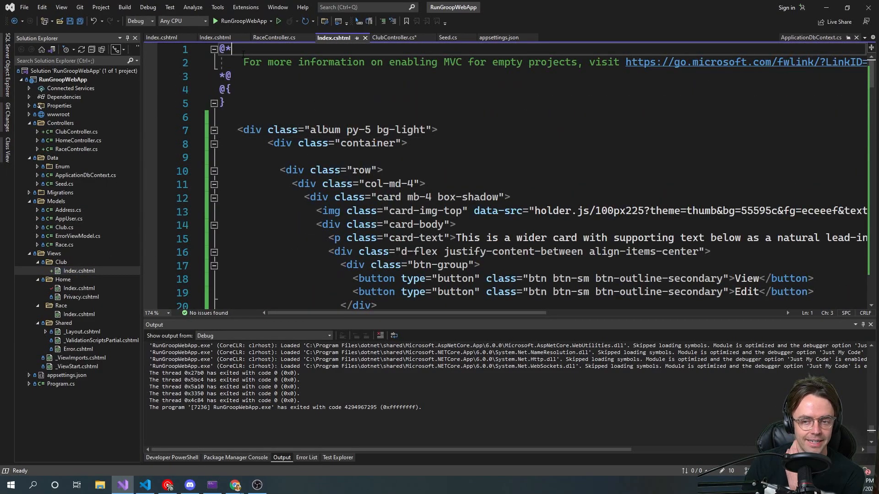
pyautogui.click(229, 89)
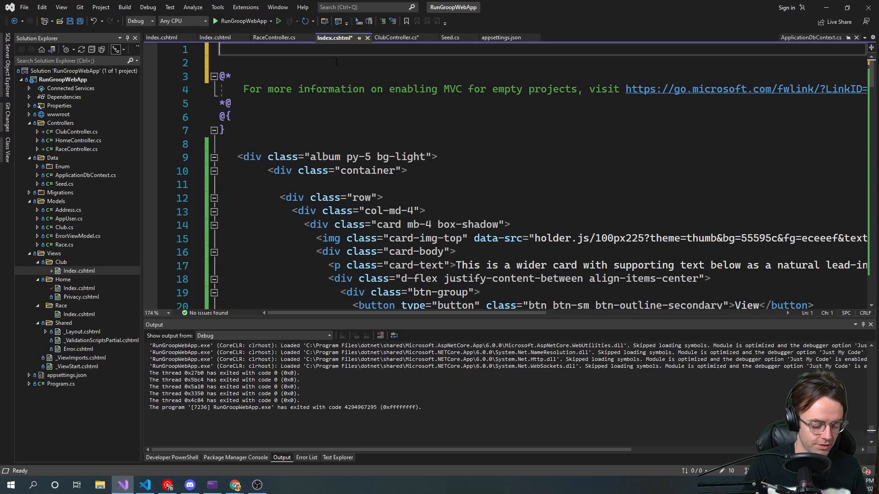
pyautogui.write('model I')
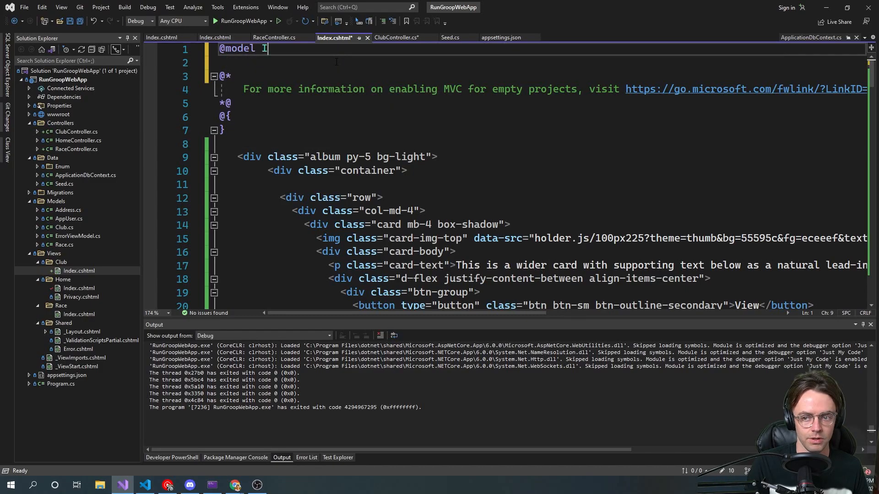
pyautogui.write('Enumerable<C')
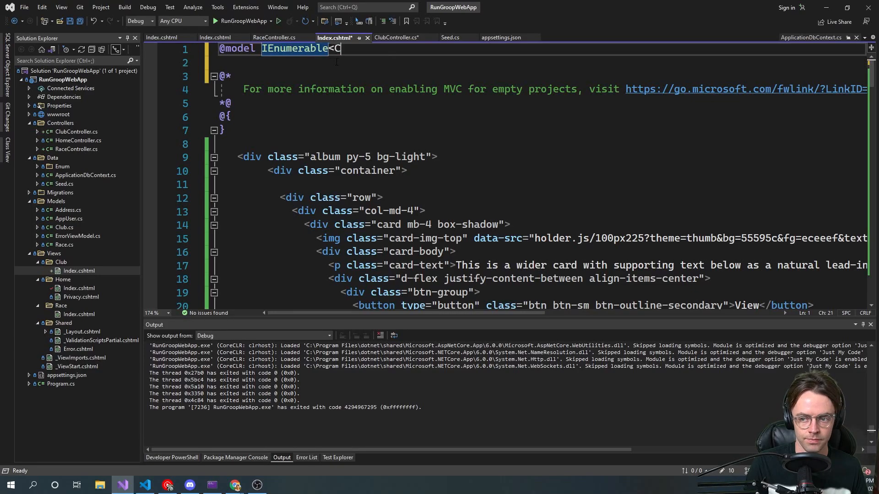
pyautogui.write('lub>')
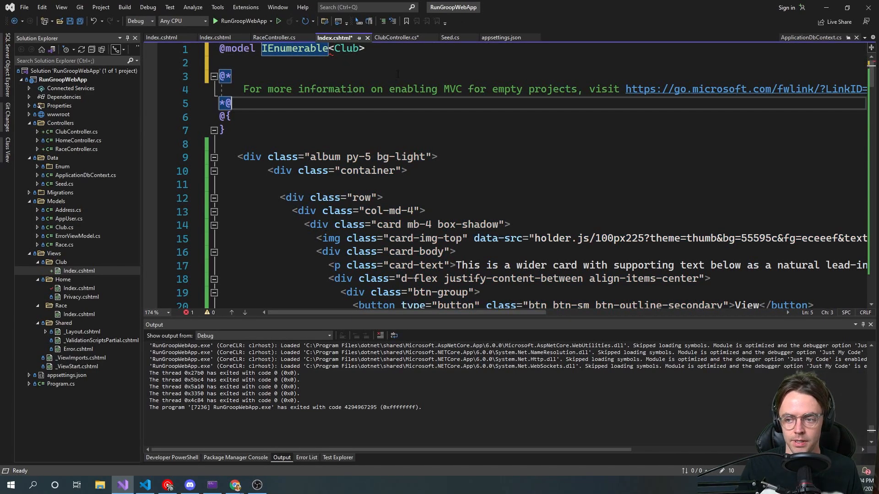
pyautogui.press('ctrl+s')
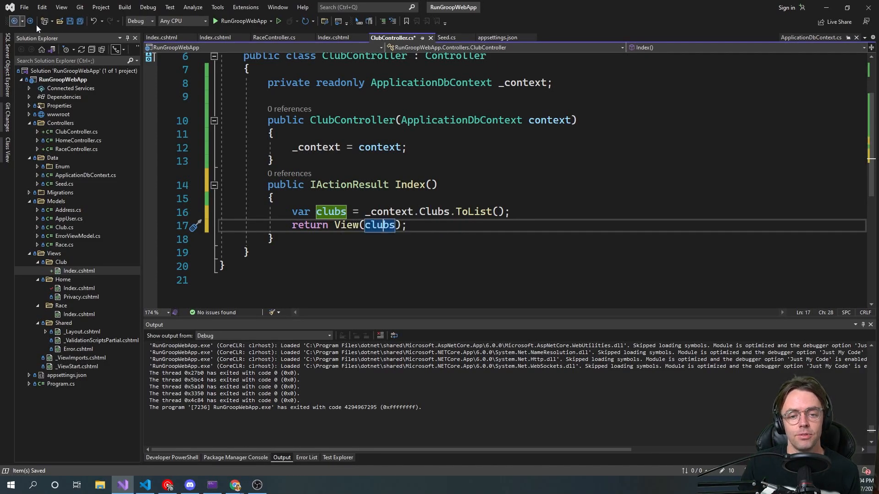
# Step: Type clubs as List<Club> in ClubController's Index, returning View(clubs), and save
pyautogui.click(333, 37)
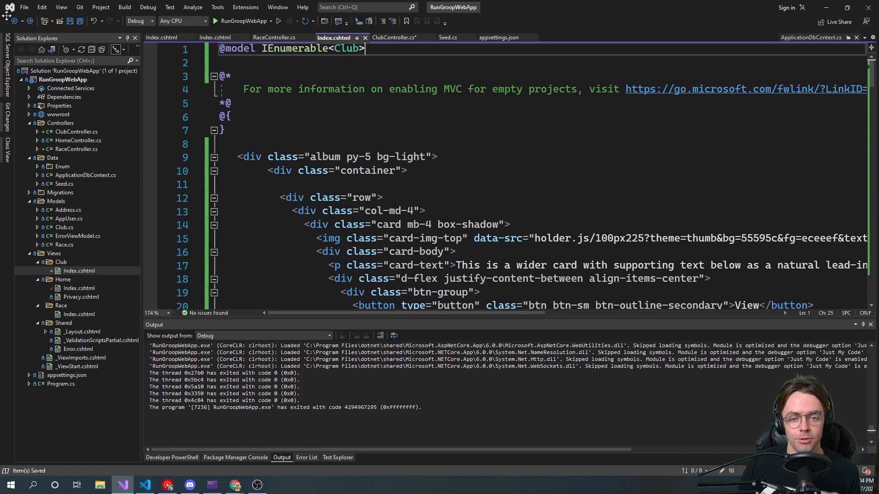
pyautogui.click(392, 37)
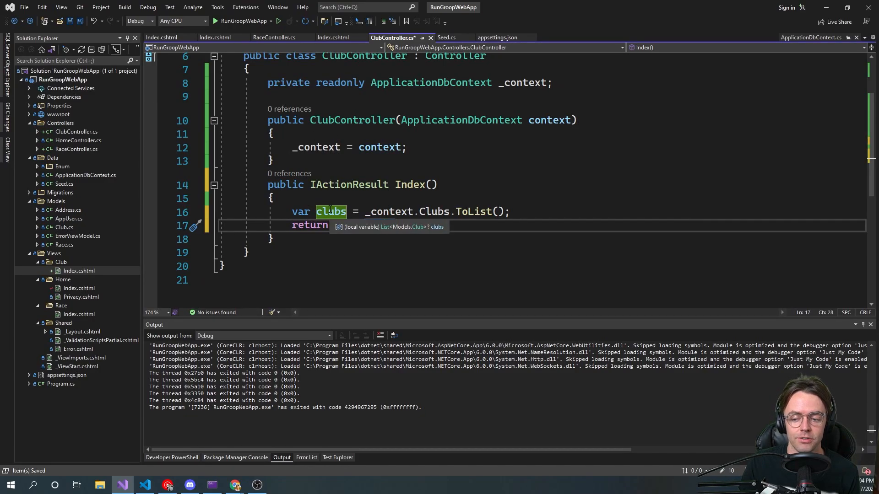
pyautogui.write('View(clubs);')
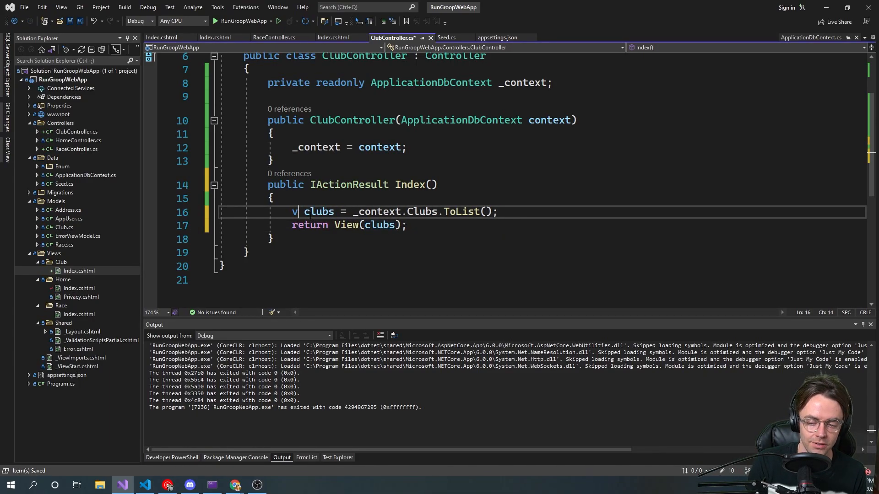
pyautogui.write('List<')
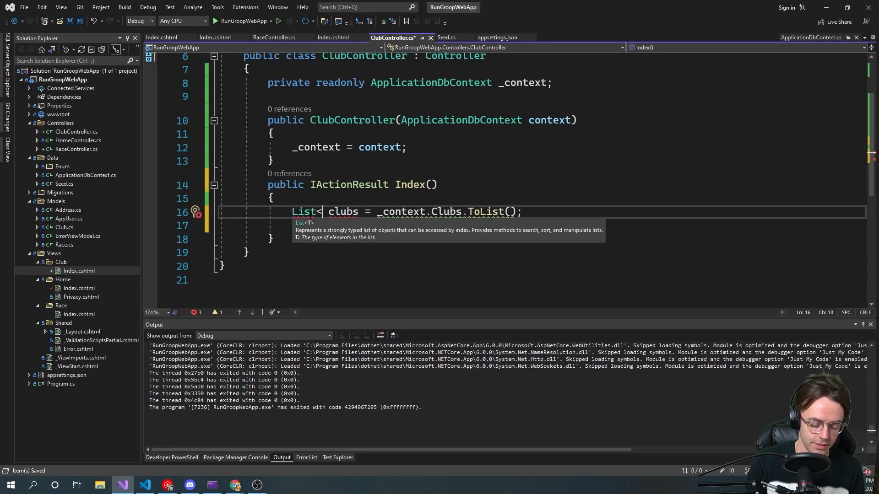
pyautogui.write('ClubController')
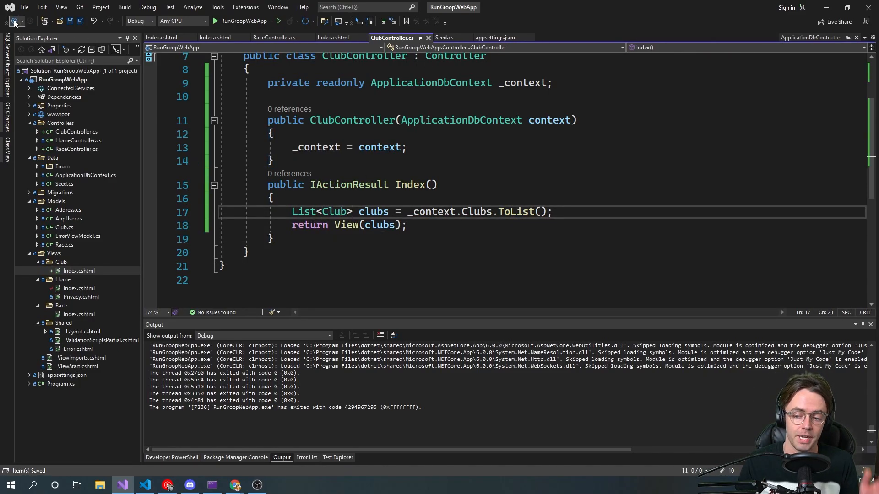
pyautogui.click(334, 37)
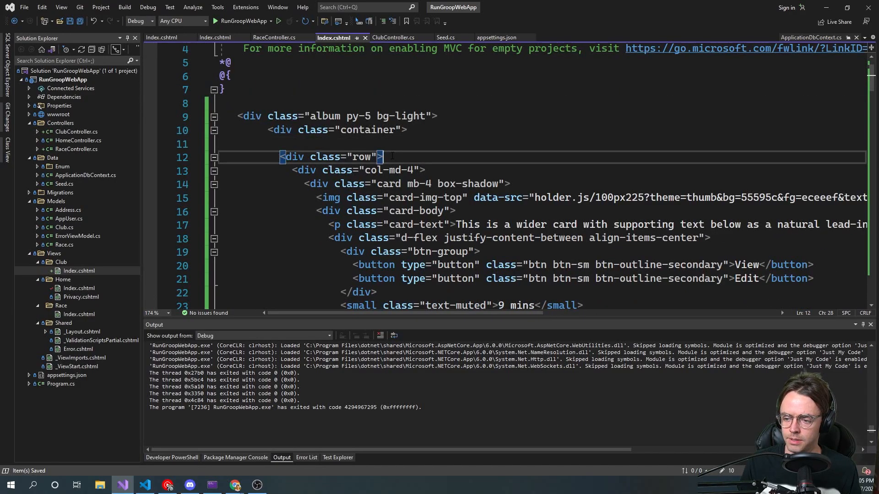
pyautogui.press('enter')
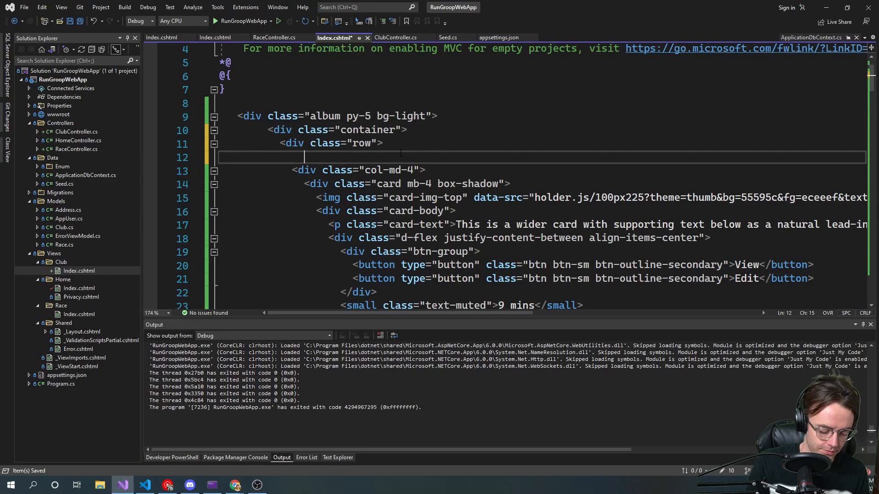
pyautogui.write('@foreach')
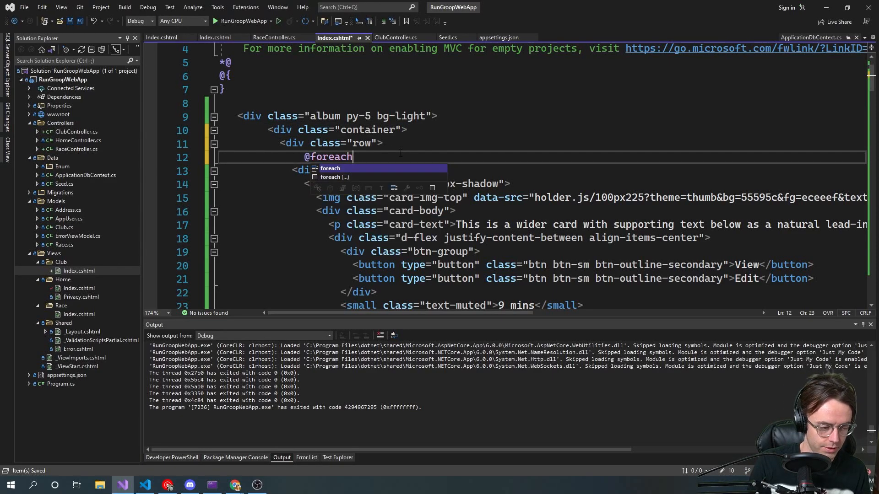
pyautogui.write('(var ite')
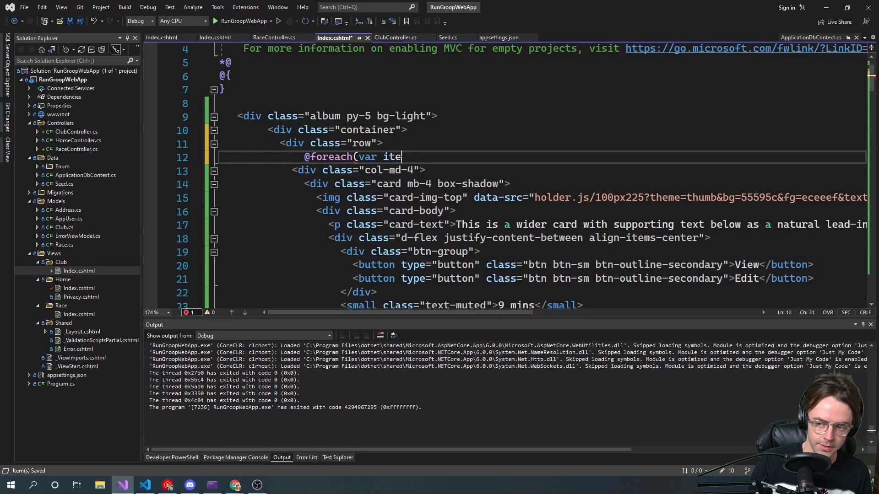
pyautogui.write('m in Model')
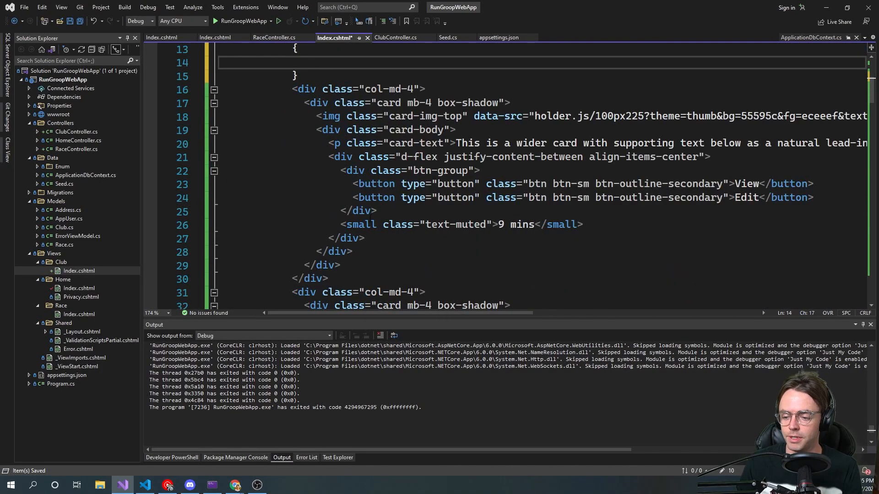
# Step: Select the placeholder card markup and scroll through the extra cards
pyautogui.moveTo(305, 103); pyautogui.dragTo(328, 278)
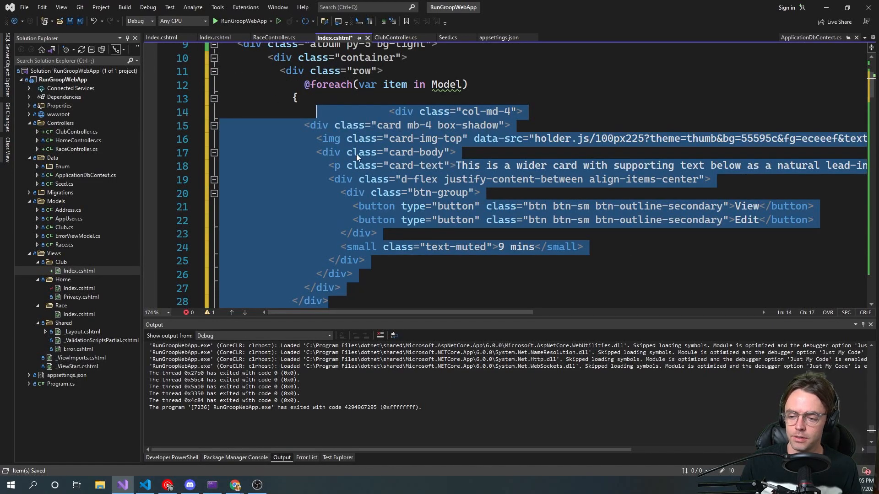
pyautogui.scroll(-3)
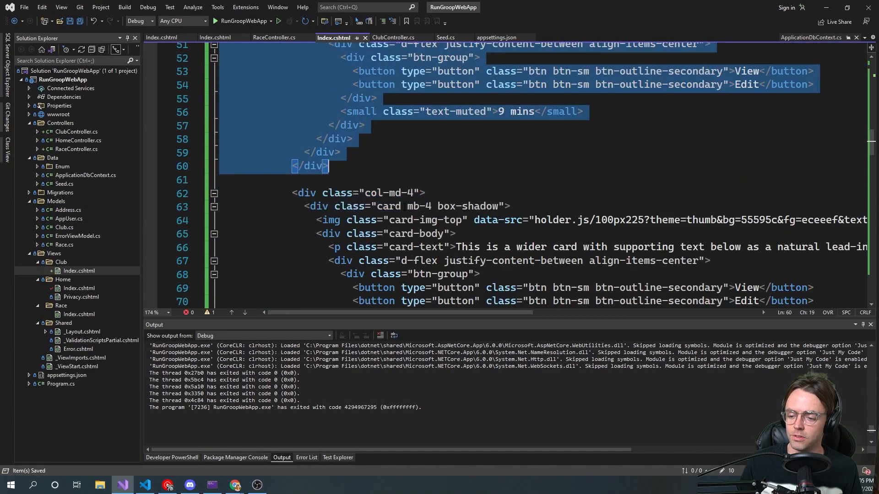
pyautogui.scroll(-3)
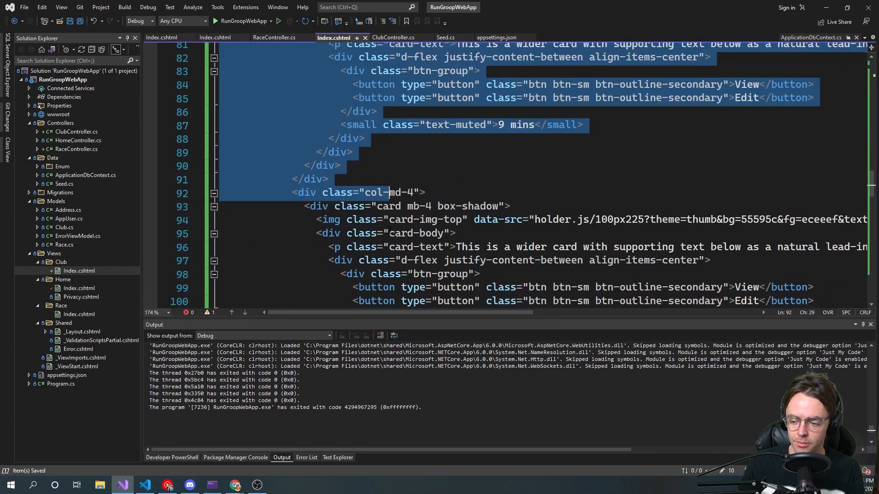
pyautogui.scroll(-3)
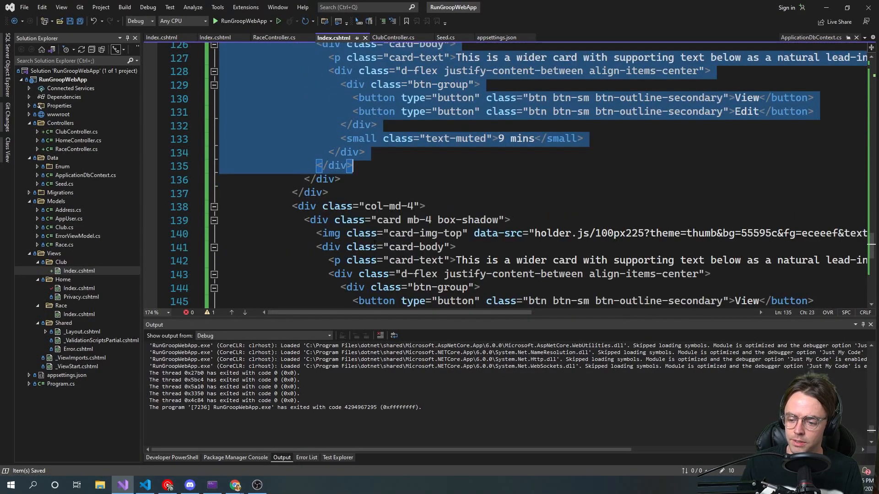
pyautogui.scroll(-3)
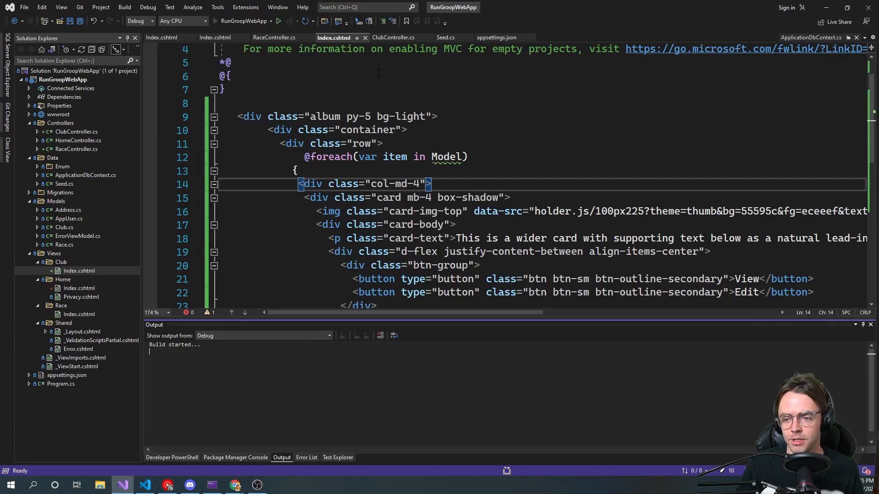
# Step: Run the app, load localhost /club to check the four database cards, then close Chrome
pyautogui.click(288, 20)
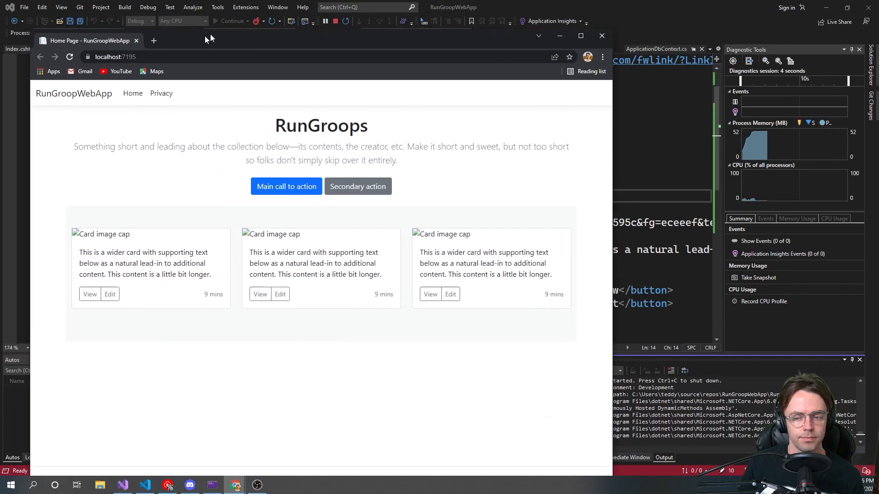
pyautogui.click(580, 36)
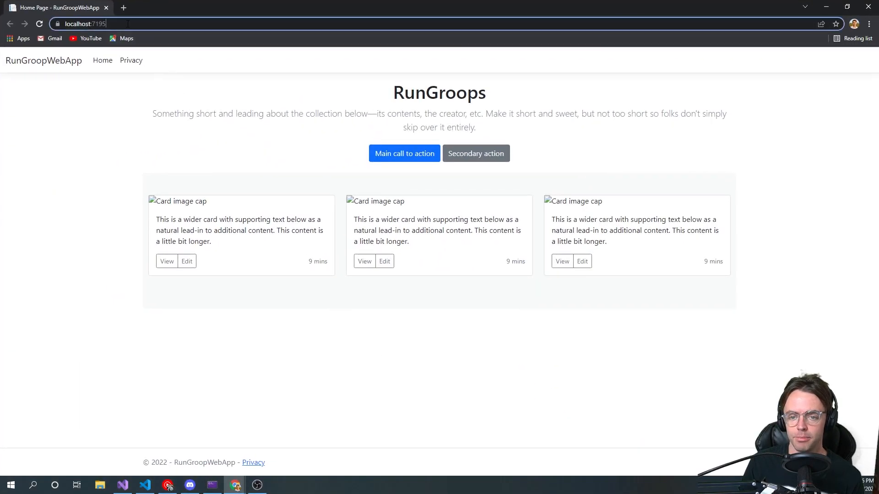
pyautogui.write('/club')
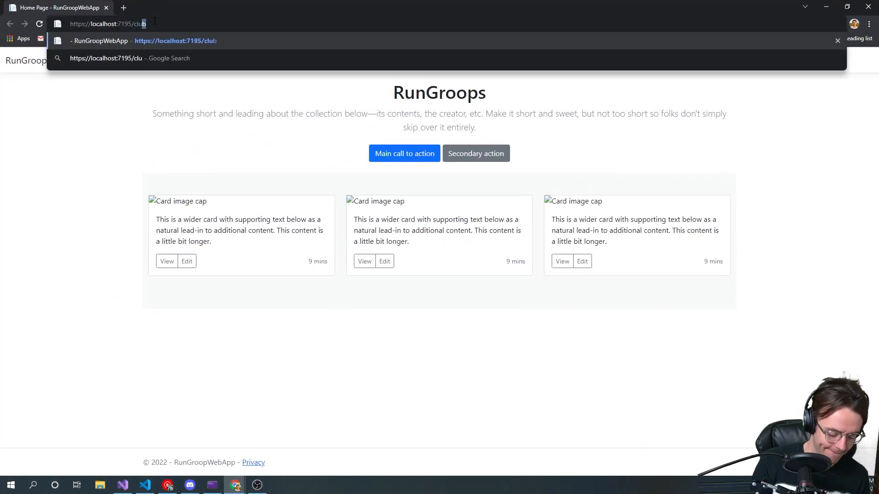
pyautogui.press('Enter')
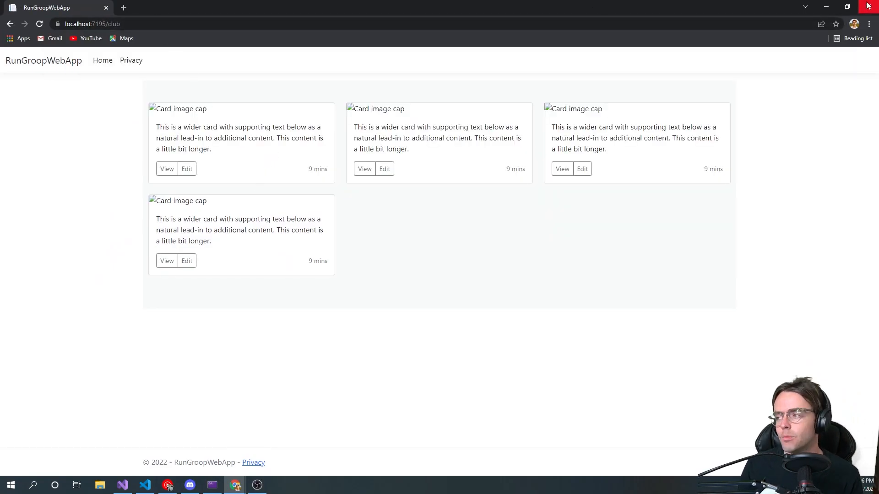
pyautogui.click(122, 485)
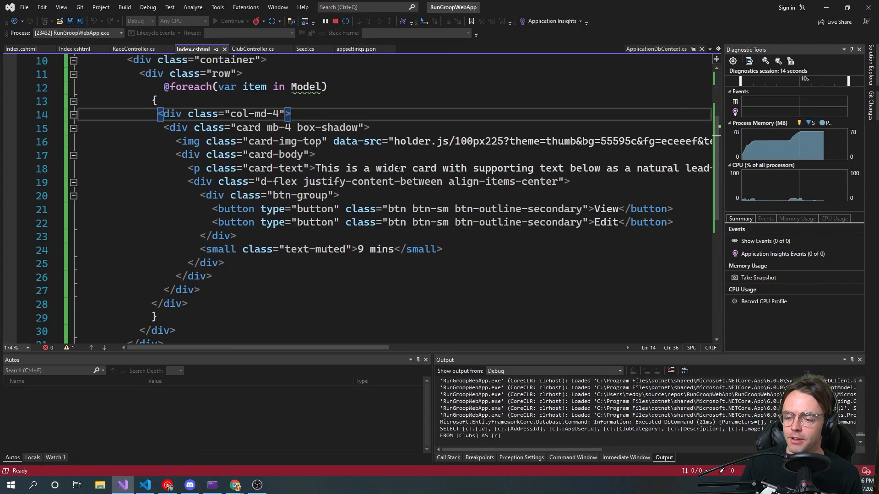
pyautogui.hscroll(3)
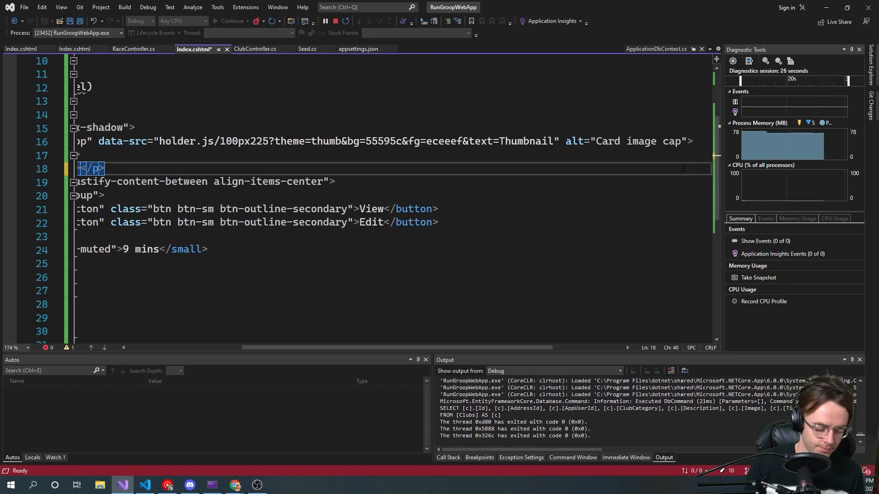
pyautogui.write('@item.')
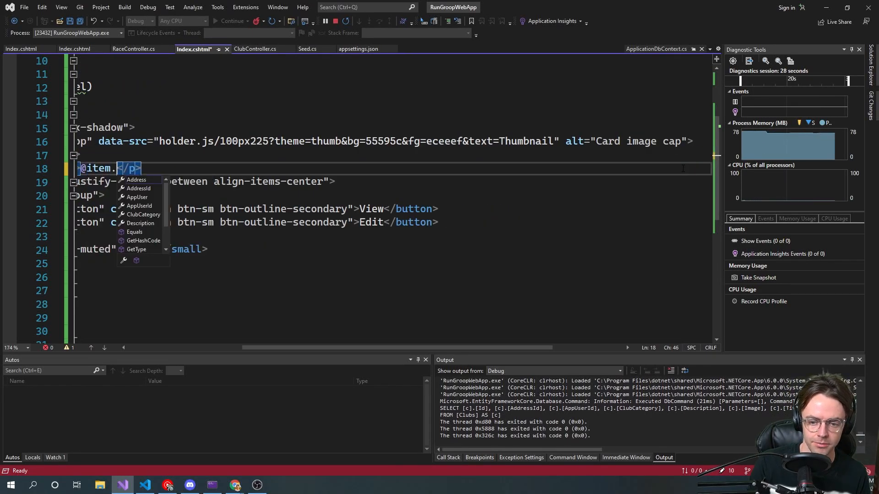
pyautogui.write('Title')
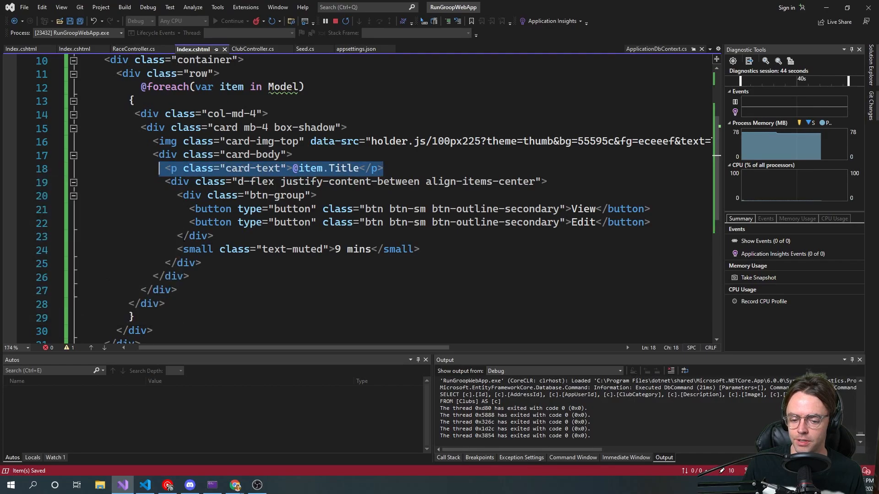
pyautogui.press('enter')
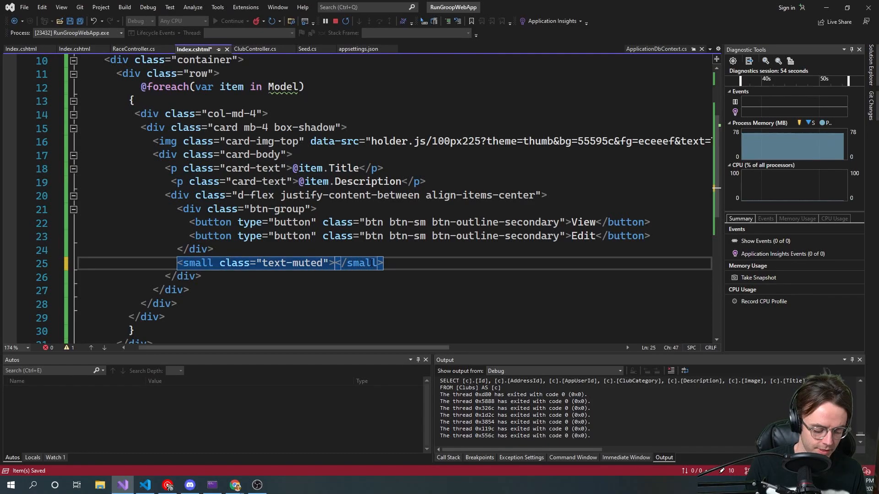
pyautogui.write('@item.')
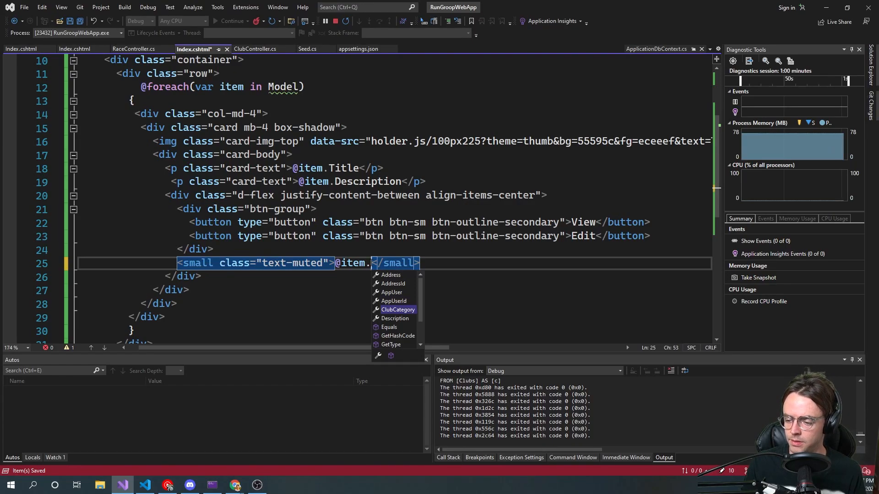
pyautogui.press('tab')
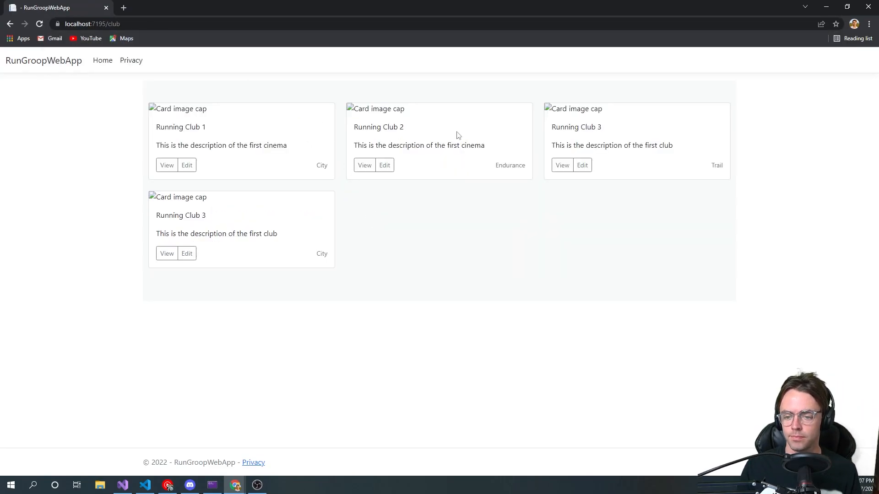
pyautogui.moveTo(475, 160)
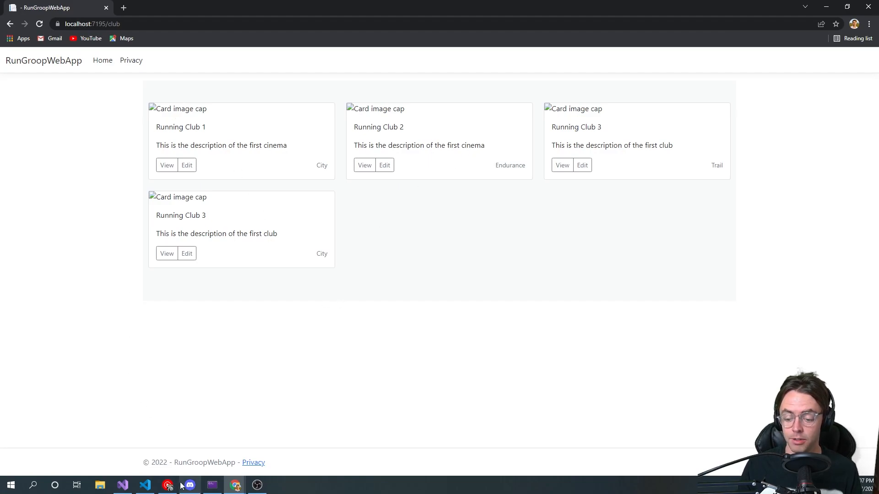
# Step: Return from Chrome to the Club/Index.cshtml card markup in Visual Studio
pyautogui.click(122, 484)
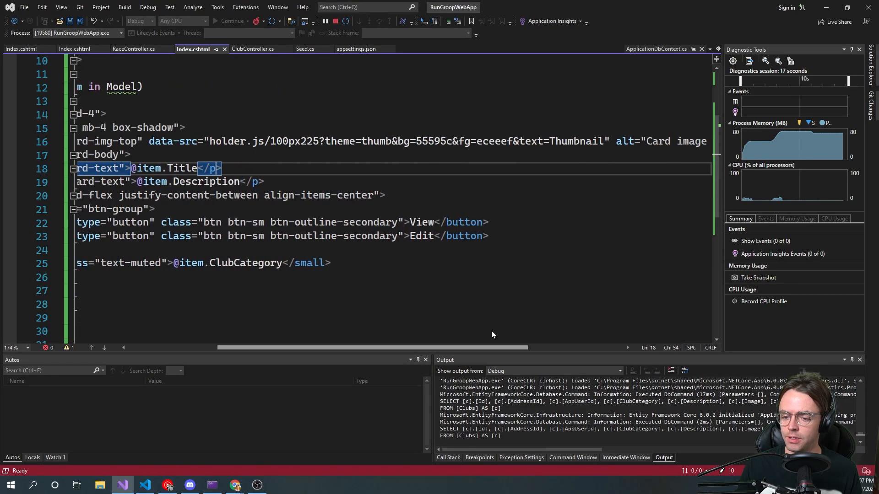
pyautogui.hscroll(-3)
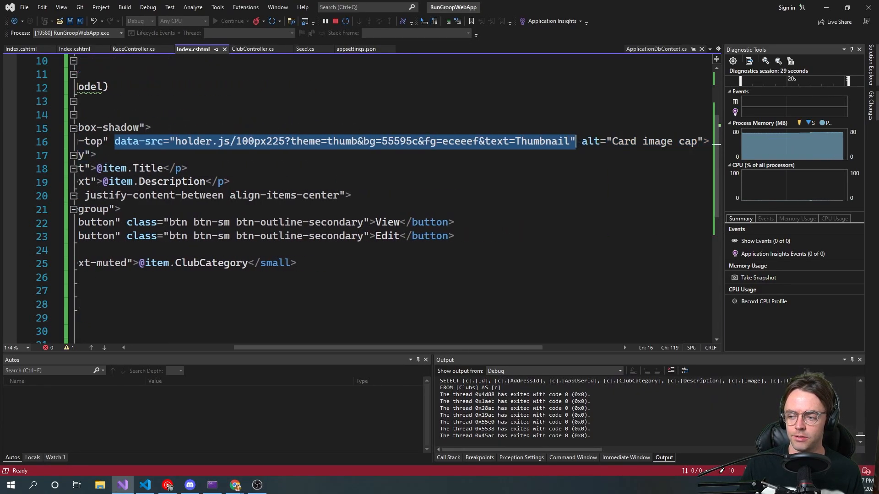
pyautogui.press('Delete')
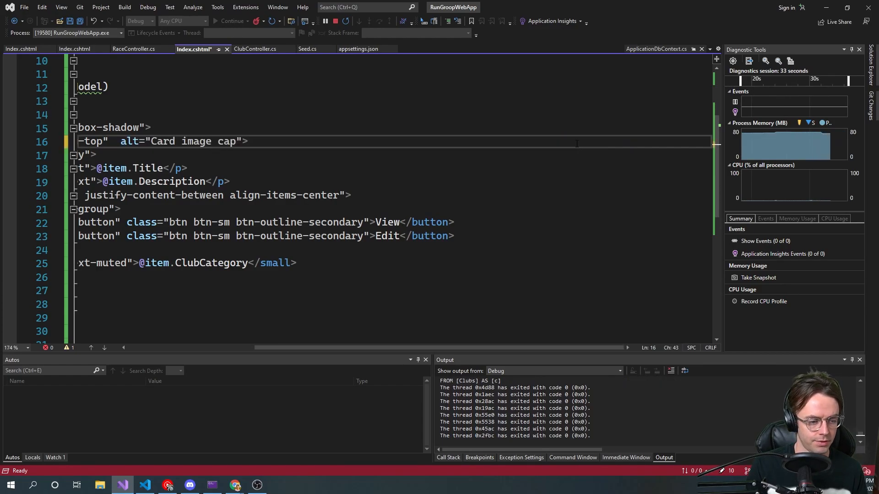
pyautogui.write('src="')
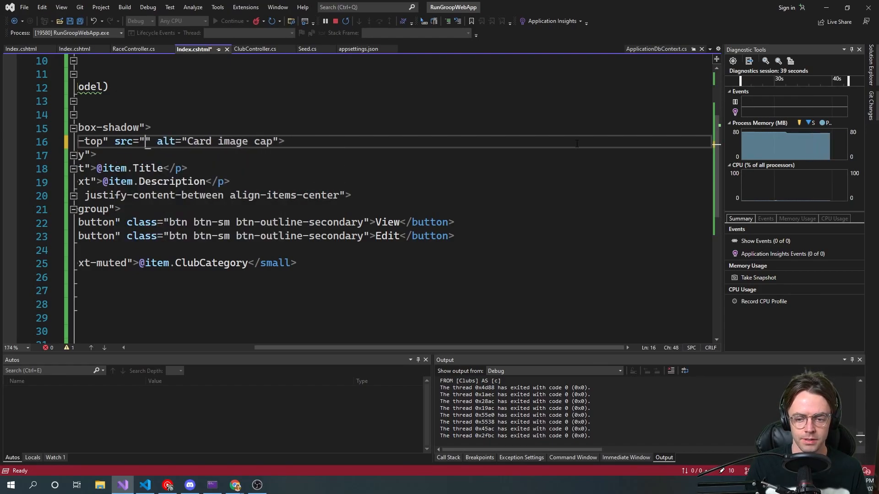
pyautogui.write('item')
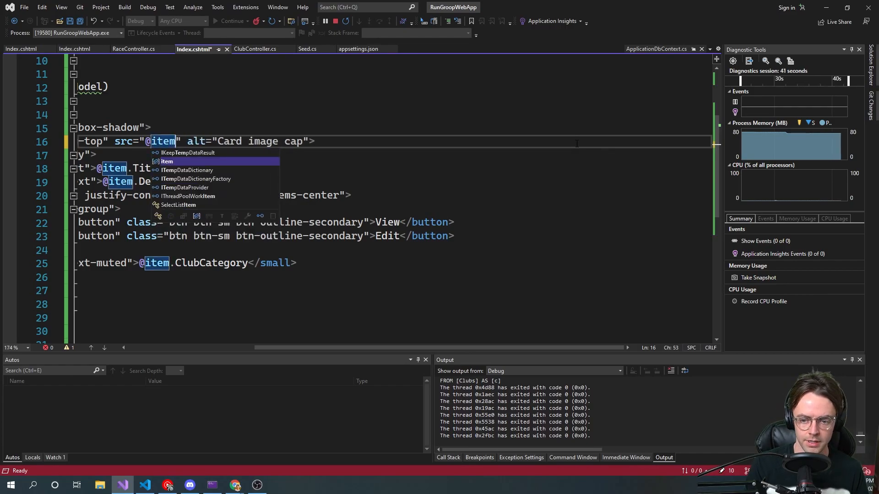
pyautogui.write('.Image')
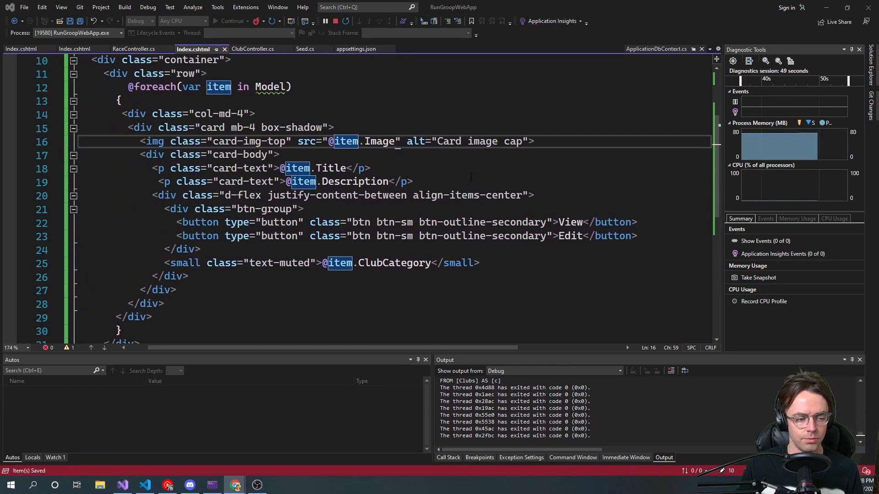
pyautogui.write('wis')
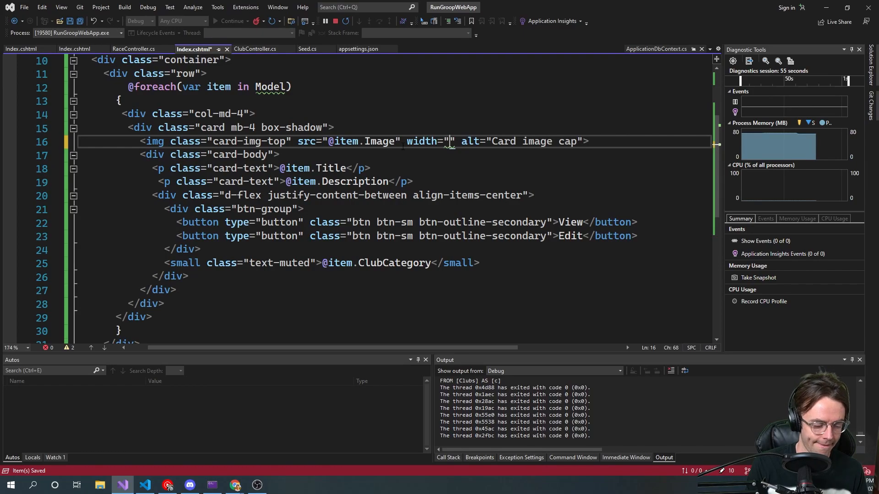
pyautogui.write('100%')
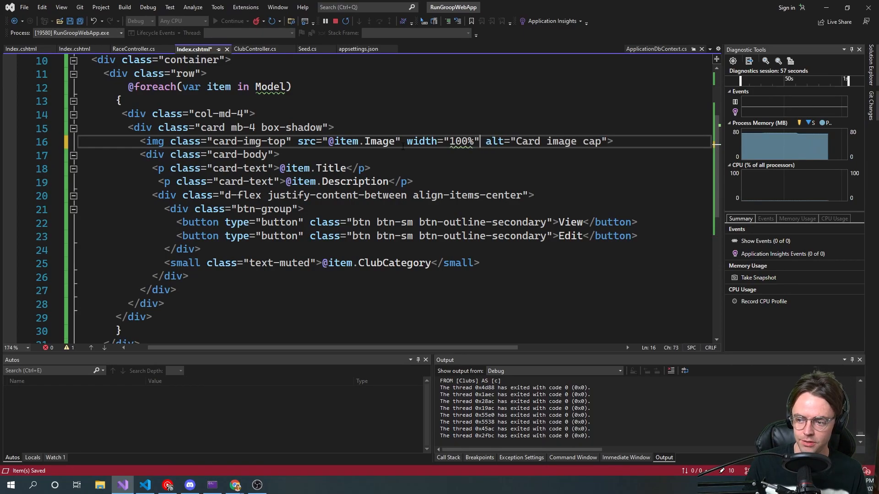
pyautogui.write('height')
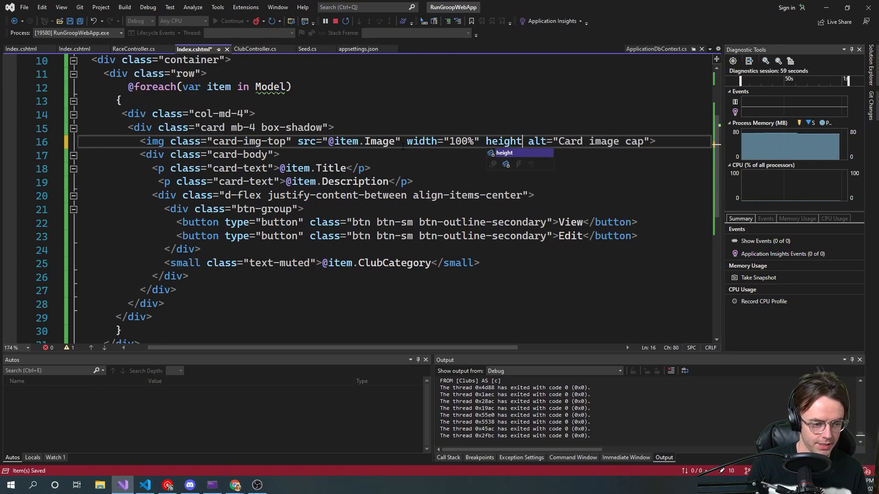
pyautogui.write('="3"')
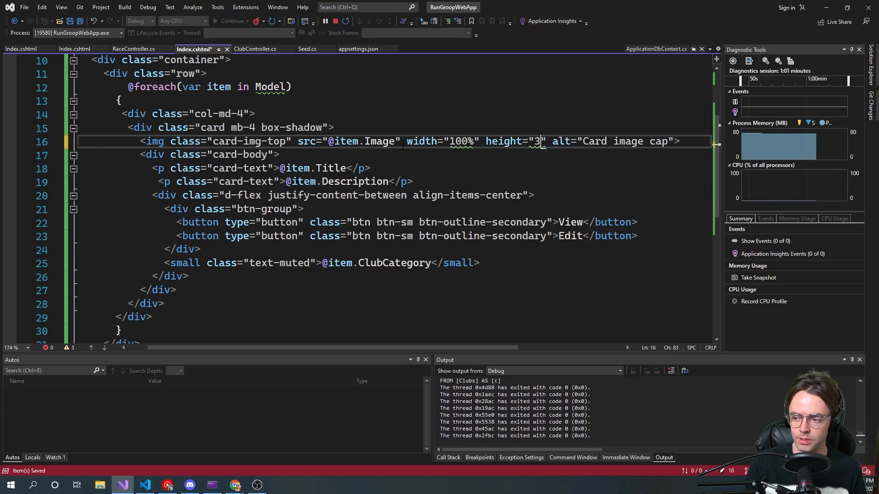
pyautogui.write('24')
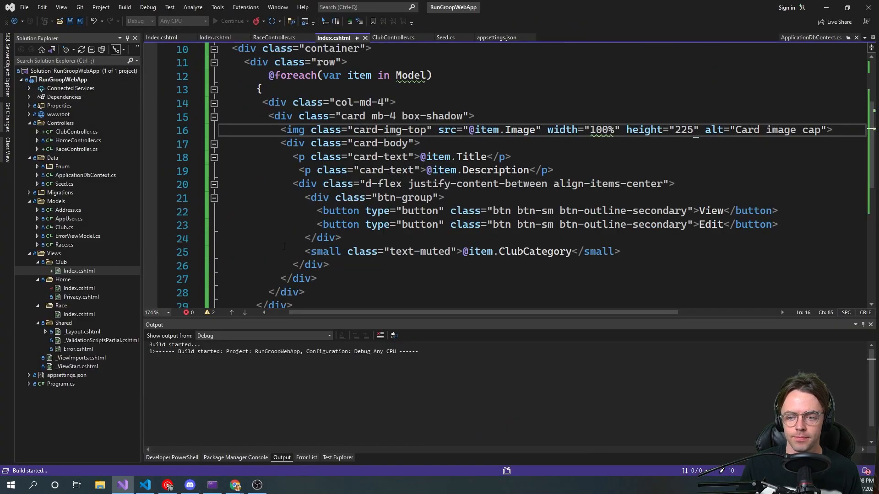
# Step: Stop debugging and open Views/Home/Index.cshtml
pyautogui.click(231, 21)
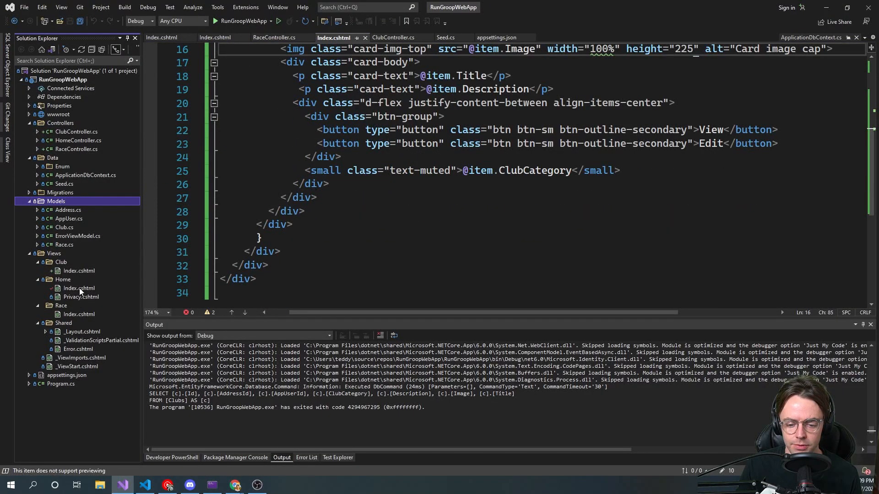
pyautogui.doubleClick(79, 288)
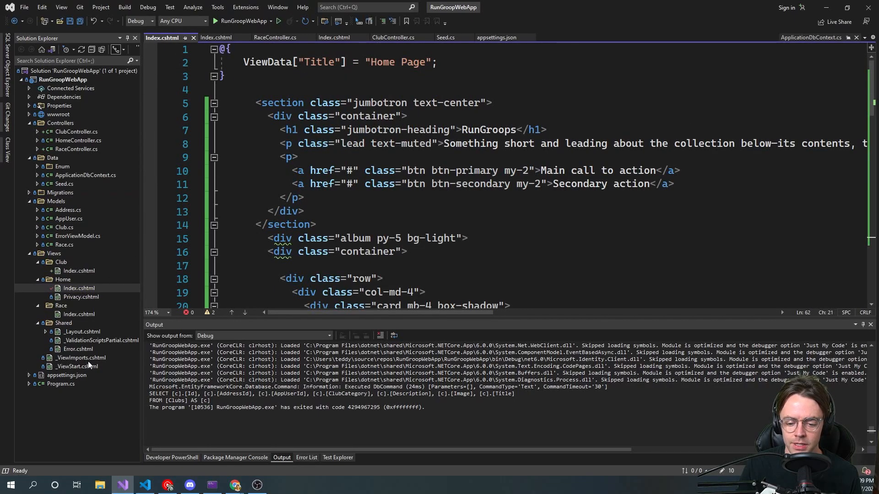
# Step: Duplicate the Privacy nav item in _Layout.cshtml as Club and Races controller links
pyautogui.click(82, 332)
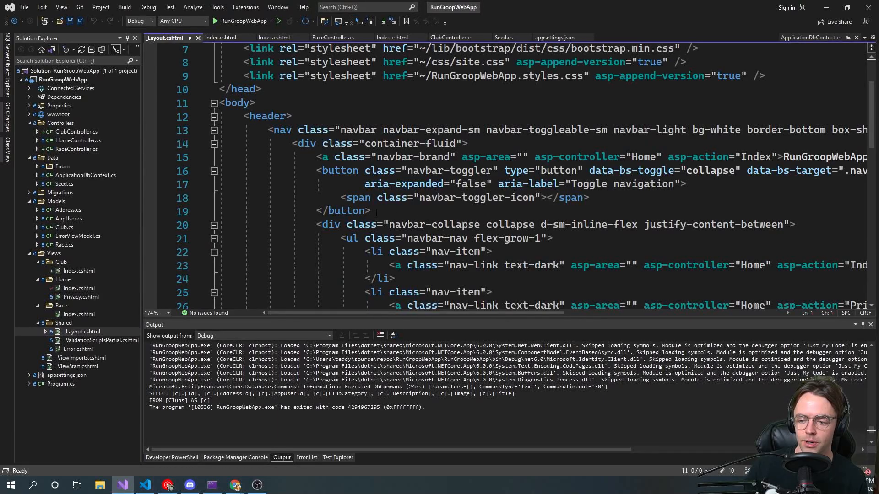
pyautogui.scroll(-3)
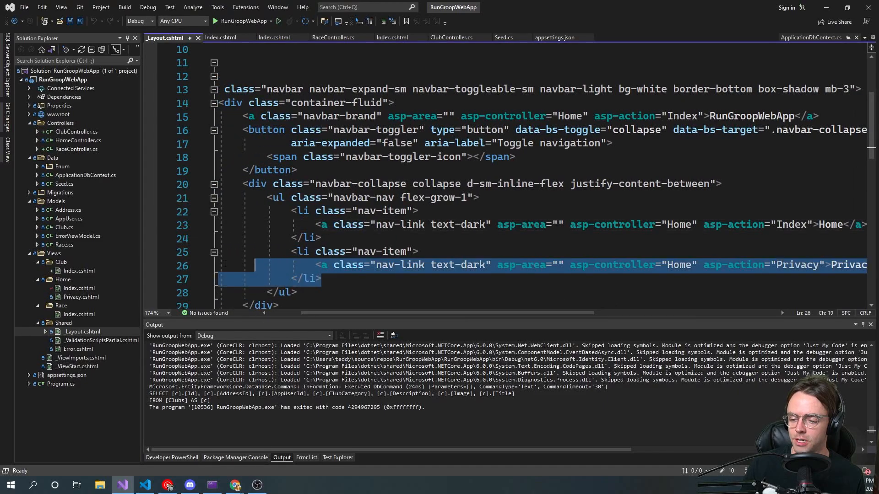
pyautogui.rightClick(392, 264)
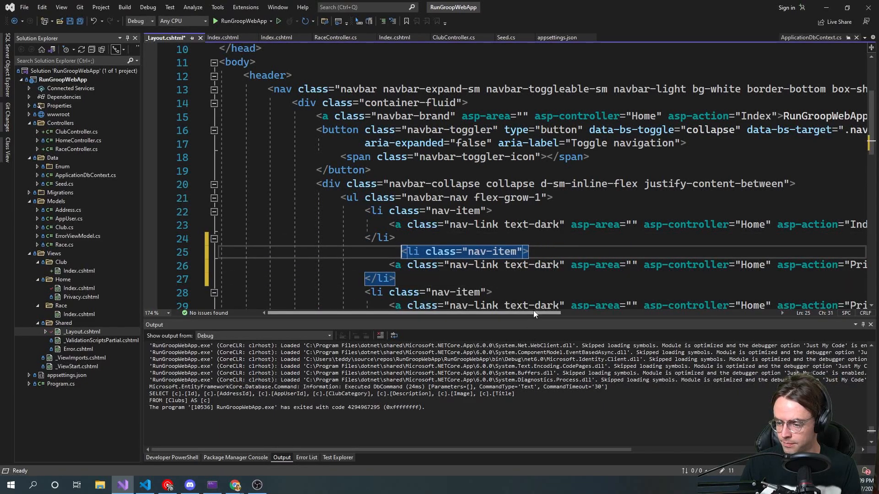
pyautogui.hscroll(3)
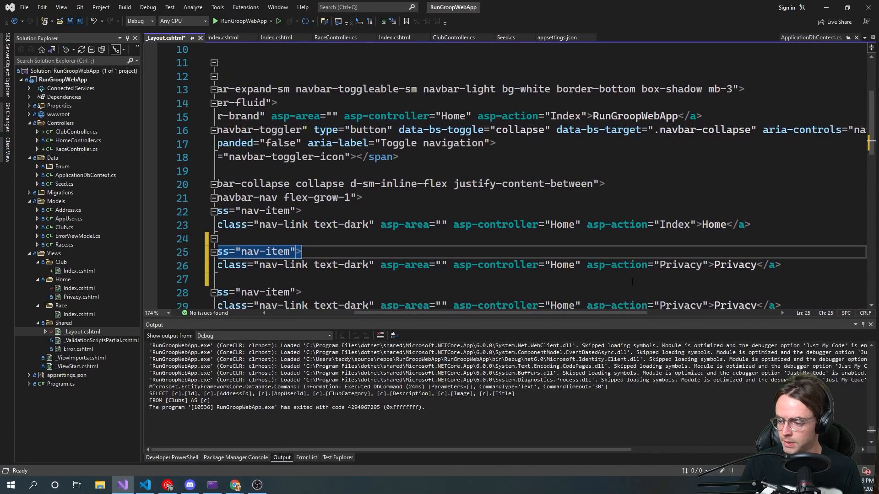
pyautogui.doubleClick(562, 265)
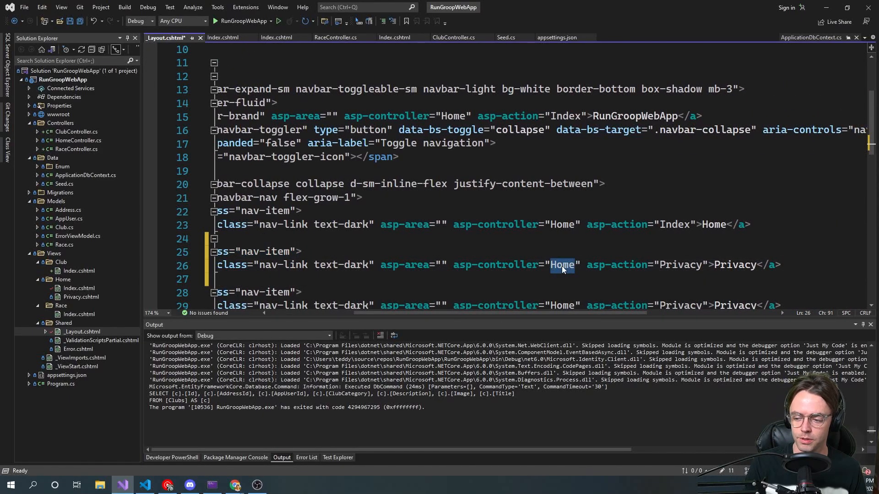
pyautogui.write('Club')
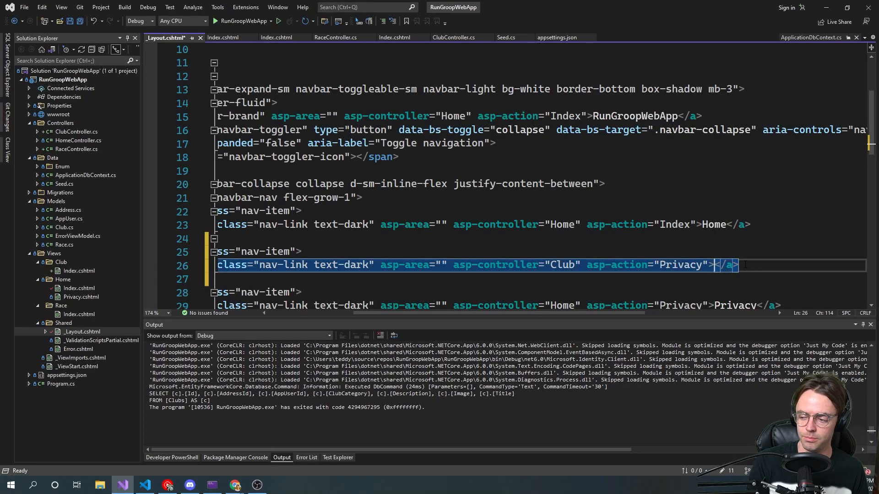
pyautogui.write('Club')
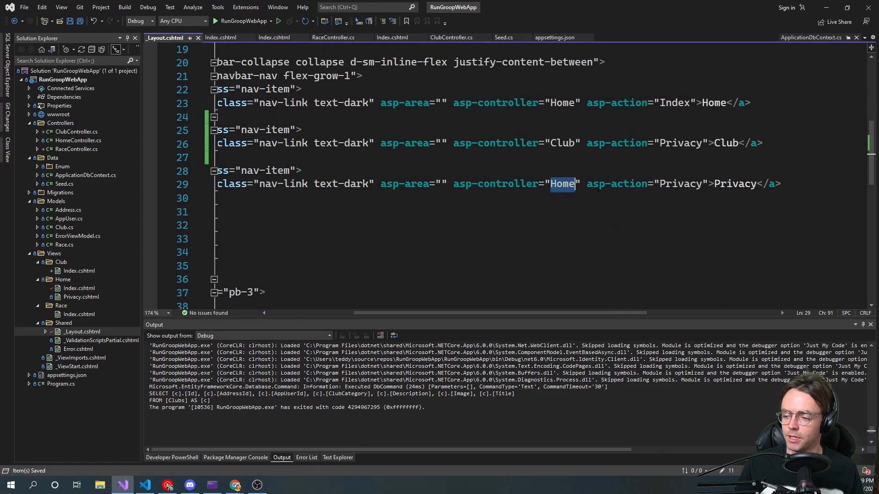
pyautogui.write('Races')
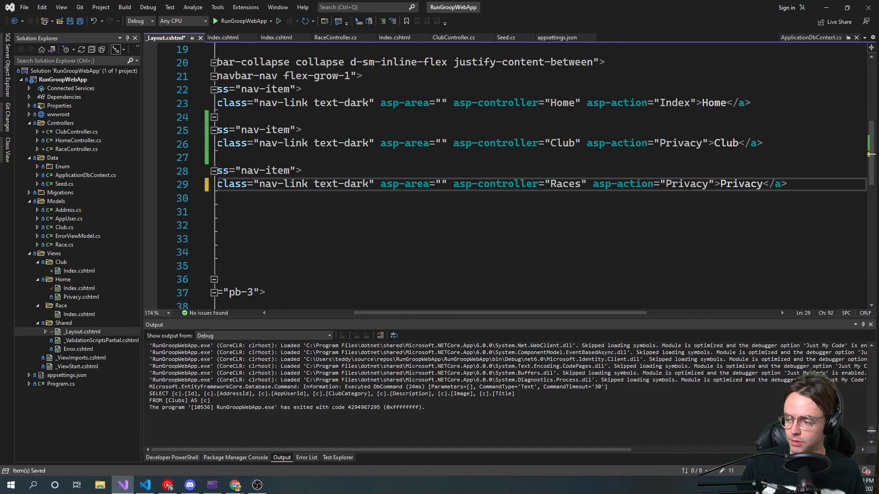
pyautogui.write('Race')
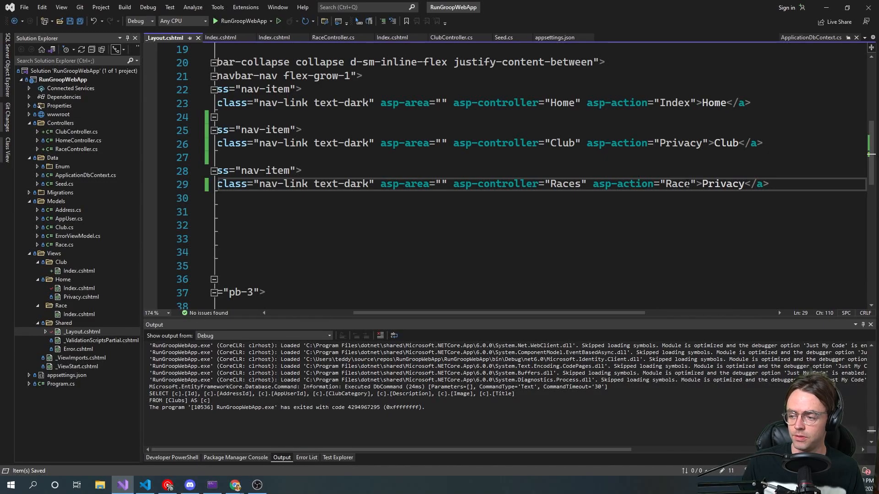
pyautogui.write('Race')
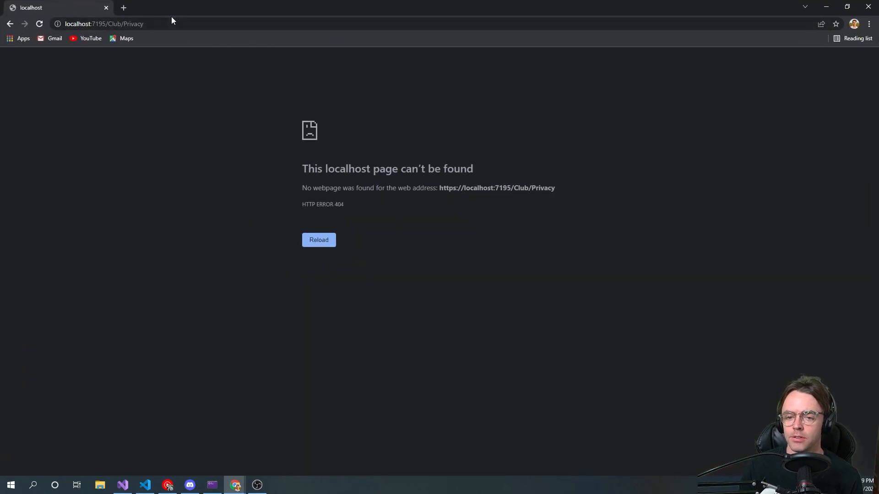
# Step: Back in _Layout.cshtml, set both nav links' asp-action to Index and select the Races controller
pyautogui.click(104, 23)
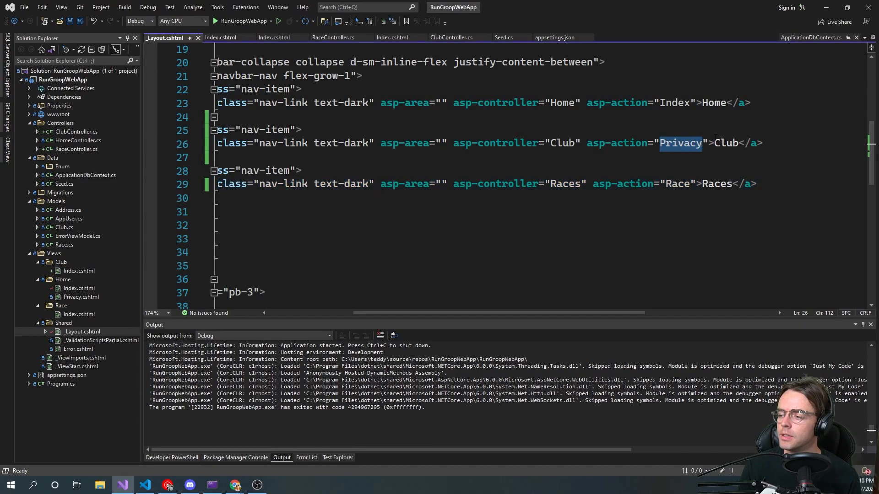
pyautogui.write('Index')
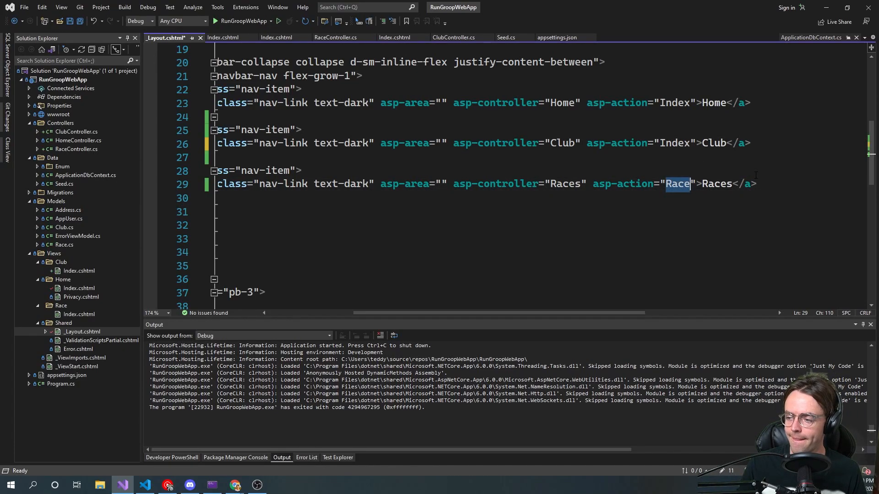
pyautogui.write('Index')
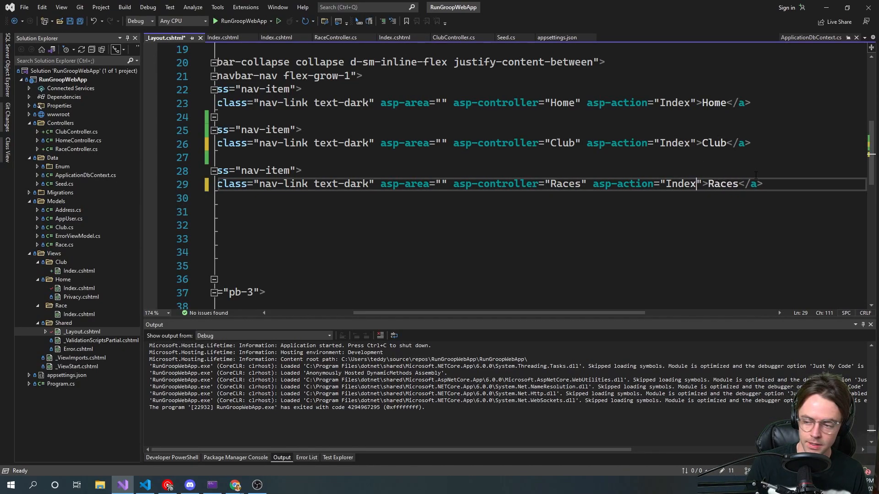
pyautogui.doubleClick(564, 183)
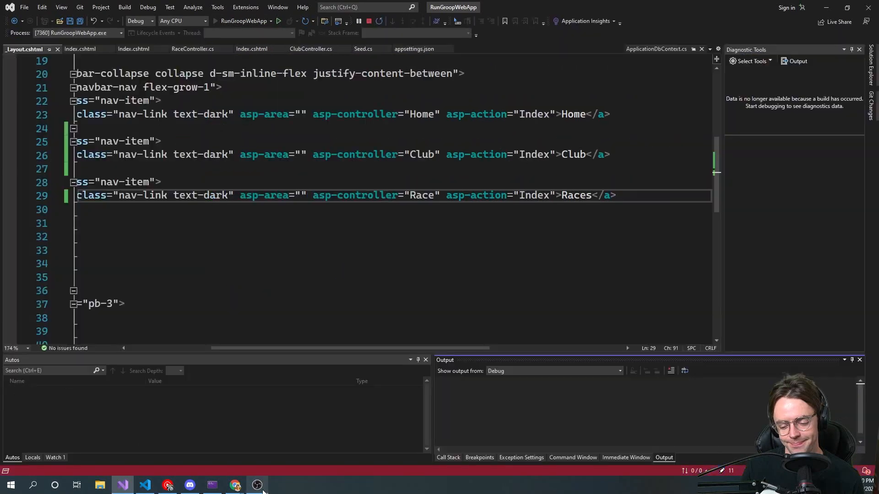
# Step: Try the Club link in the running app, then return to Visual Studio
pyautogui.click(279, 21)
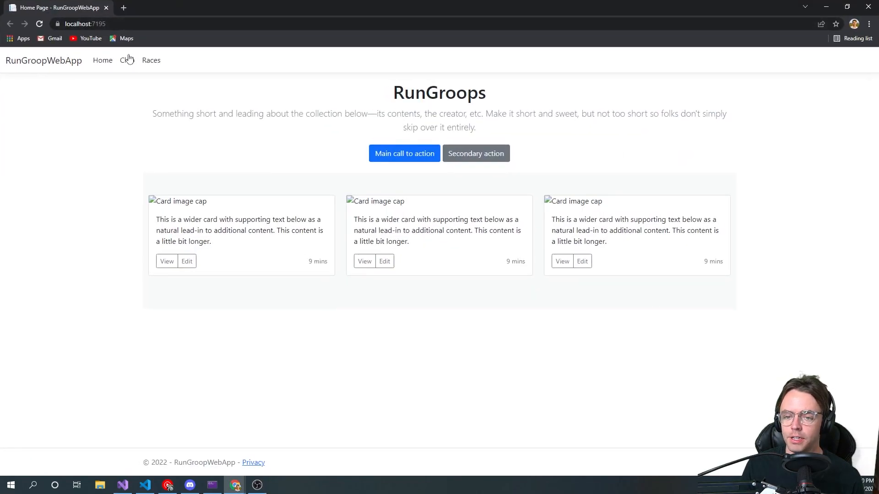
pyautogui.click(127, 60)
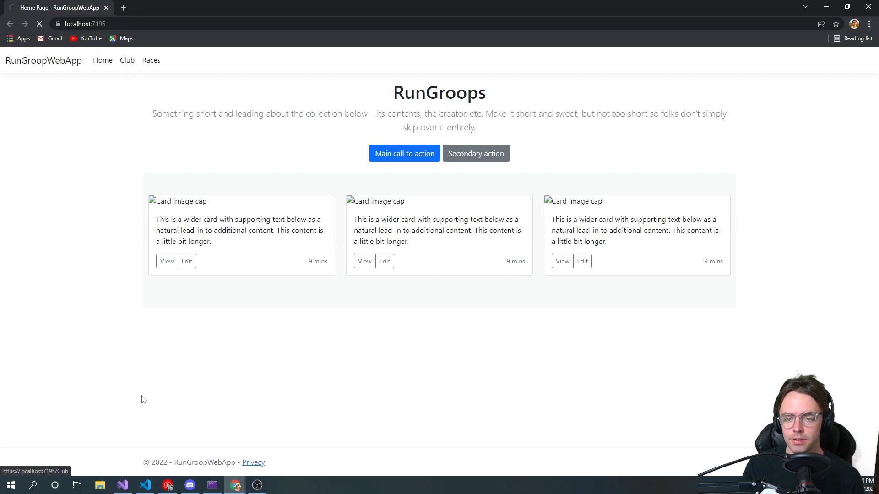
pyautogui.click(127, 60)
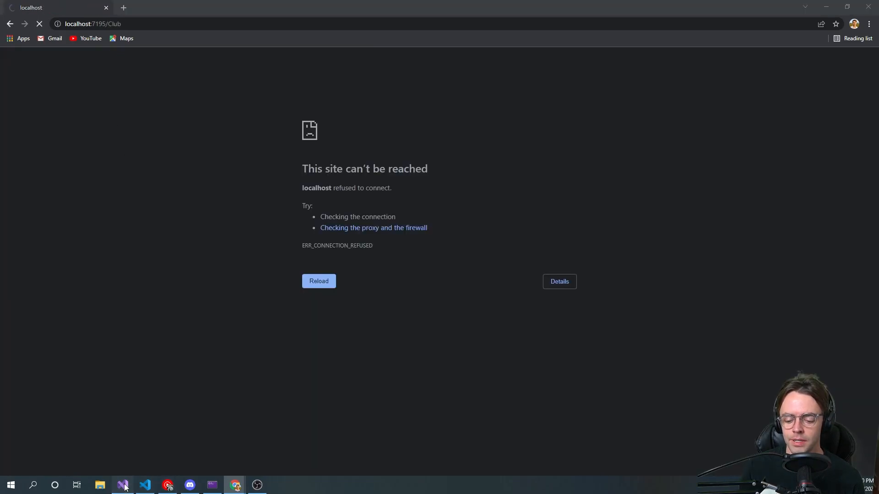
# Step: Relaunch the app and open the Races page showing Hello Races
pyautogui.click(122, 484)
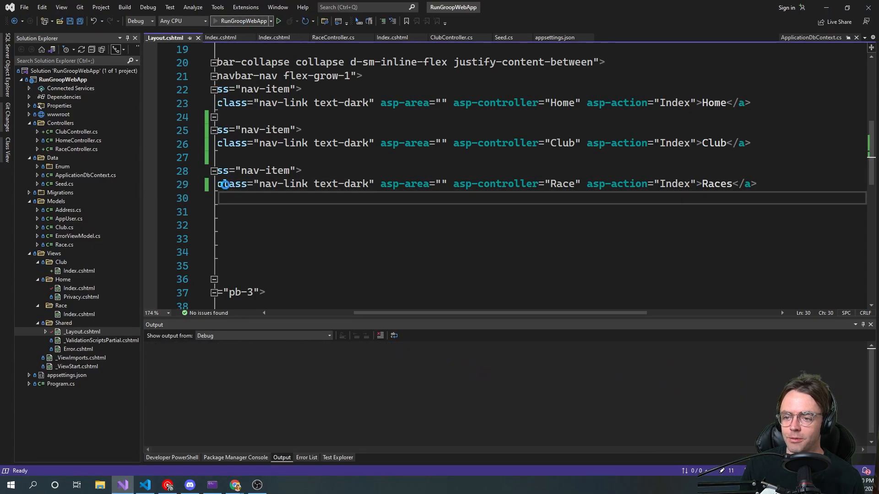
pyautogui.click(278, 21)
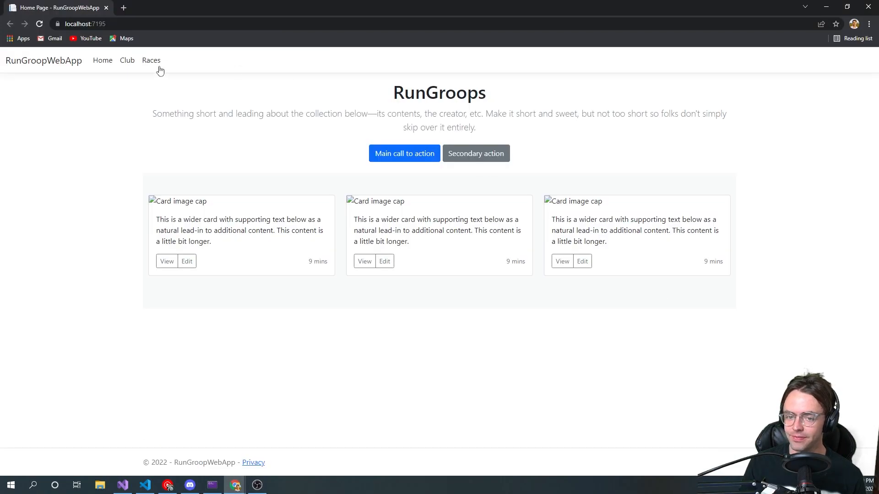
pyautogui.click(150, 60)
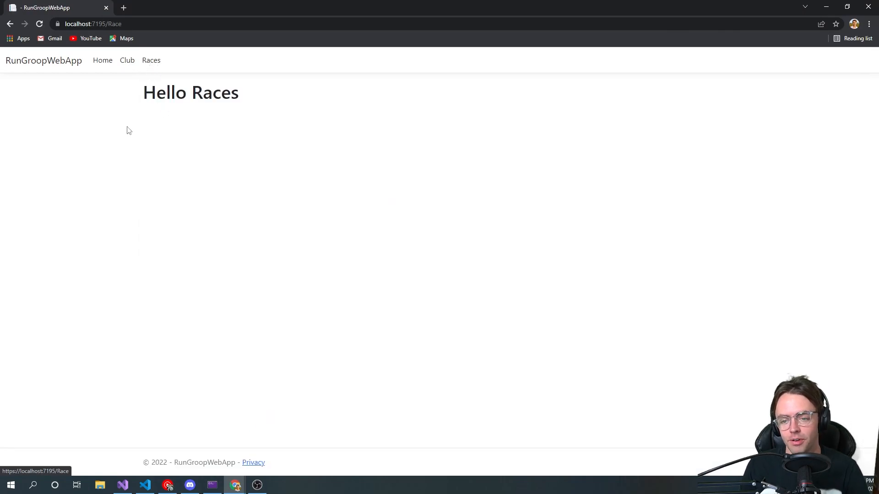
pyautogui.click(126, 60)
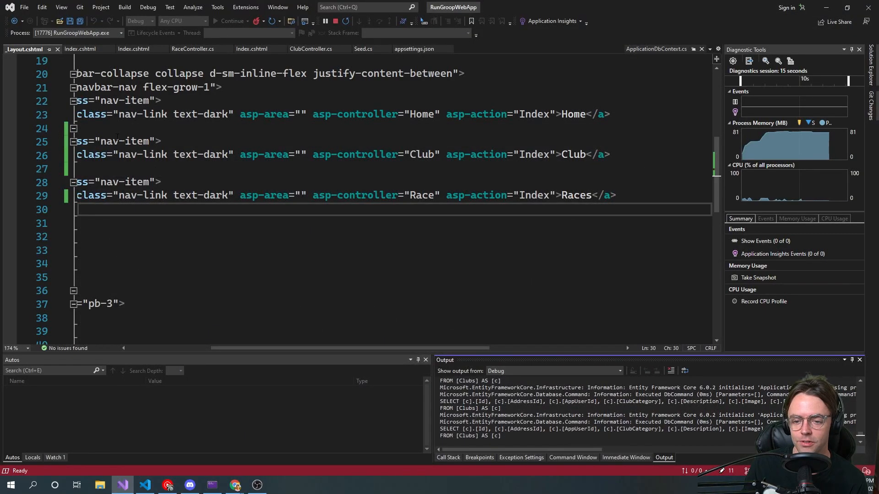
# Step: Add a RaceController constructor taking ApplicationDbContext, importing RunGroopWebApp.Data and storing _context
pyautogui.click(325, 20)
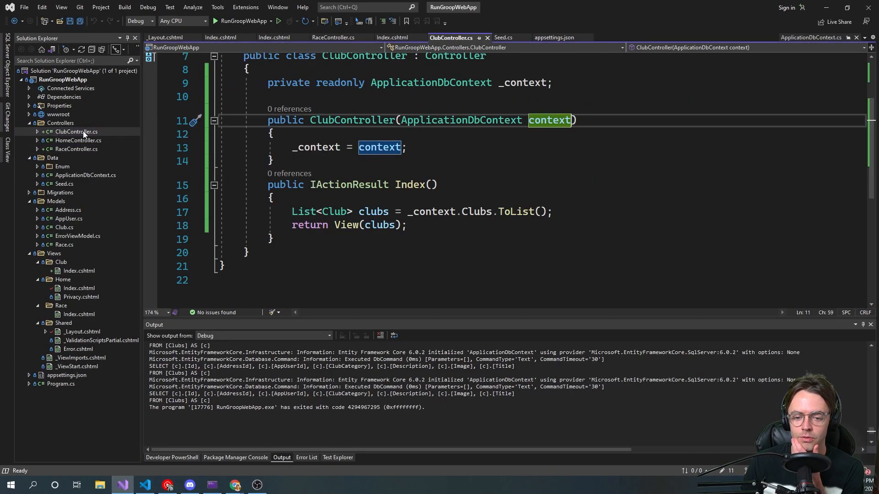
pyautogui.click(77, 149)
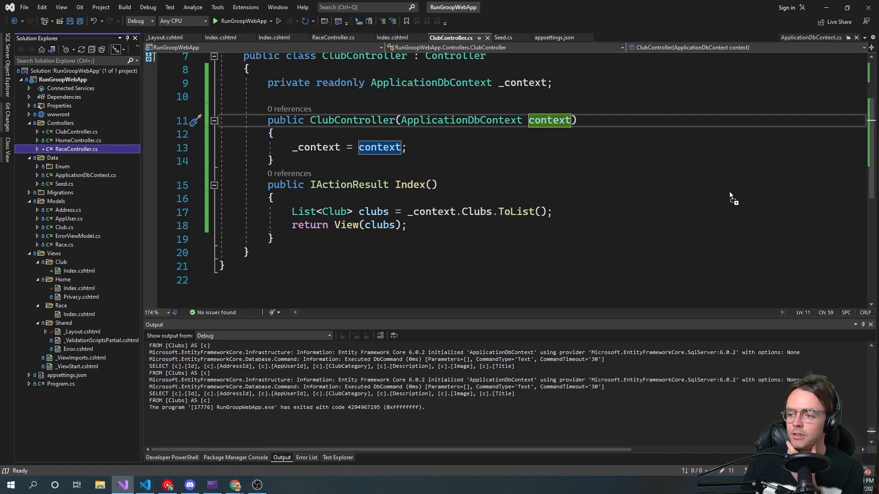
pyautogui.moveTo(644, 177)
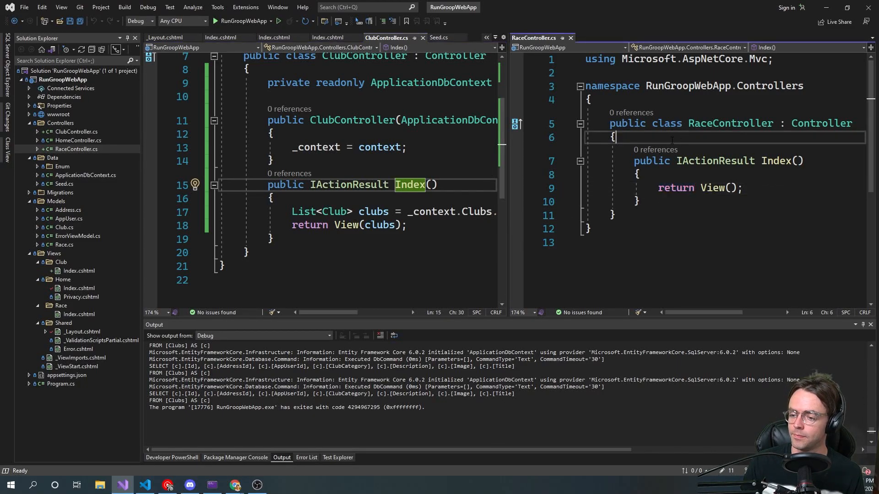
pyautogui.write('ctor')
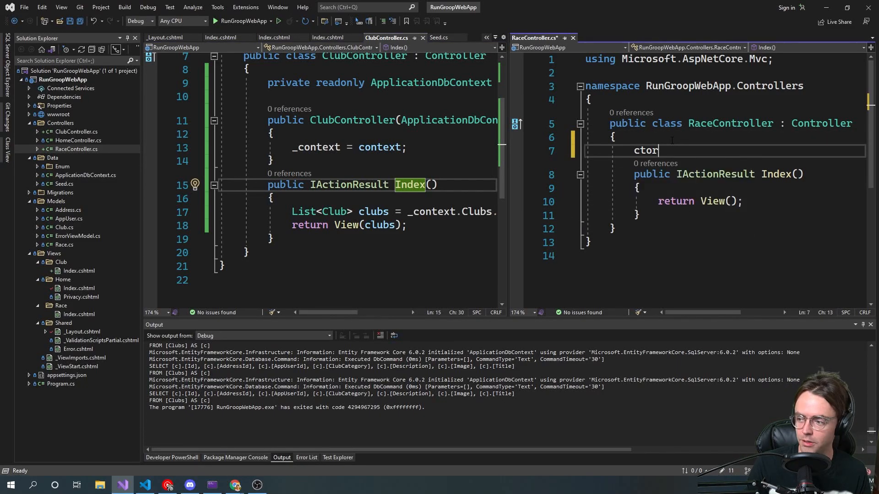
pyautogui.press('Tab')
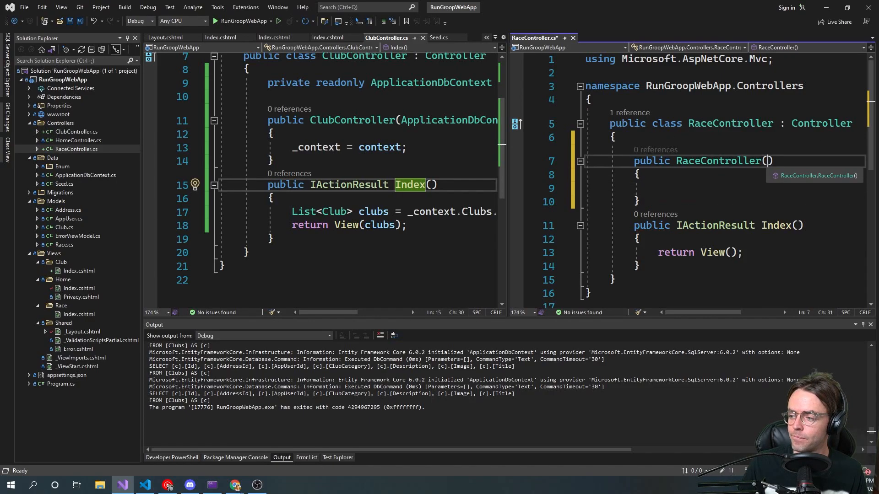
pyautogui.write('Application')
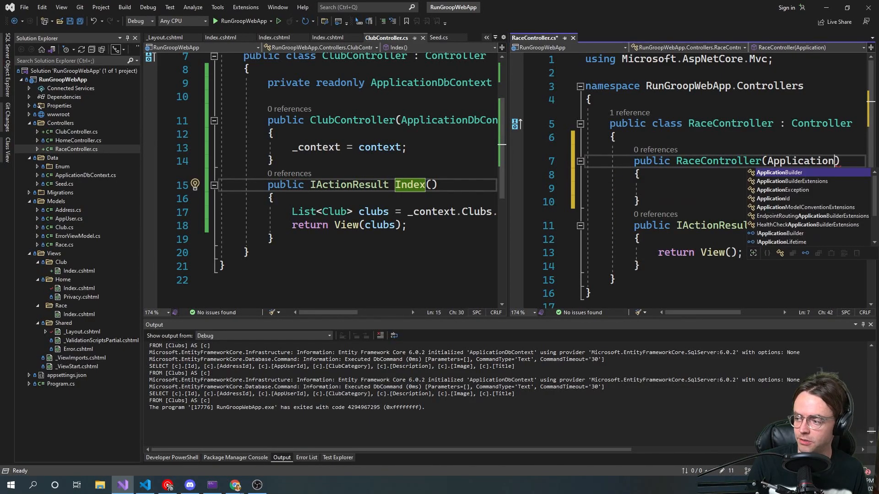
pyautogui.write('Dat')
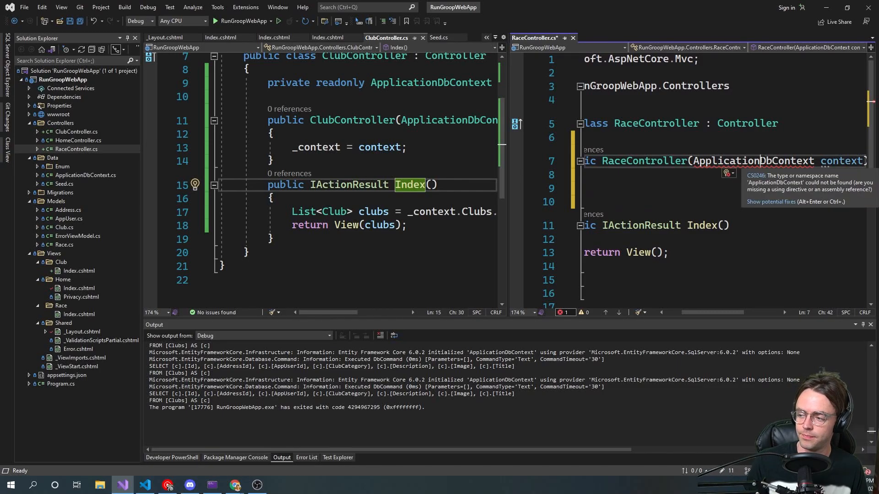
pyautogui.doubleClick(751, 160)
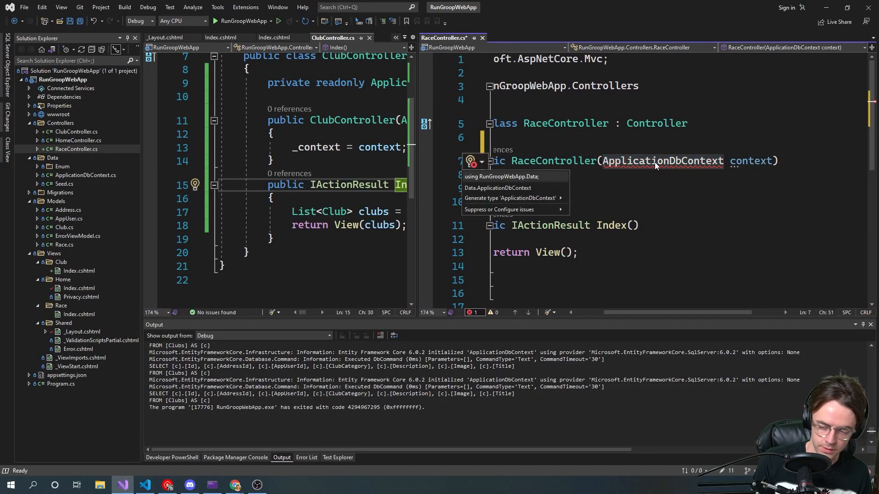
pyautogui.click(501, 175)
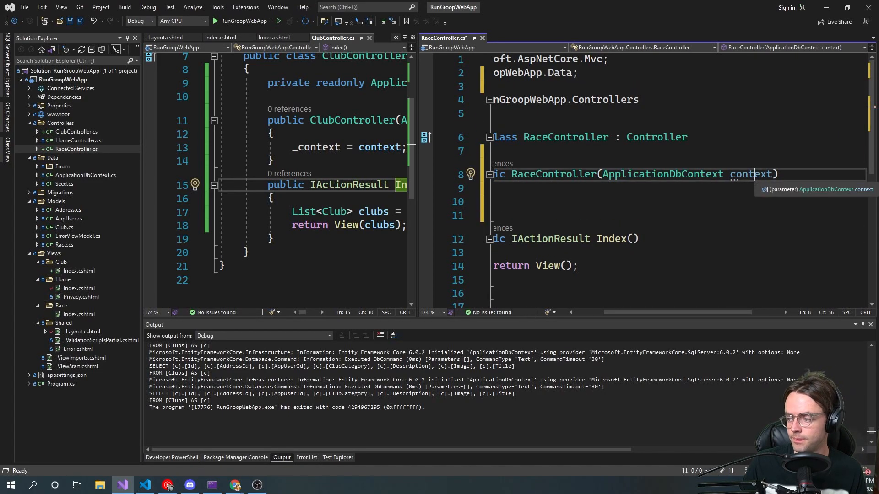
pyautogui.click(471, 174)
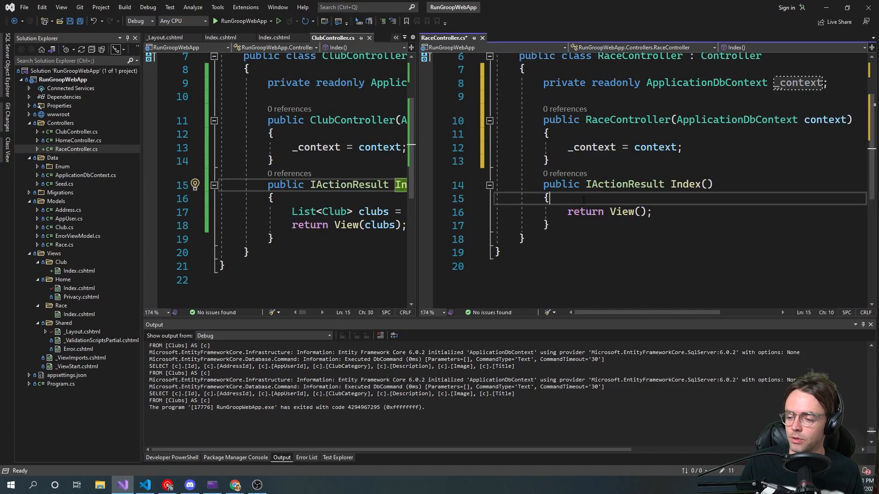
# Step: In Index, load List<Race> races = _context.Races.ToList() and return View(races)
pyautogui.write('List<Race>')
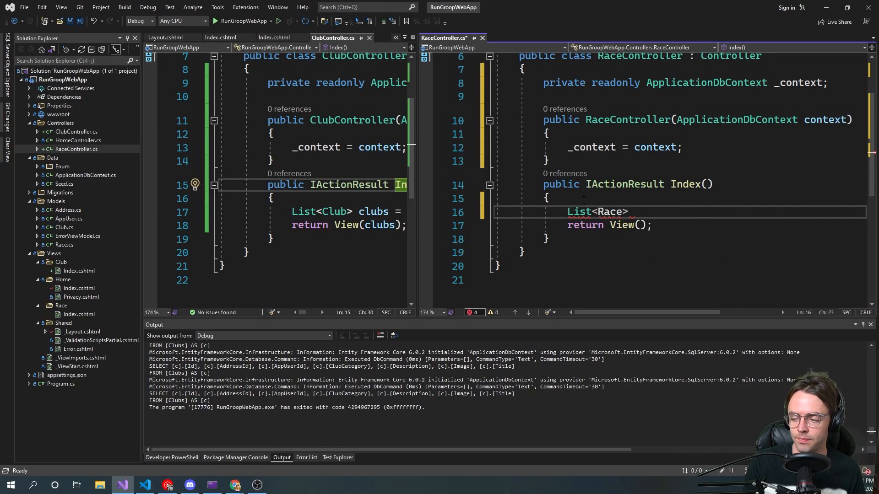
pyautogui.write('races =')
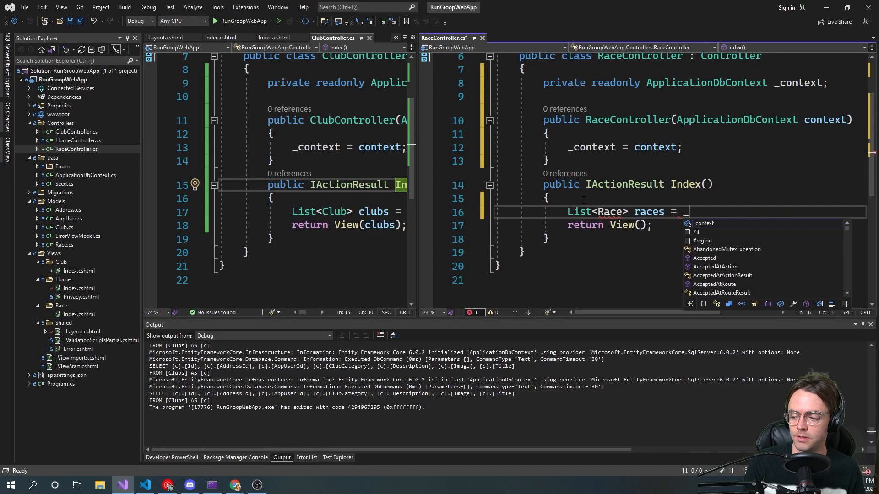
pyautogui.write('_context.Races')
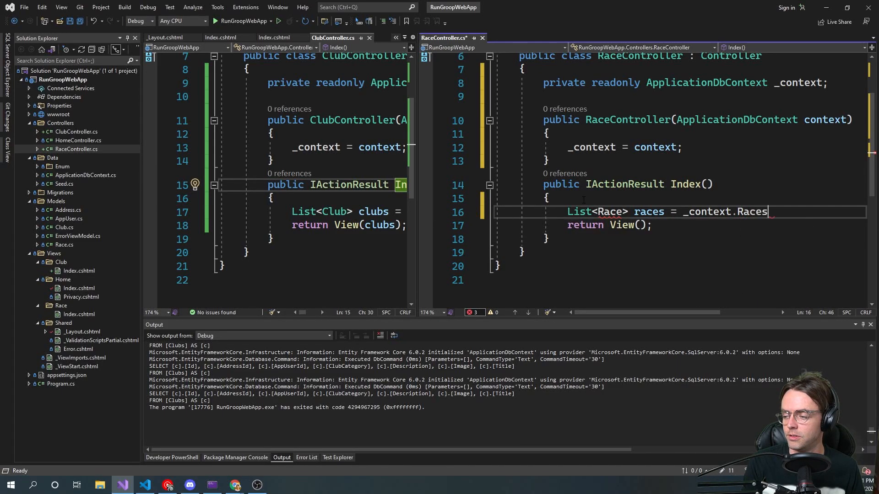
pyautogui.write('.ToList();')
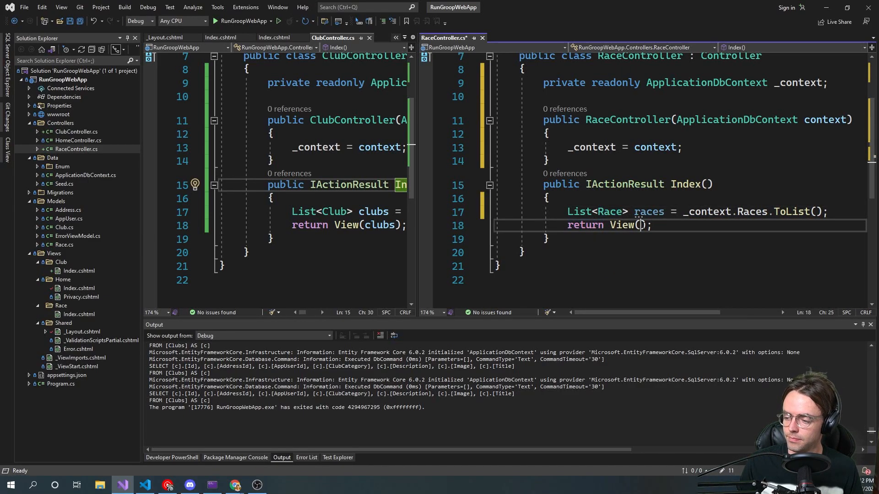
pyautogui.write('races')
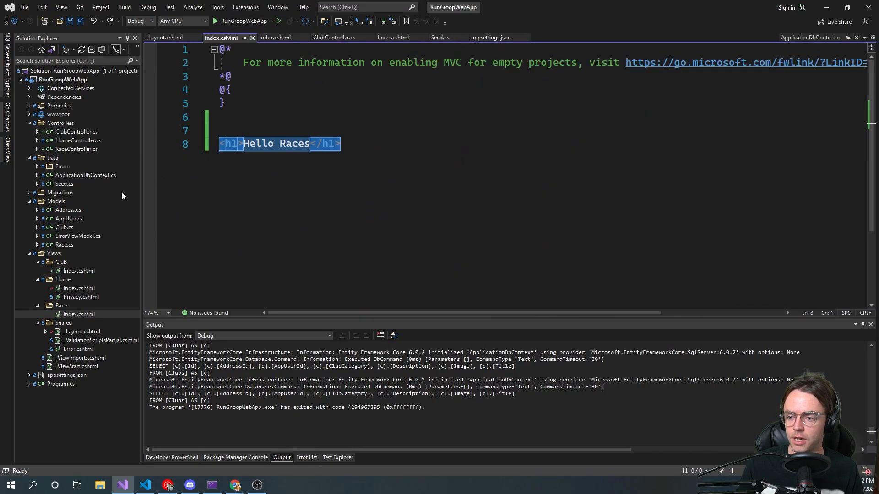
# Step: Put the Club card markup in Views/Race/Index.cshtml, changing ClubCategory to RaceCategory
pyautogui.click(79, 271)
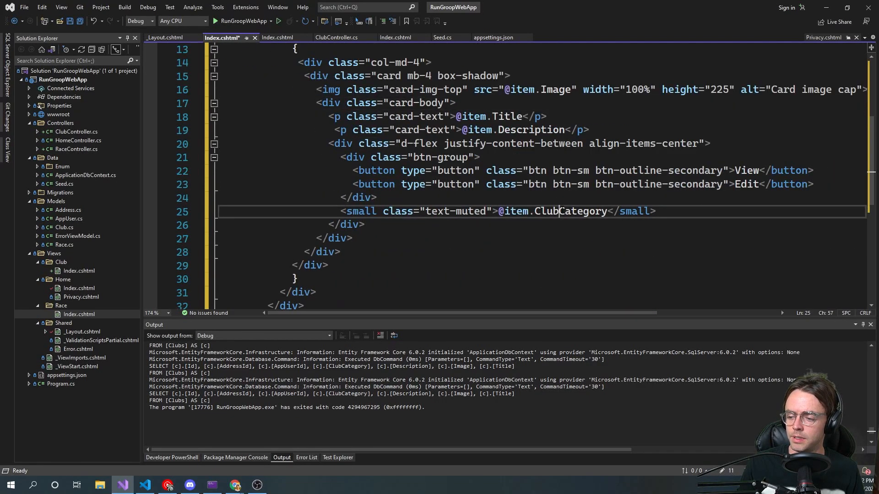
pyautogui.write('RaceCategory')
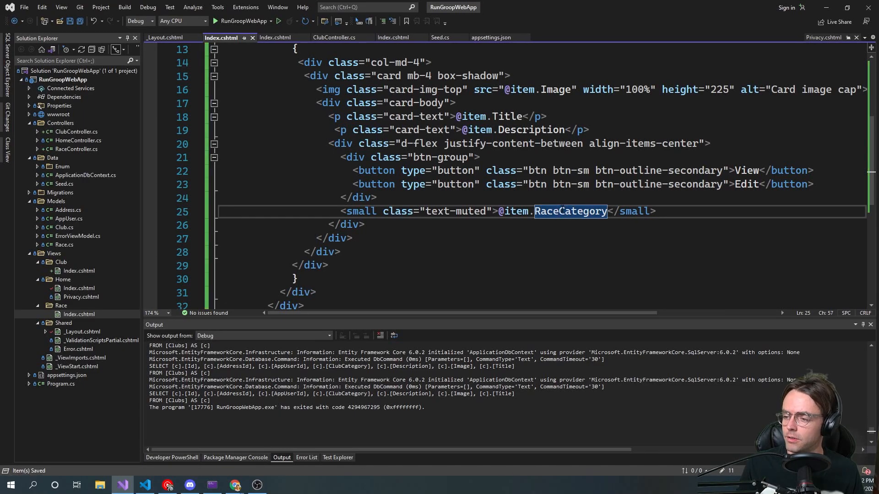
pyautogui.moveTo(561, 209)
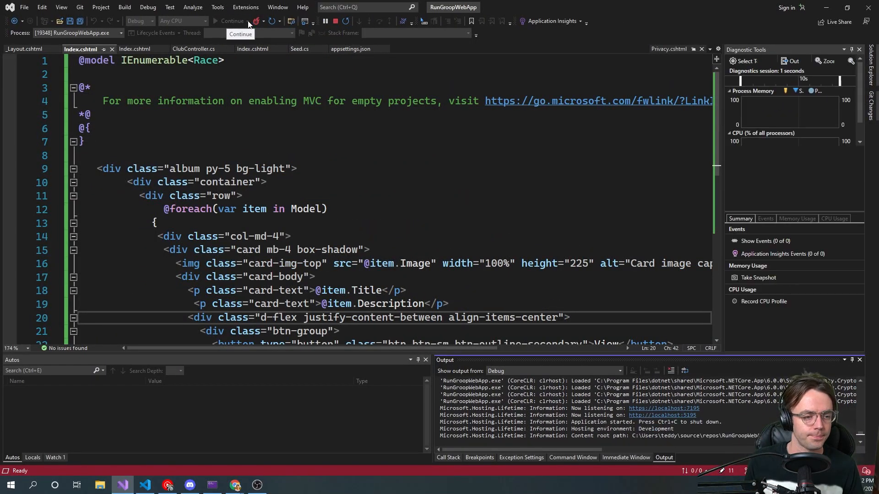
# Step: View the Races page's two race cards, then the Club page's four club cards
pyautogui.click(230, 20)
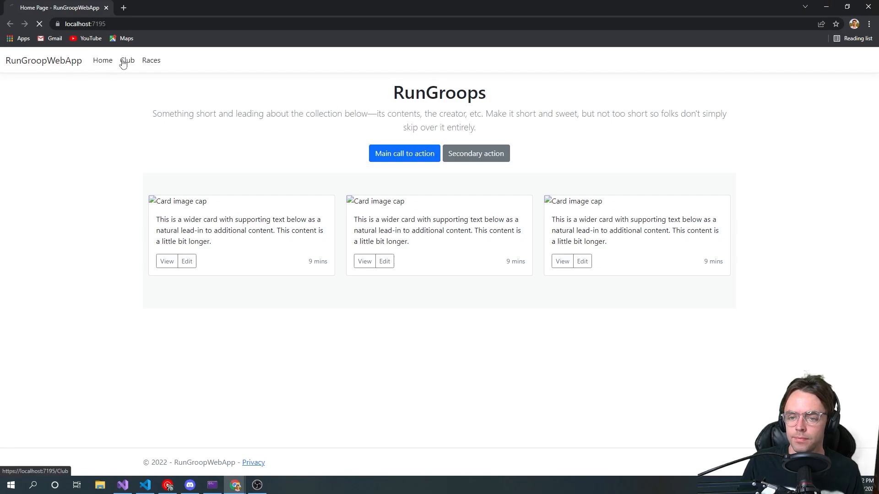
pyautogui.click(151, 60)
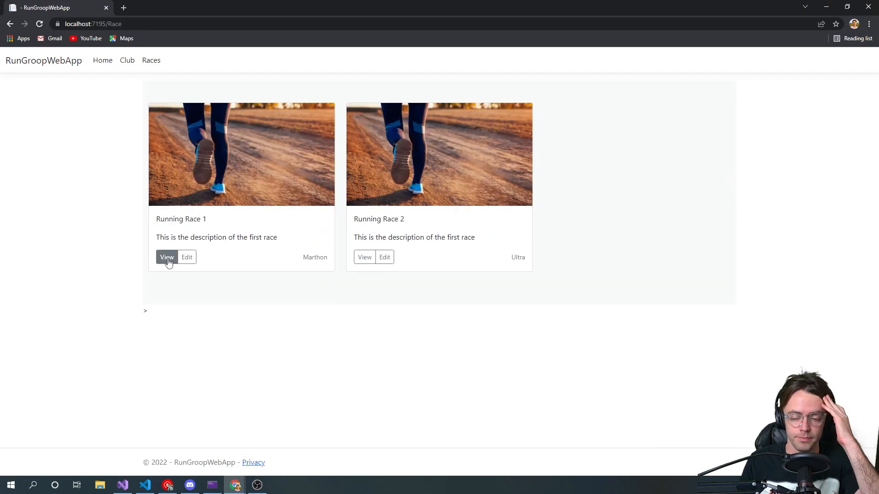
pyautogui.click(127, 59)
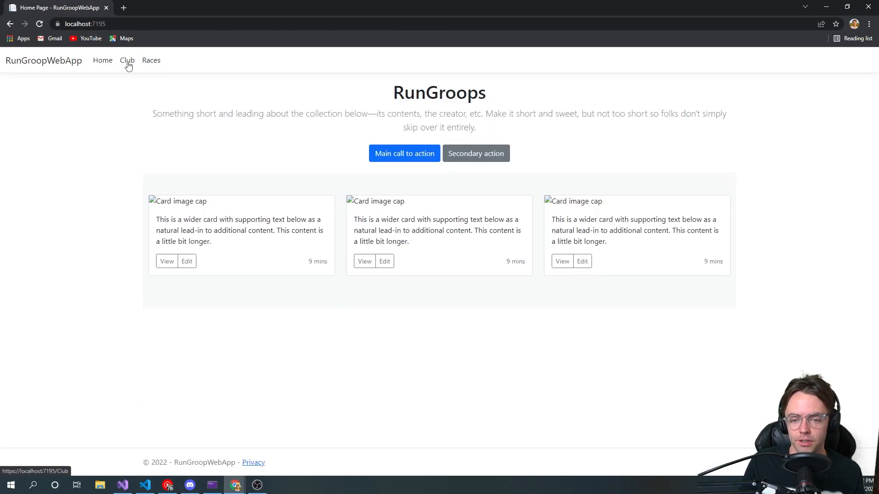
pyautogui.click(127, 60)
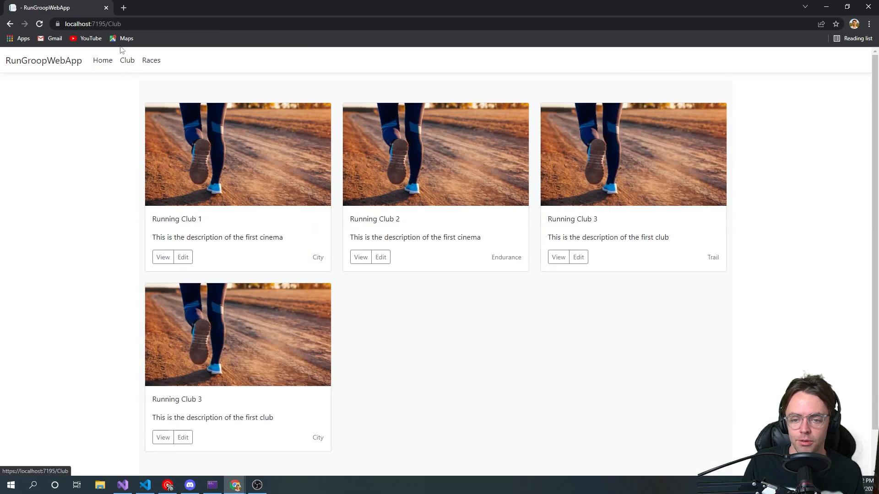